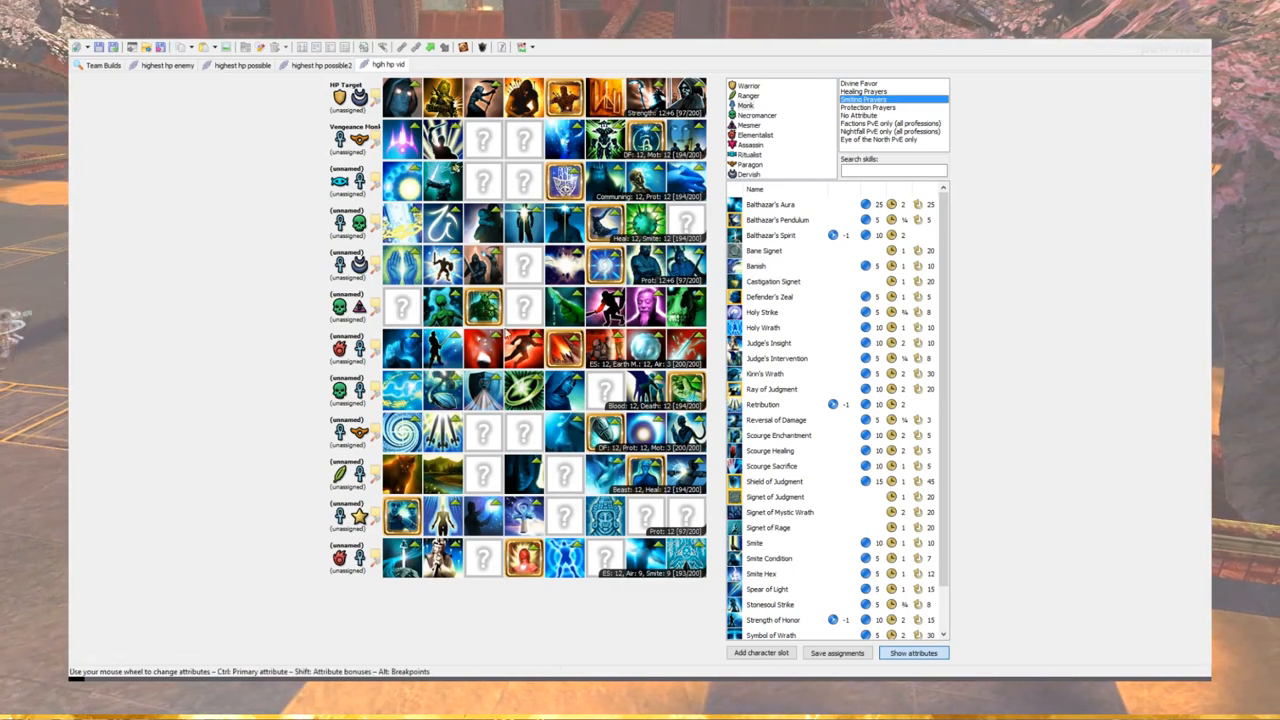
{"action": "mouse_move", "coordinate": [396, 482]}
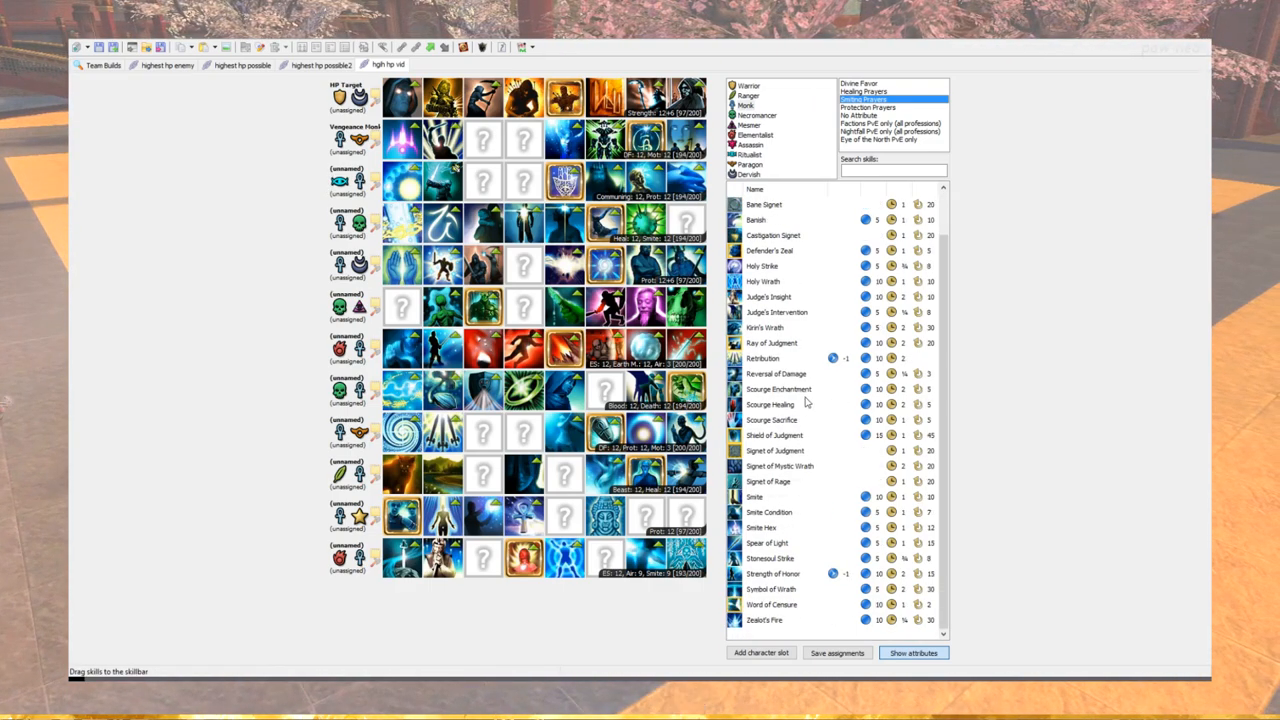
Show the Necromancer attribute lines in the skill browser beside the high-HP team build.
{"action": "left_click", "coordinate": [756, 114]}
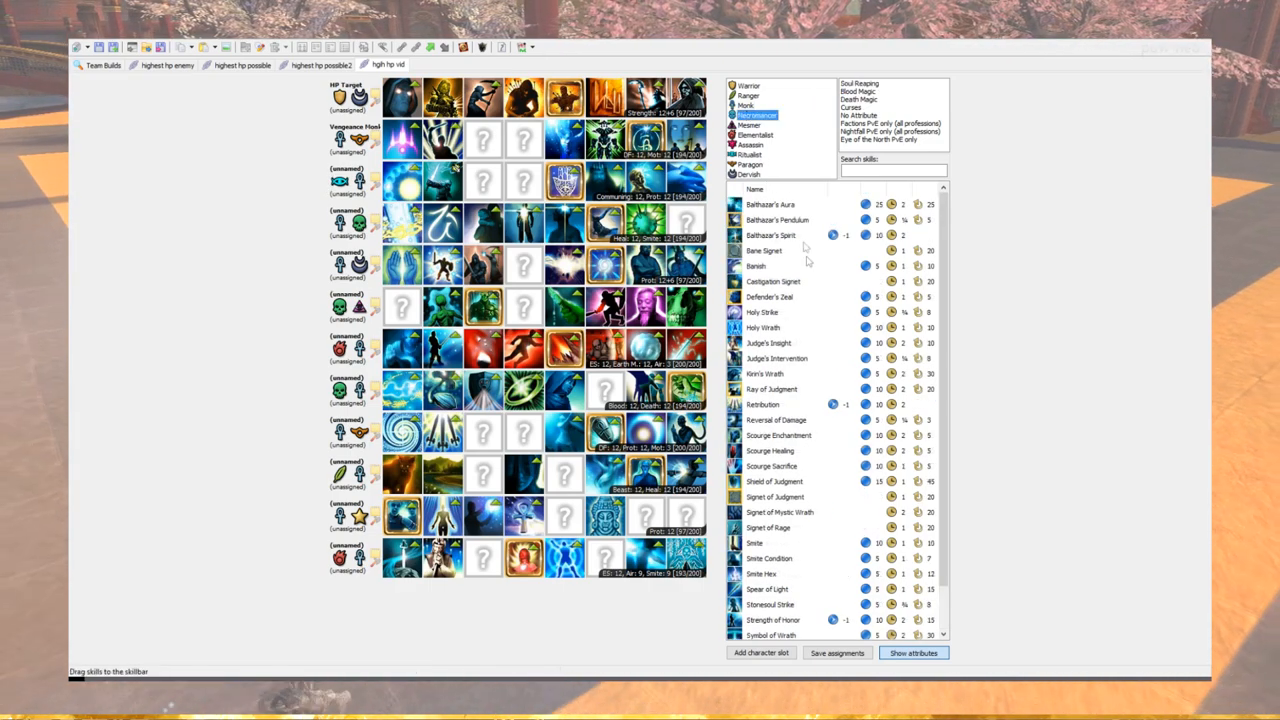
{"action": "scroll", "scroll_direction": "down", "scroll_amount": 3}
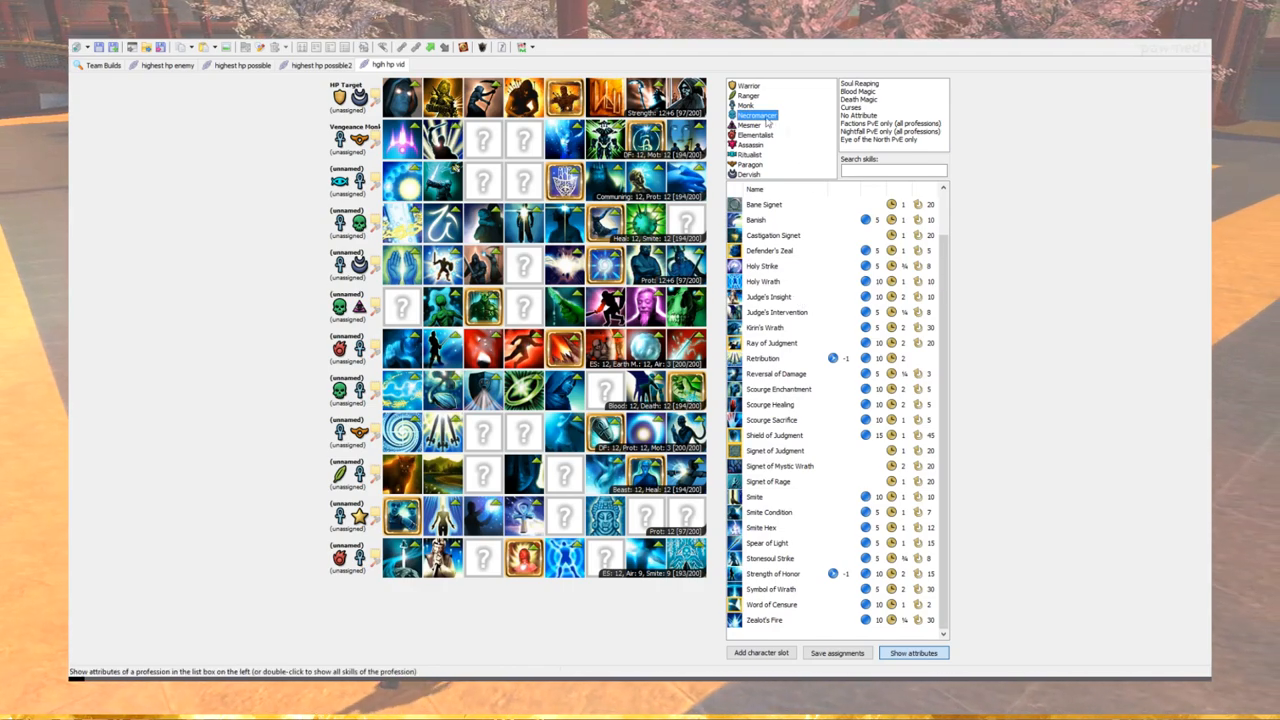
{"action": "left_click", "coordinate": [860, 92]}
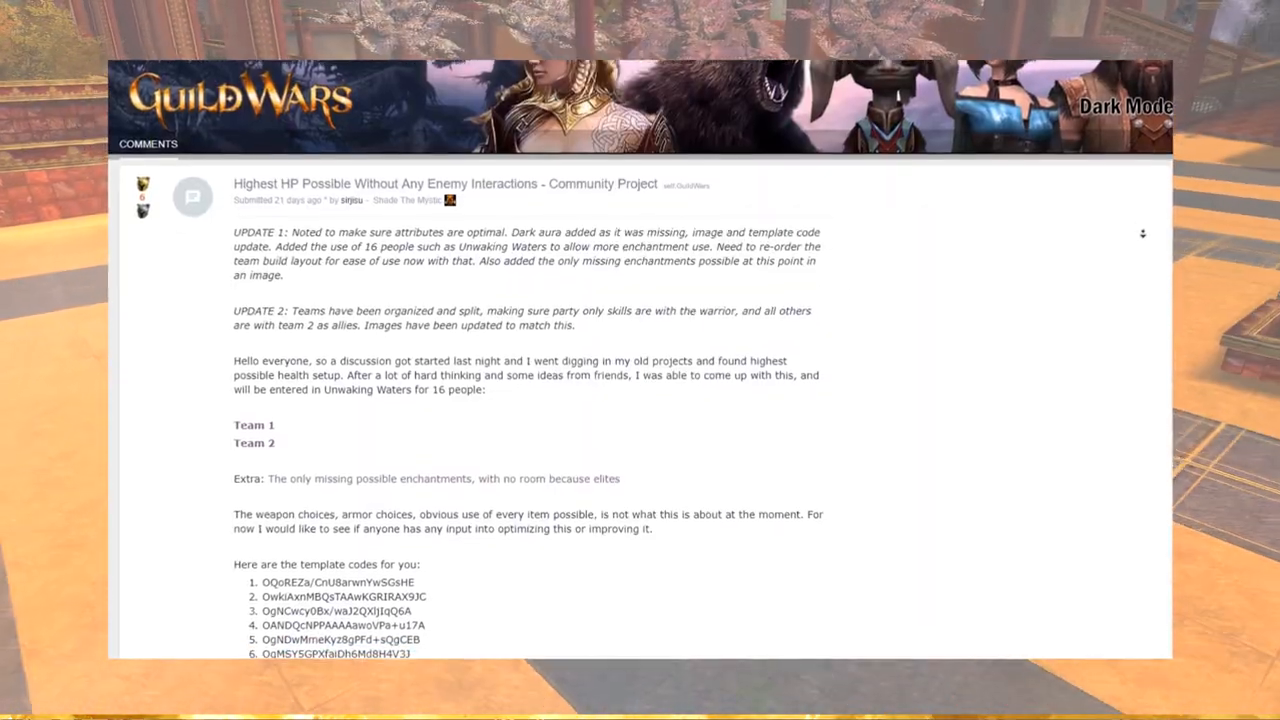
{"action": "scroll", "scroll_direction": "down", "scroll_amount": 3}
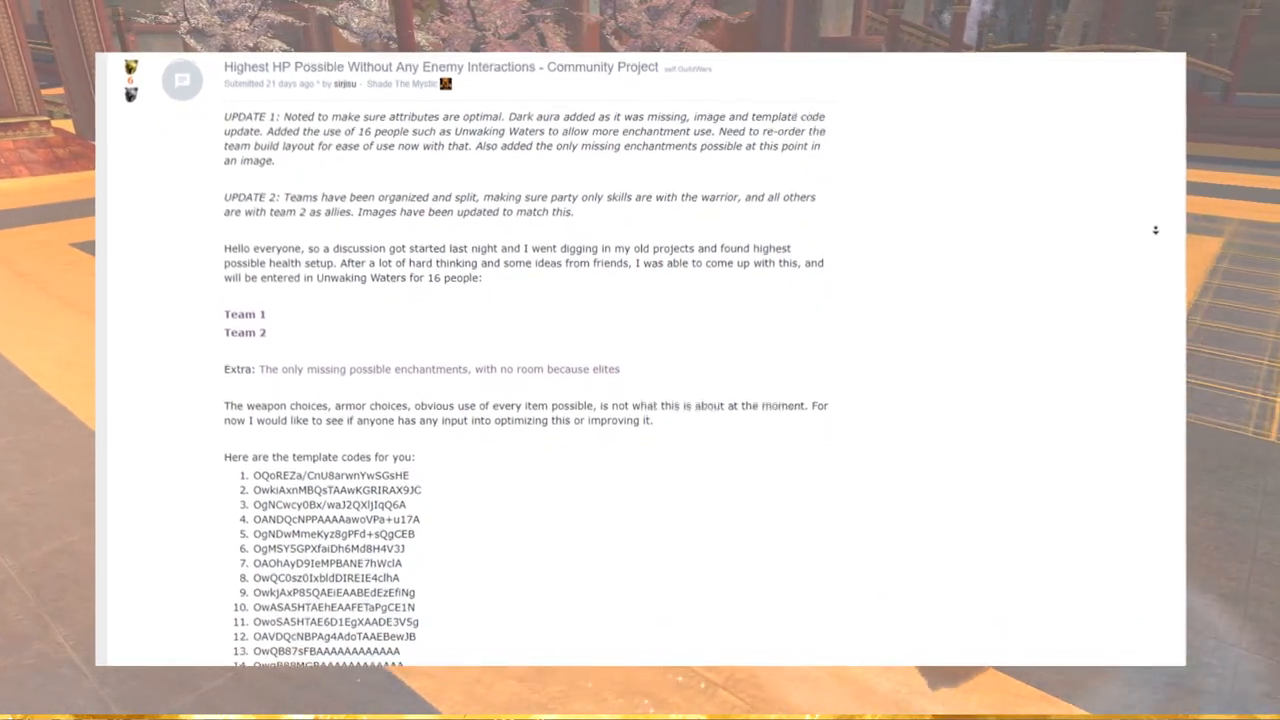
{"action": "scroll", "scroll_direction": "down", "scroll_amount": 3}
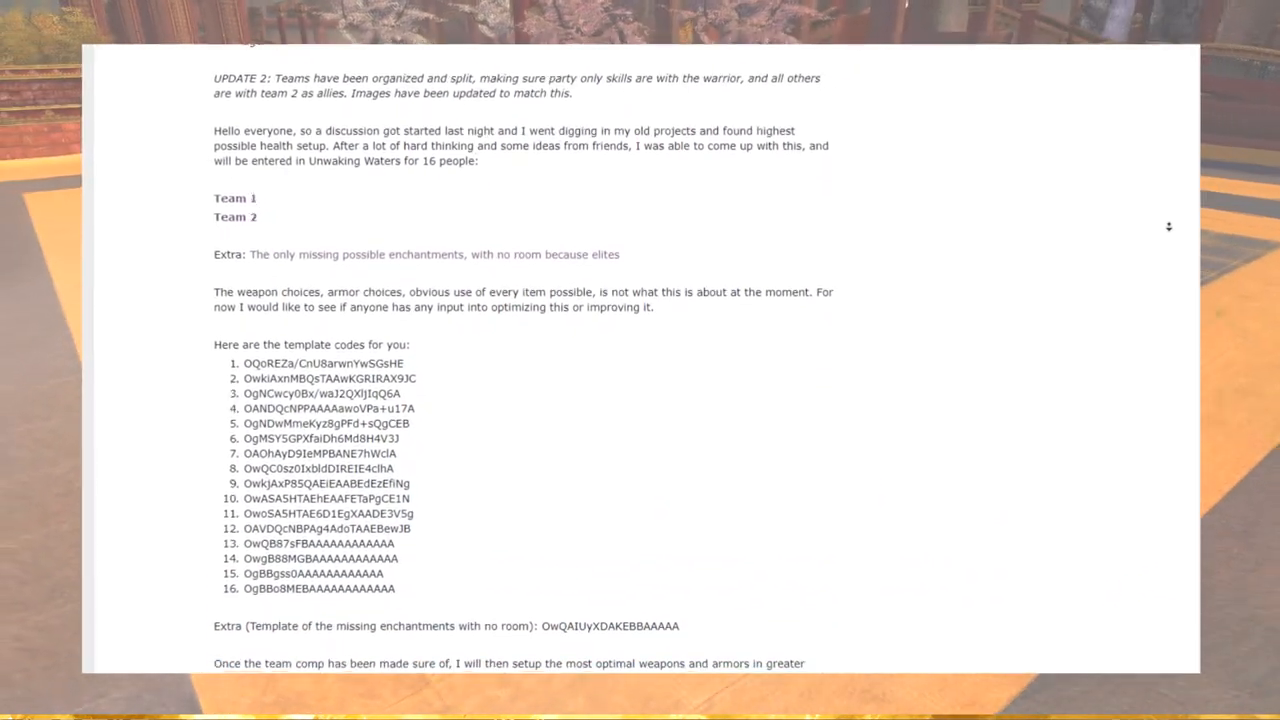
{"action": "scroll", "scroll_direction": "down", "scroll_amount": 3}
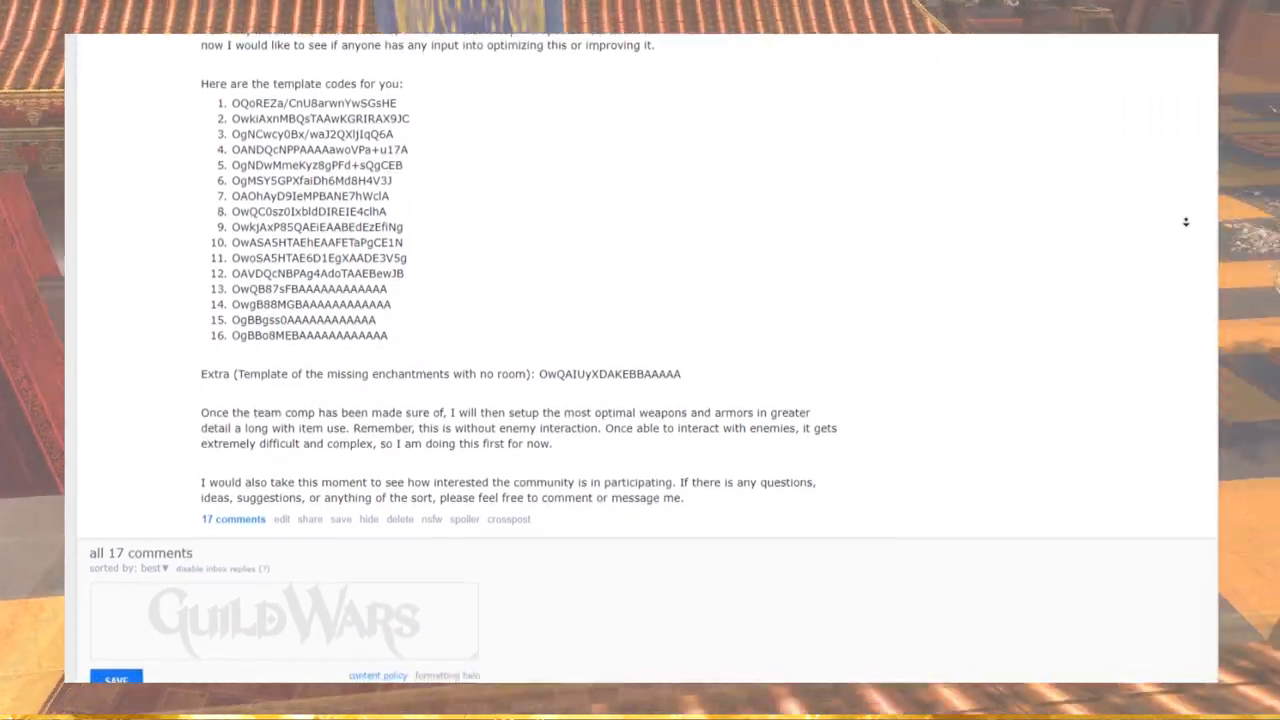
{"action": "scroll", "scroll_direction": "down", "scroll_amount": 3}
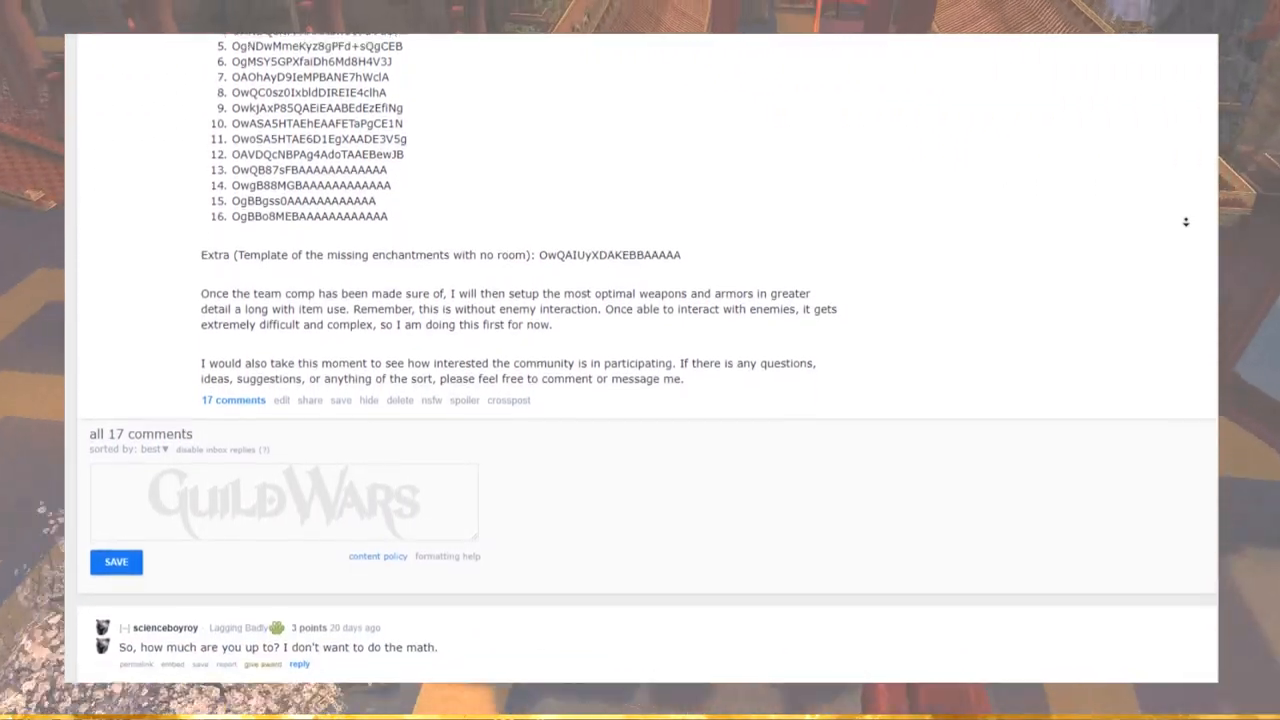
{"action": "scroll", "scroll_direction": "down", "scroll_amount": 3}
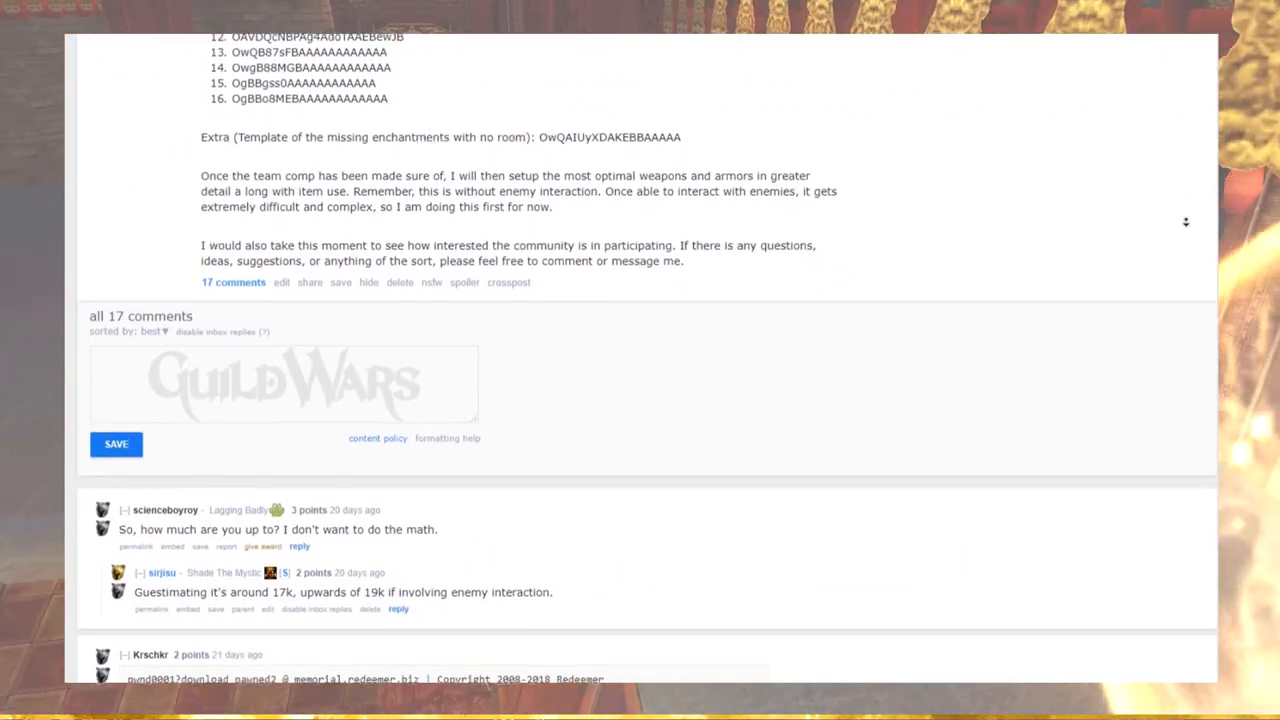
{"action": "scroll", "scroll_direction": "down", "scroll_amount": 3}
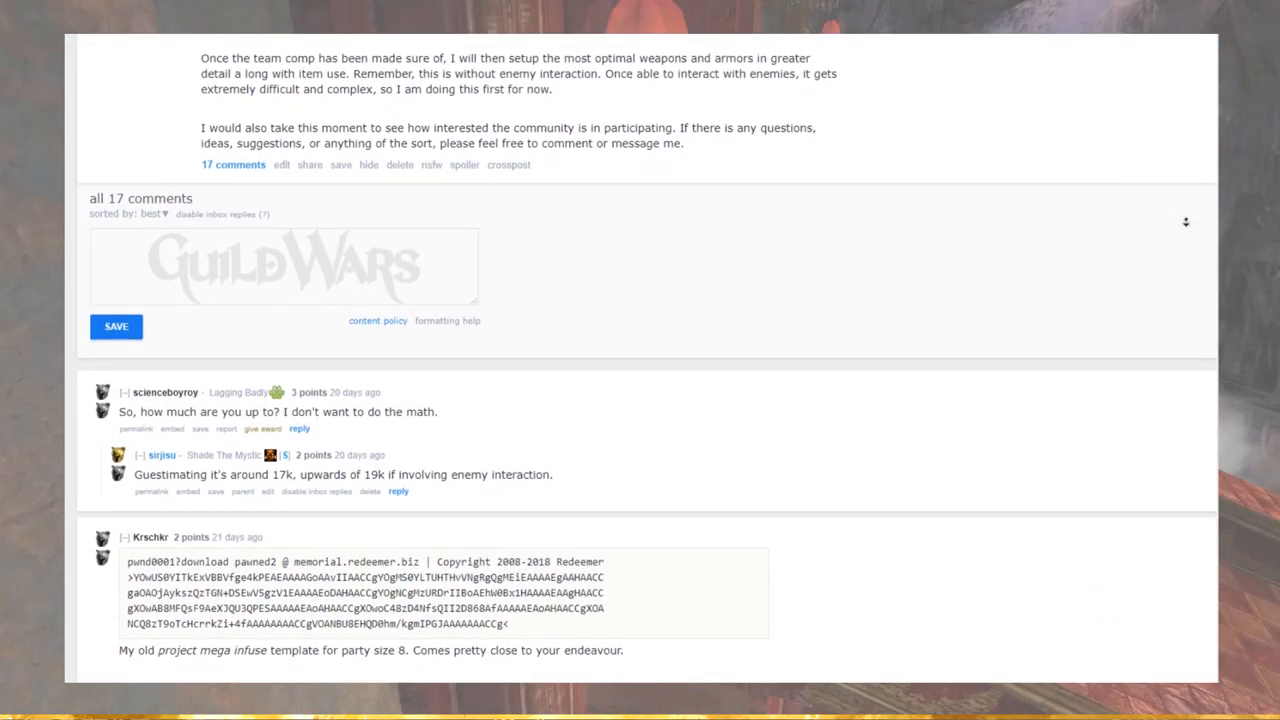
{"action": "scroll", "scroll_direction": "down", "scroll_amount": 3}
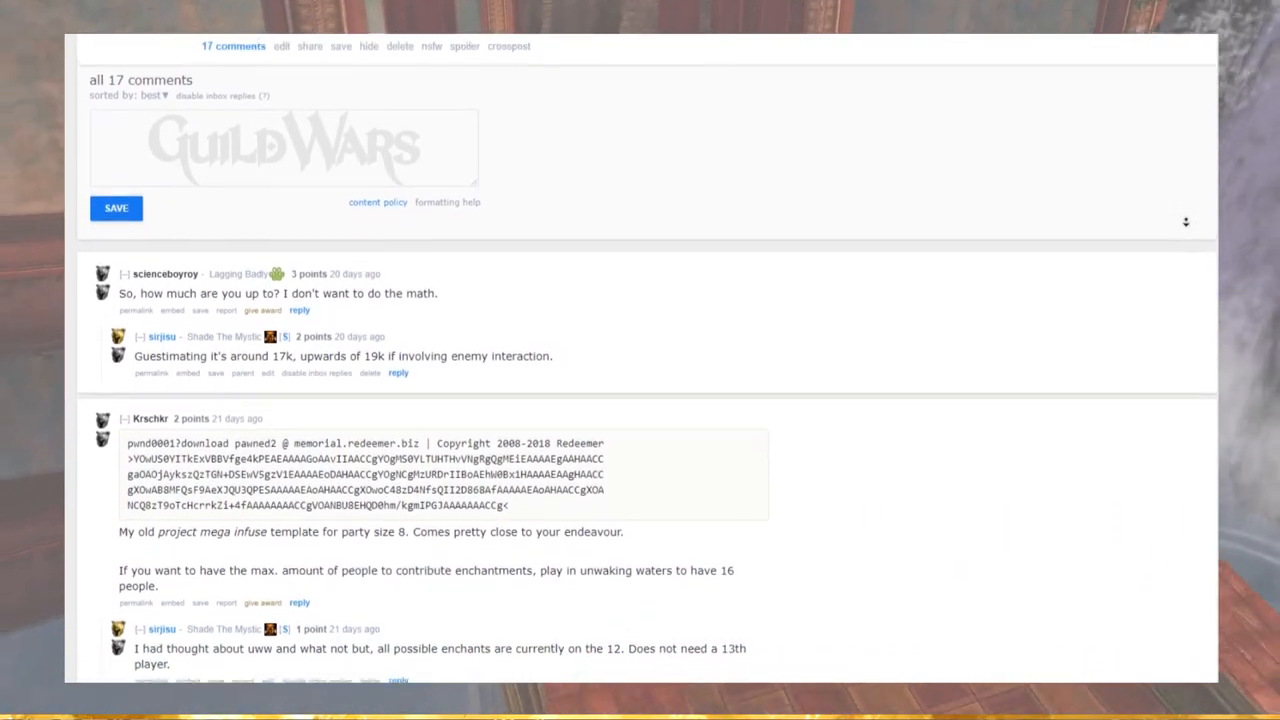
{"action": "scroll", "scroll_direction": "down", "scroll_amount": 3}
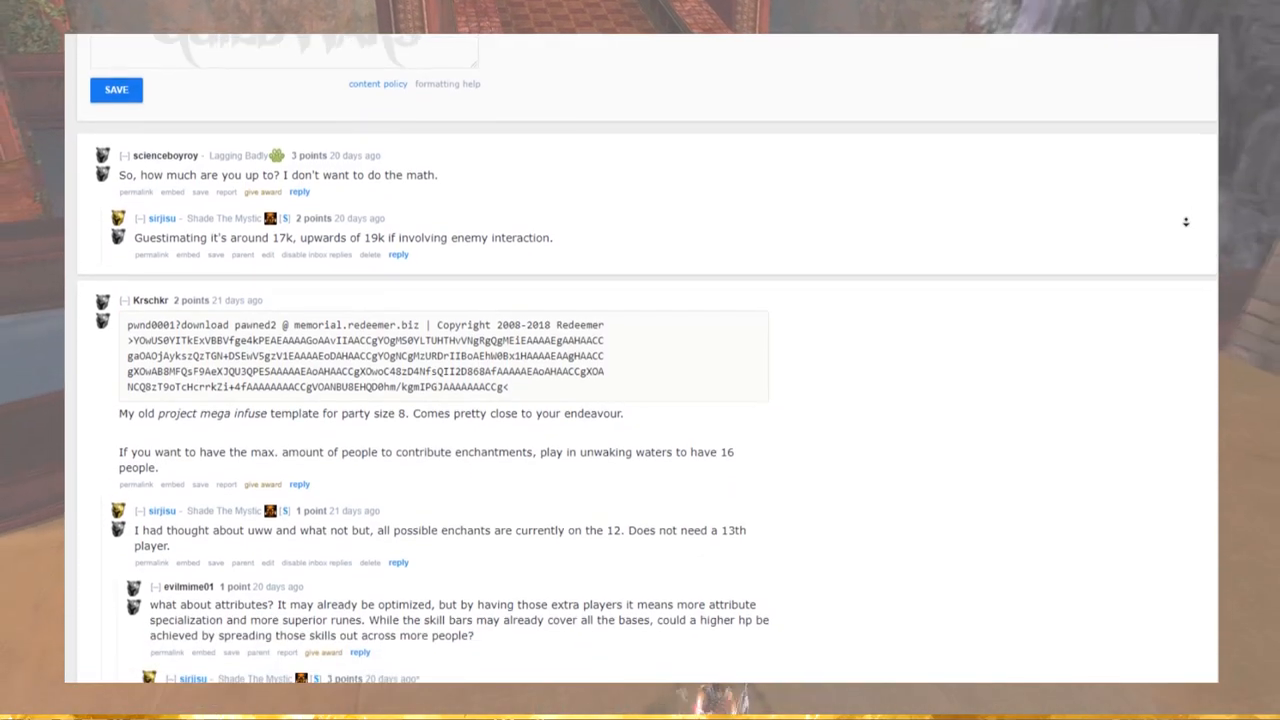
{"action": "scroll", "scroll_direction": "down", "scroll_amount": 3}
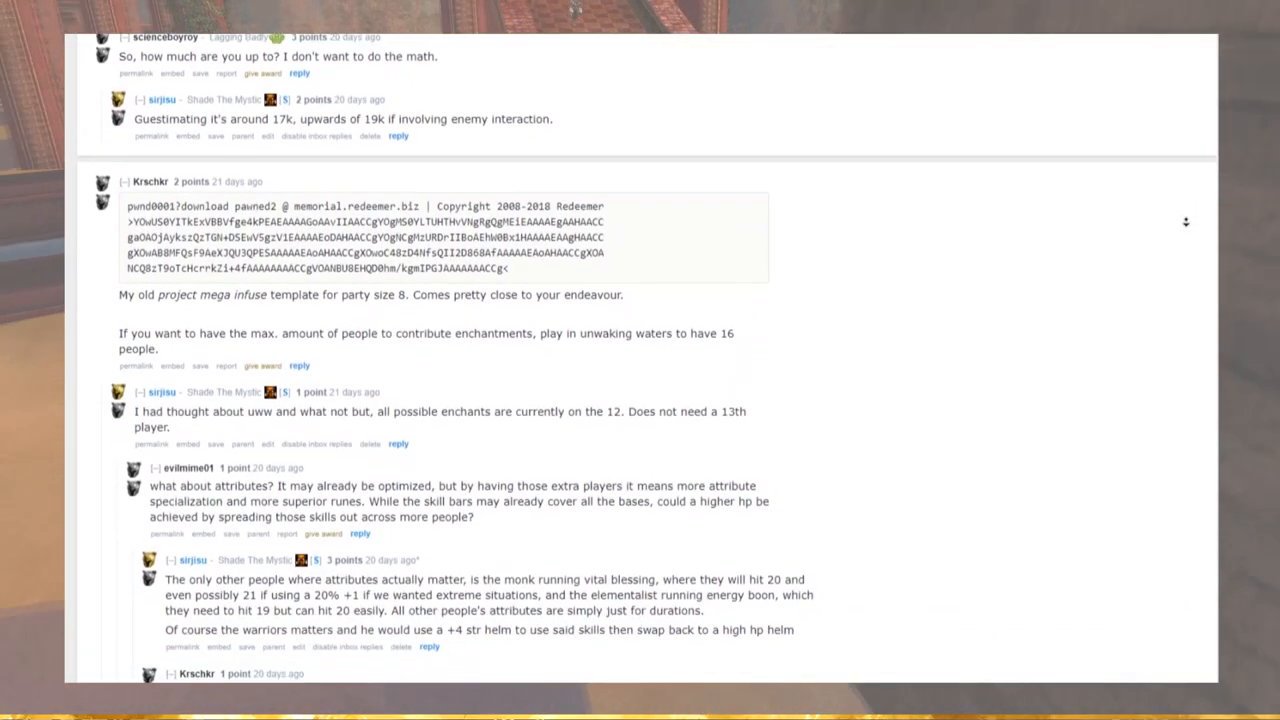
{"action": "scroll", "scroll_direction": "down", "scroll_amount": 3}
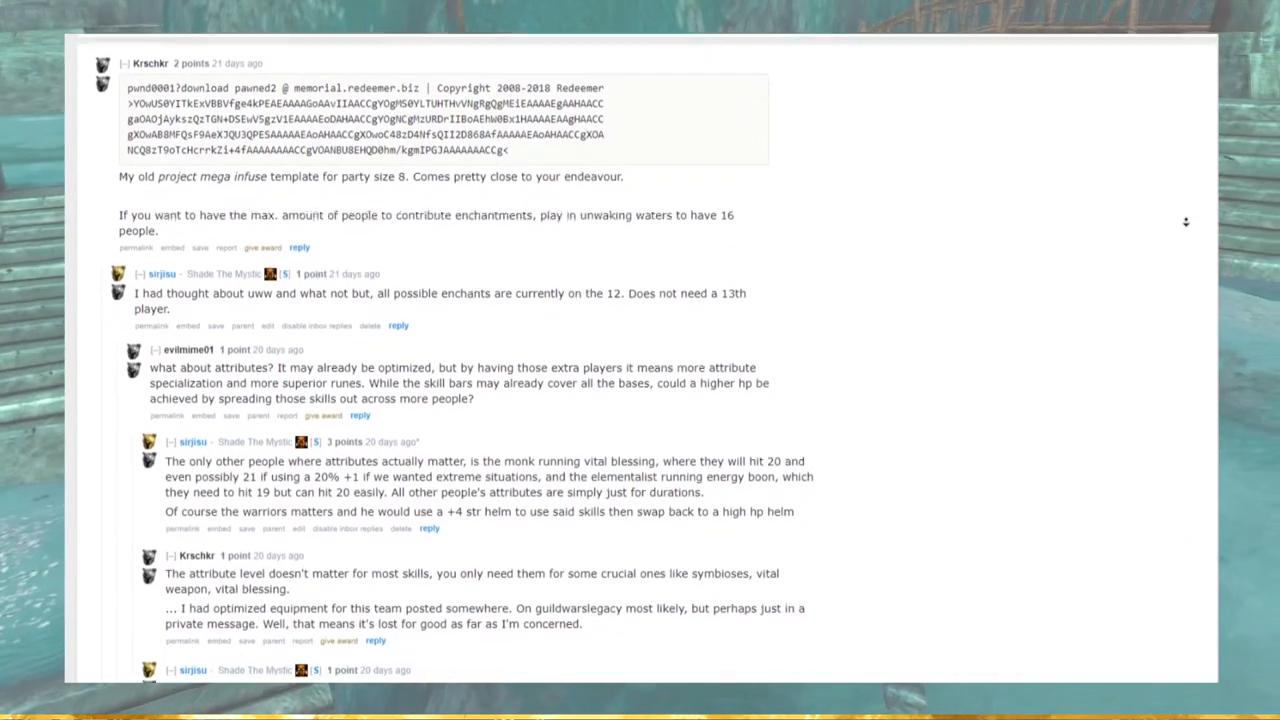
{"action": "scroll", "scroll_direction": "down", "scroll_amount": 3}
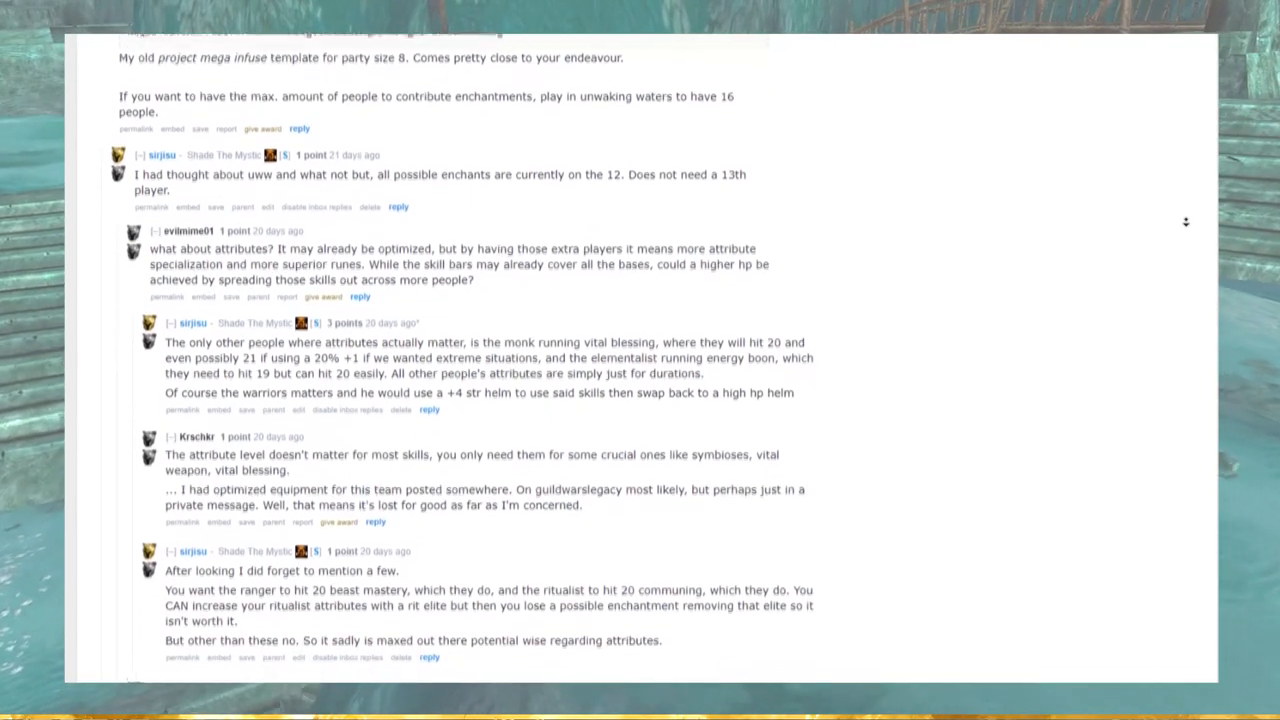
{"action": "scroll", "scroll_direction": "down", "scroll_amount": 3}
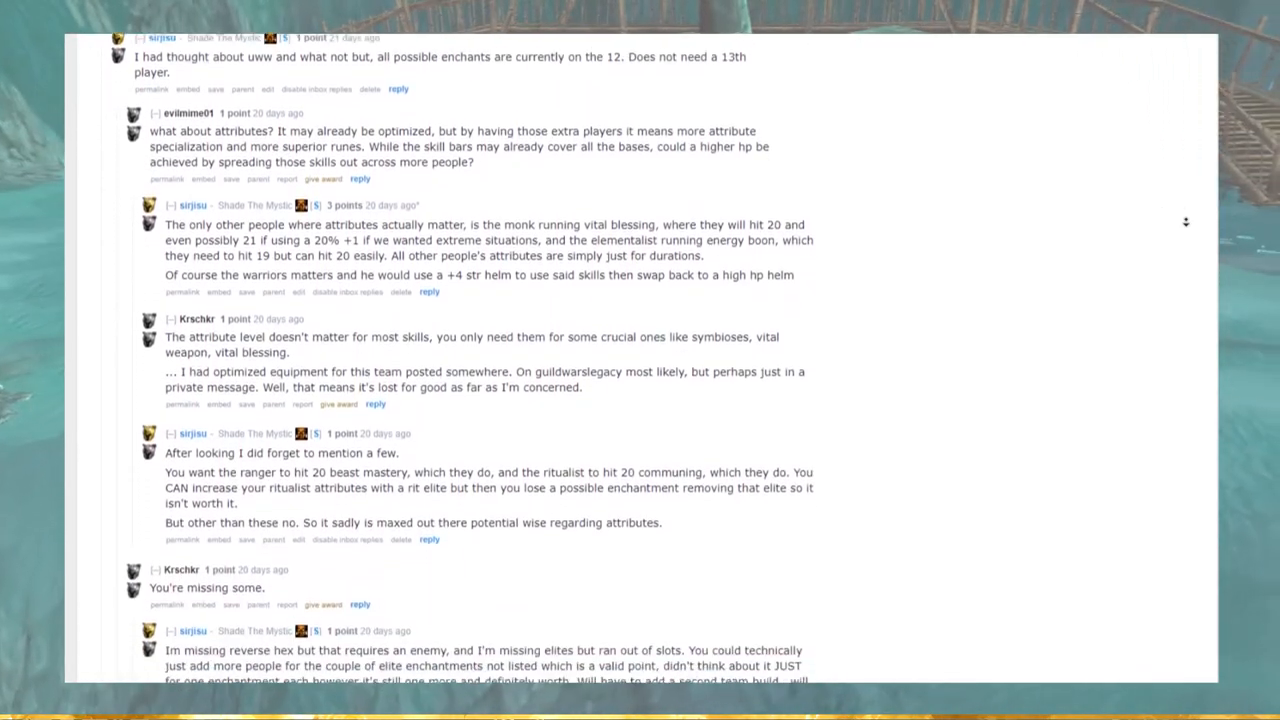
{"action": "scroll", "scroll_direction": "down", "scroll_amount": 3}
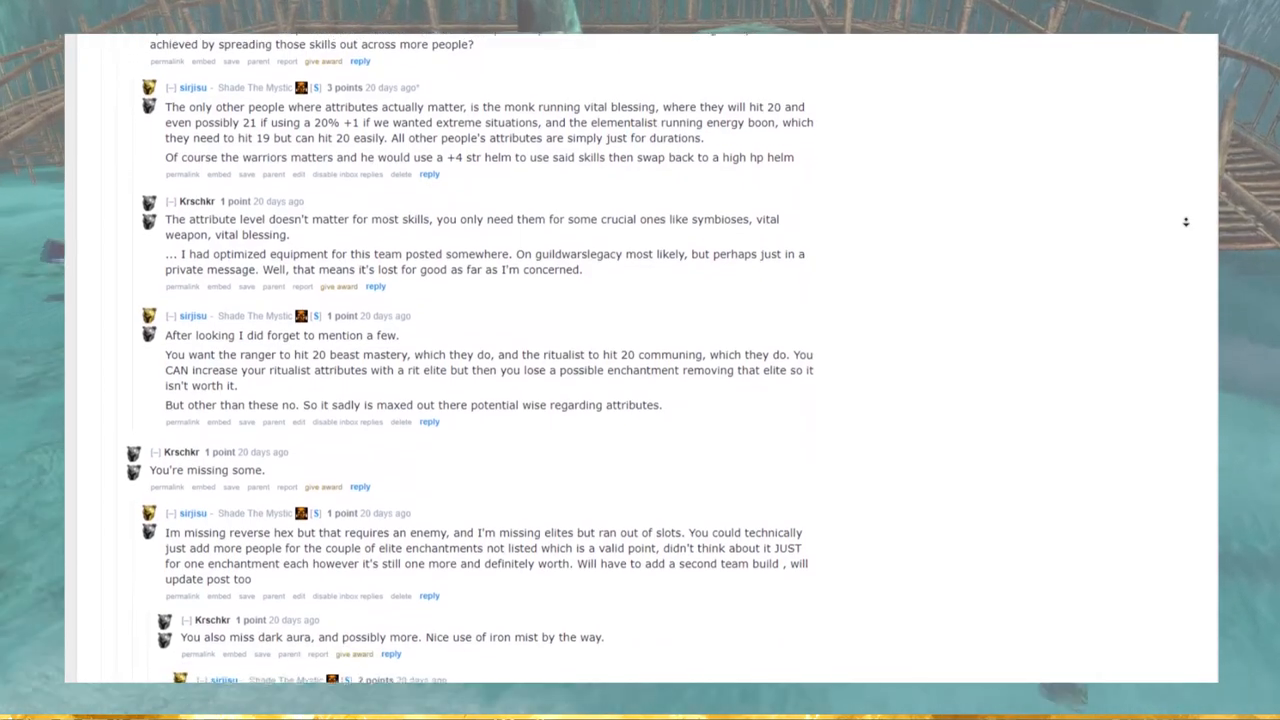
{"action": "scroll", "scroll_direction": "down", "scroll_amount": 3}
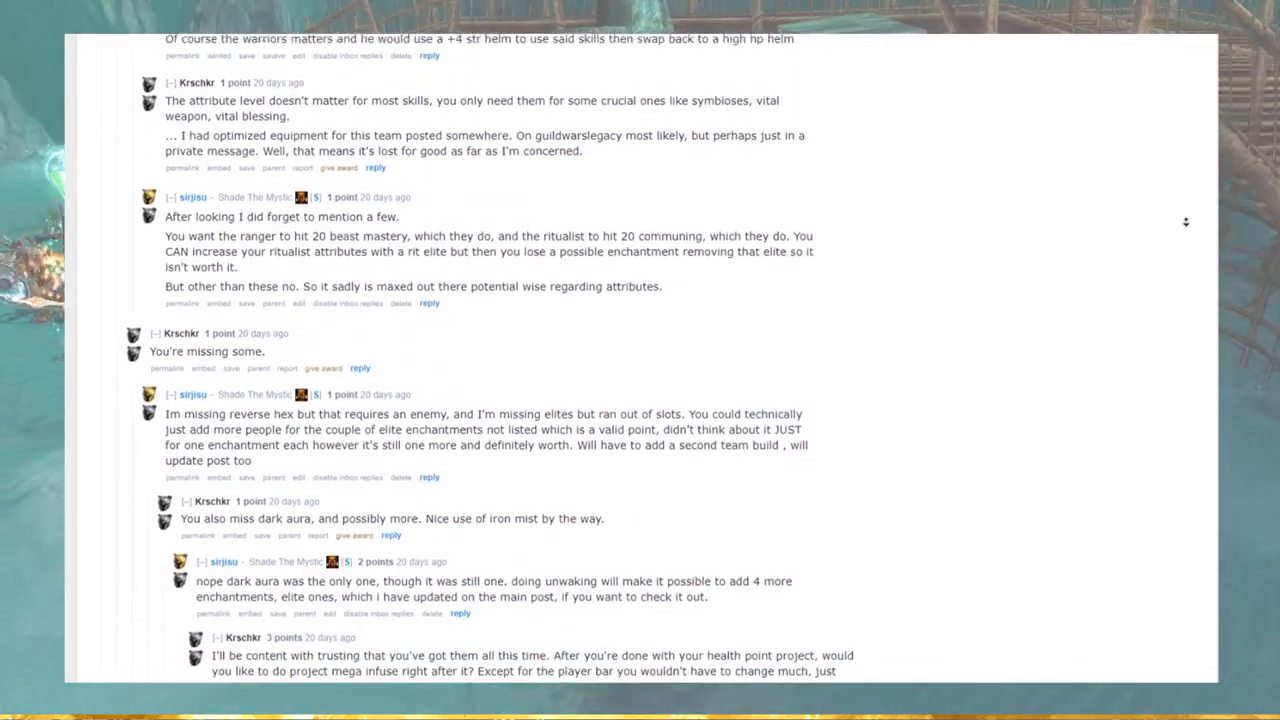
{"action": "scroll", "scroll_direction": "down", "scroll_amount": 3}
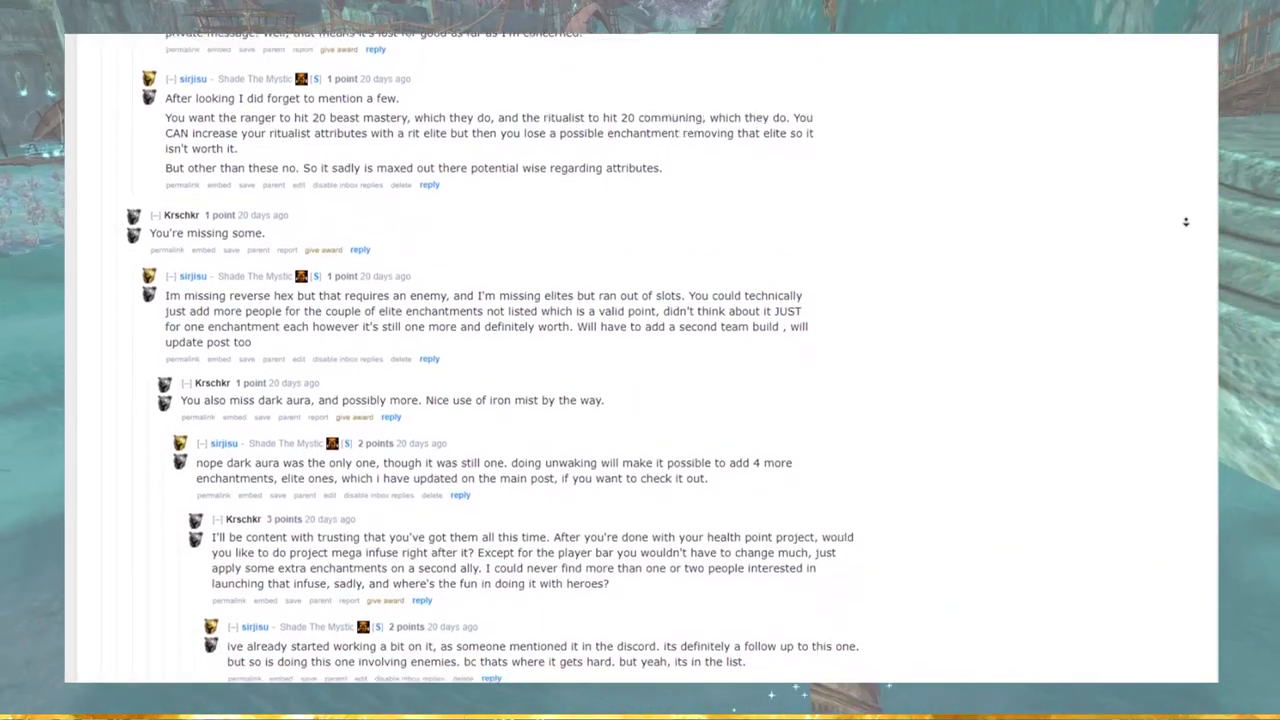
{"action": "scroll", "scroll_direction": "down", "scroll_amount": 3}
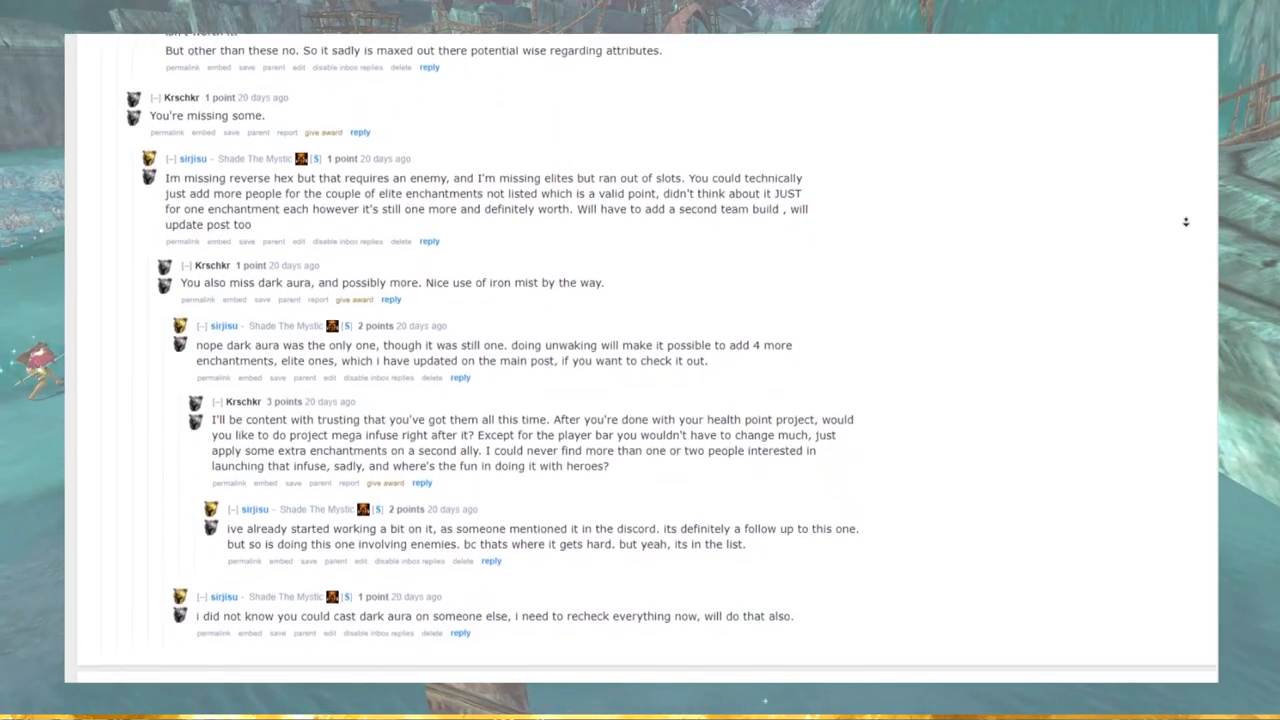
{"action": "scroll", "scroll_direction": "down", "scroll_amount": 3}
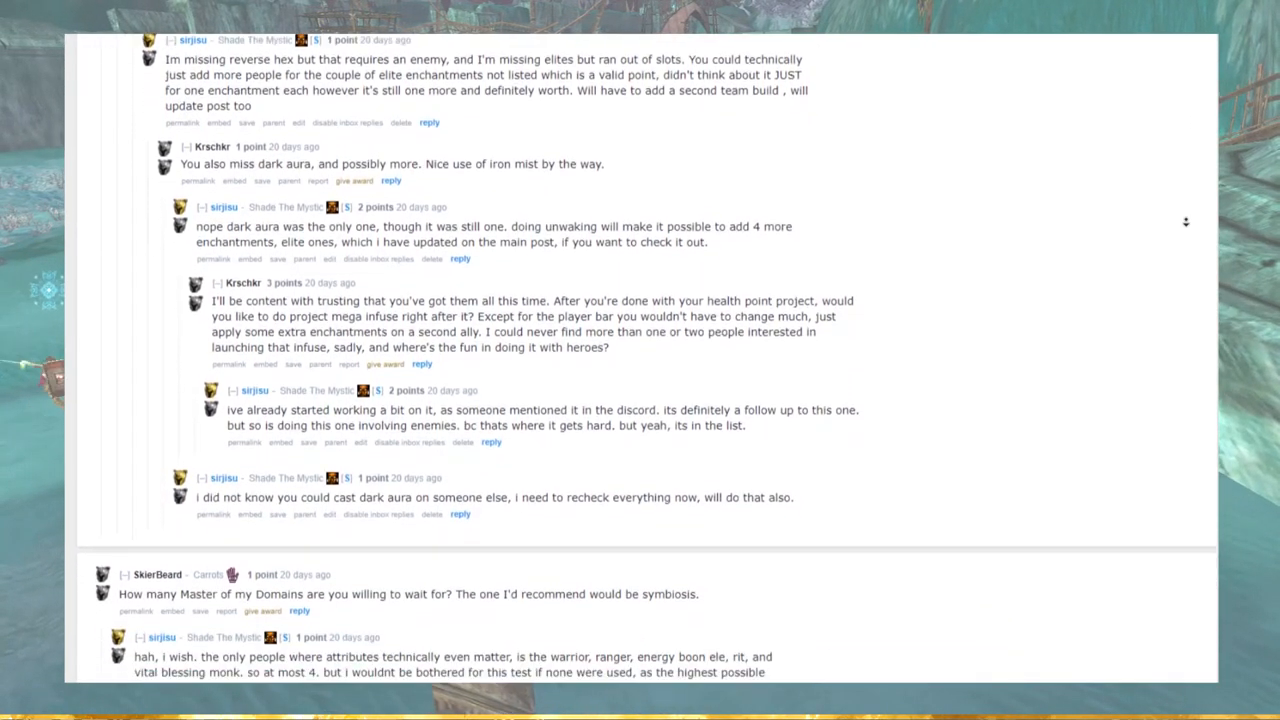
{"action": "scroll", "scroll_direction": "down", "scroll_amount": 3}
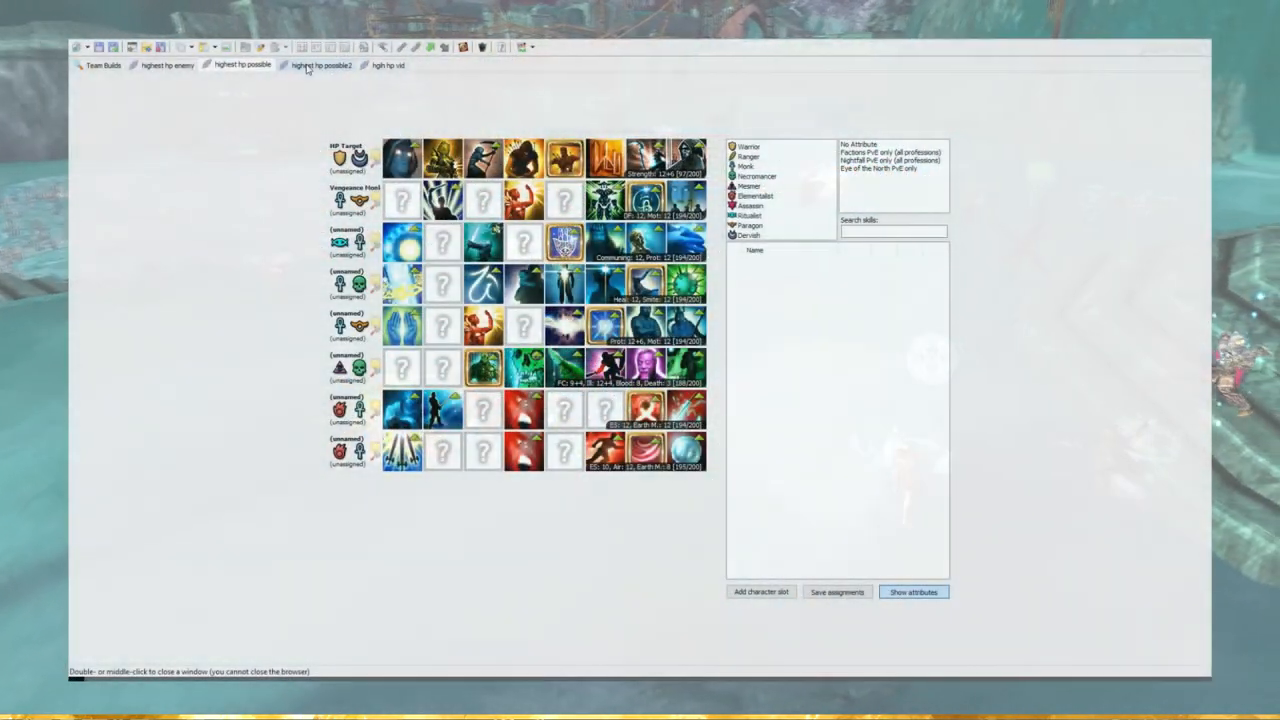
View the 'highest hp possible2' team build, then the first highest-HP build.
{"action": "left_click", "coordinate": [320, 64]}
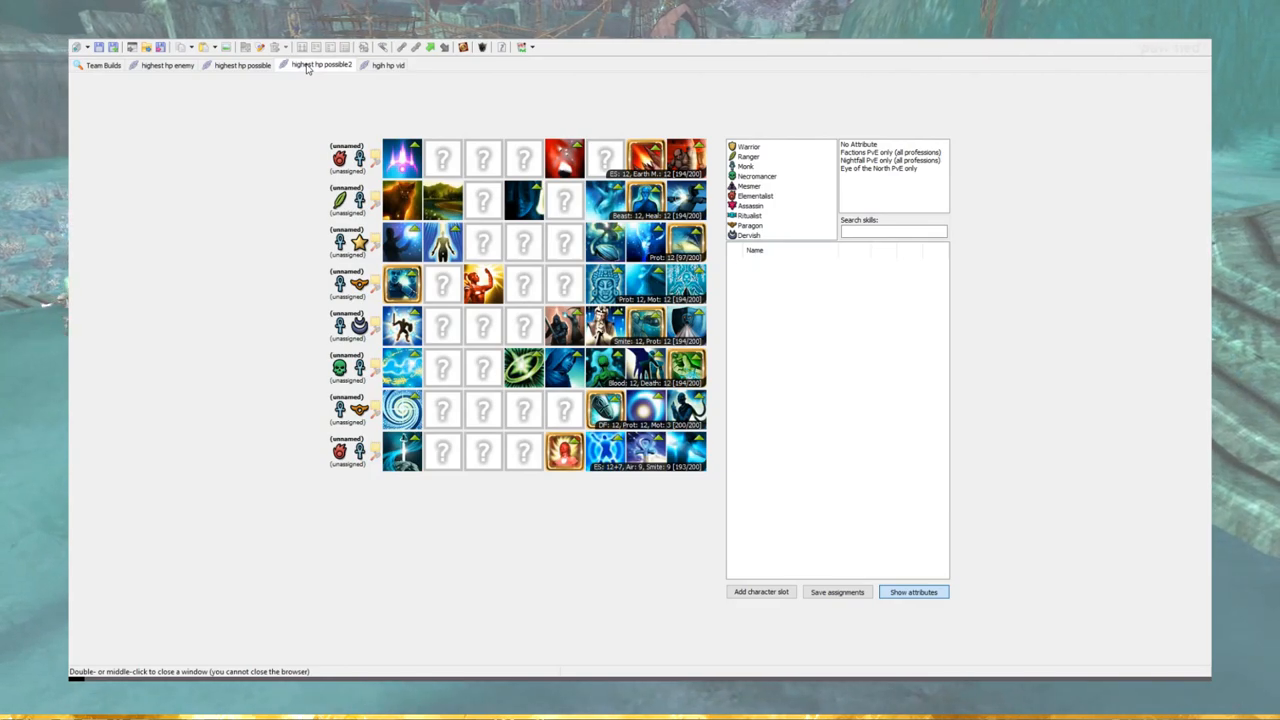
{"action": "left_click", "coordinate": [242, 64]}
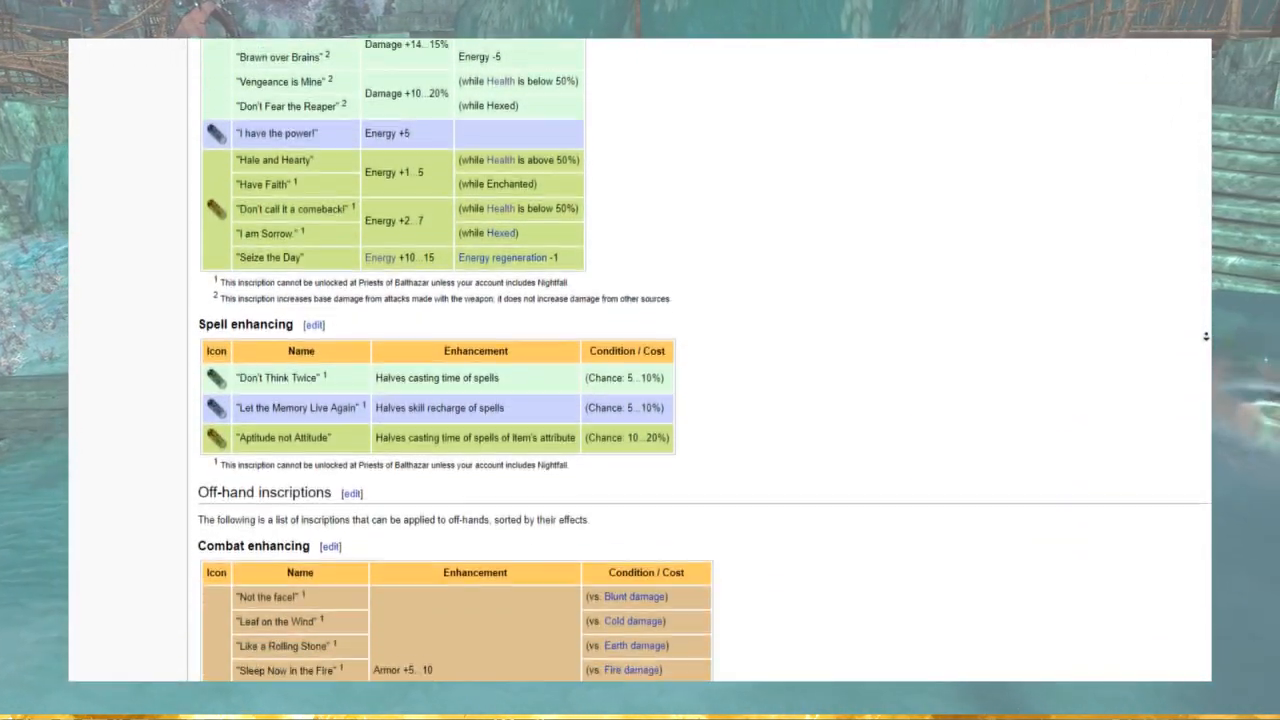
Scroll through the wiki's morale-boost, consumable and blessing tables to the end.
{"action": "scroll", "scroll_direction": "down", "scroll_amount": 3}
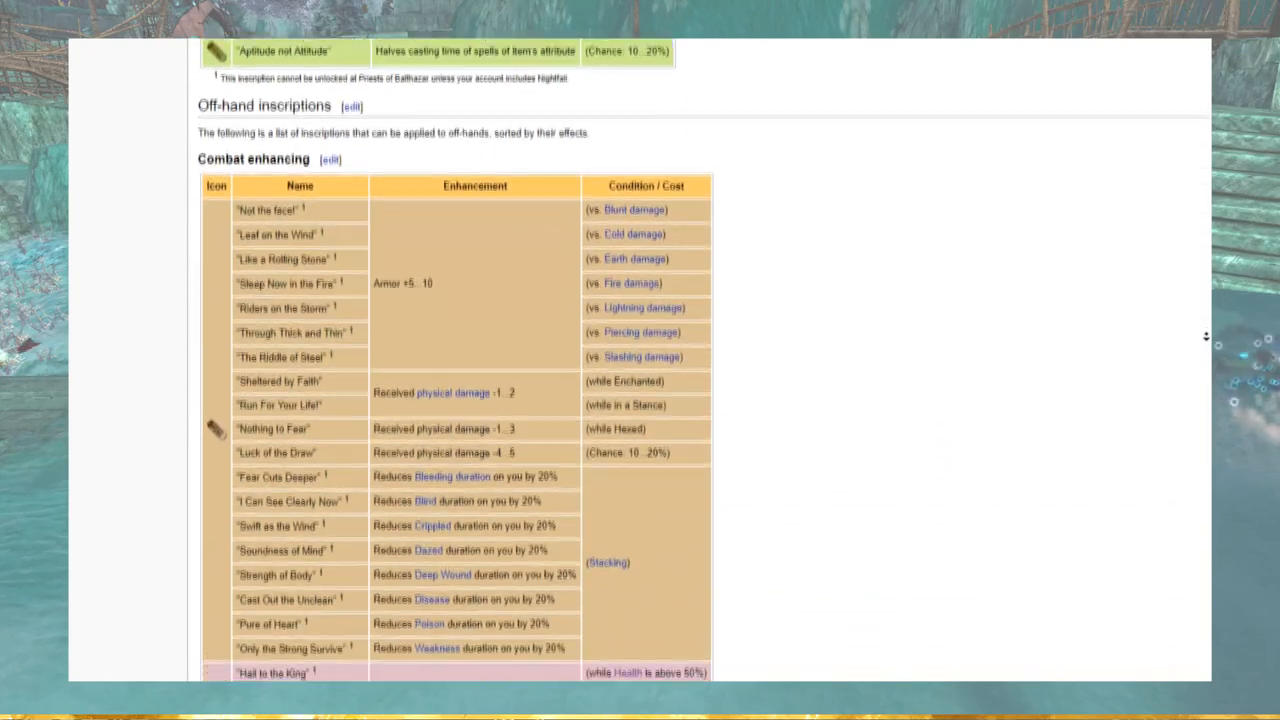
{"action": "scroll", "scroll_direction": "down", "scroll_amount": 3}
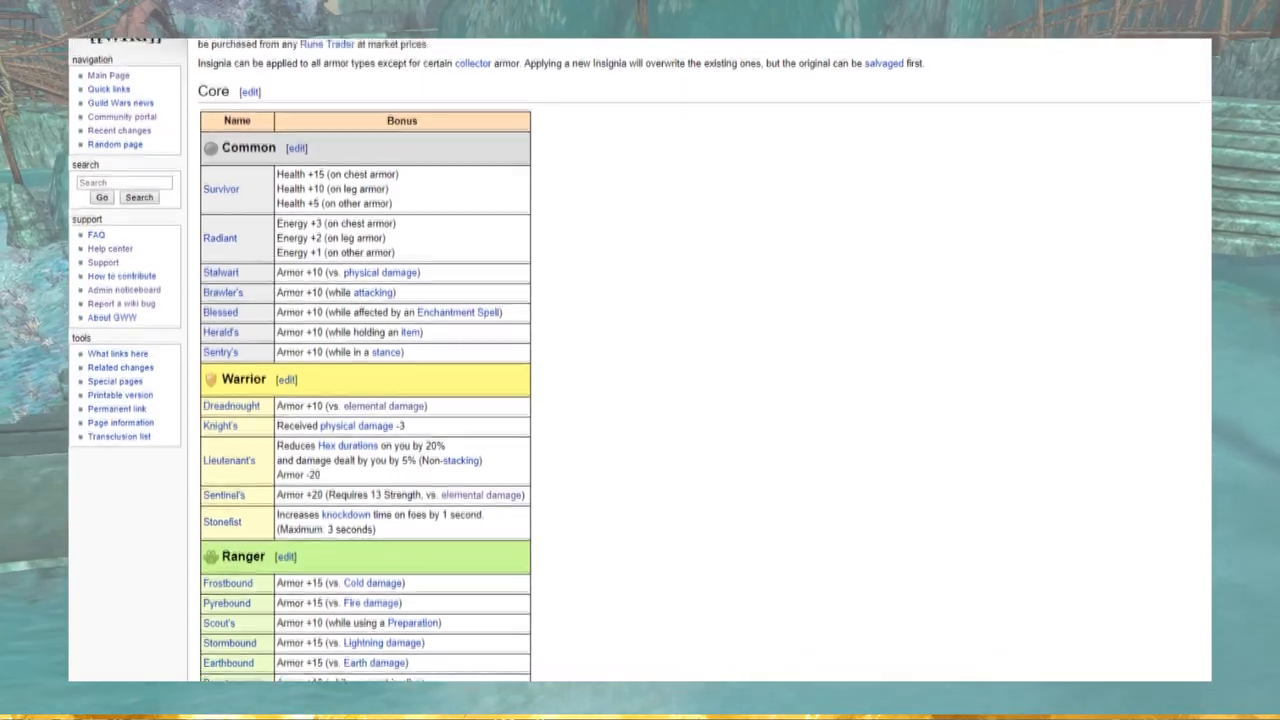
{"action": "scroll", "scroll_direction": "down", "scroll_amount": 3}
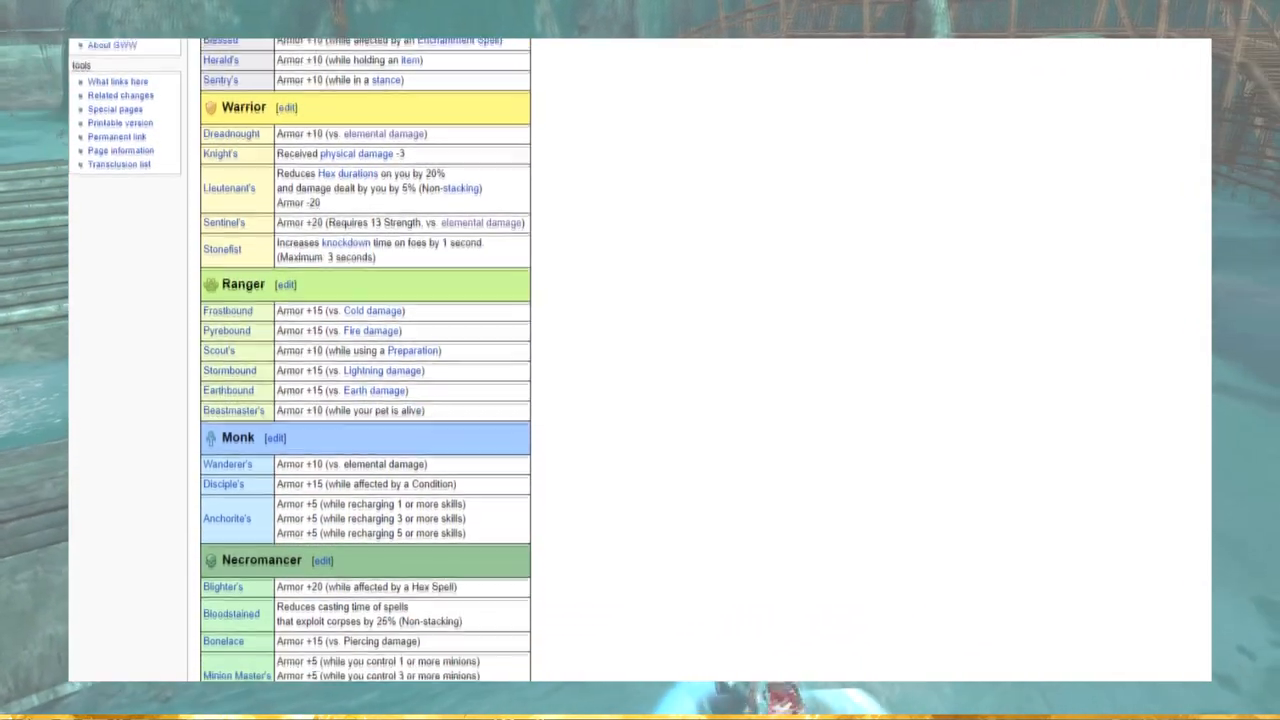
{"action": "scroll", "scroll_direction": "down", "scroll_amount": 3}
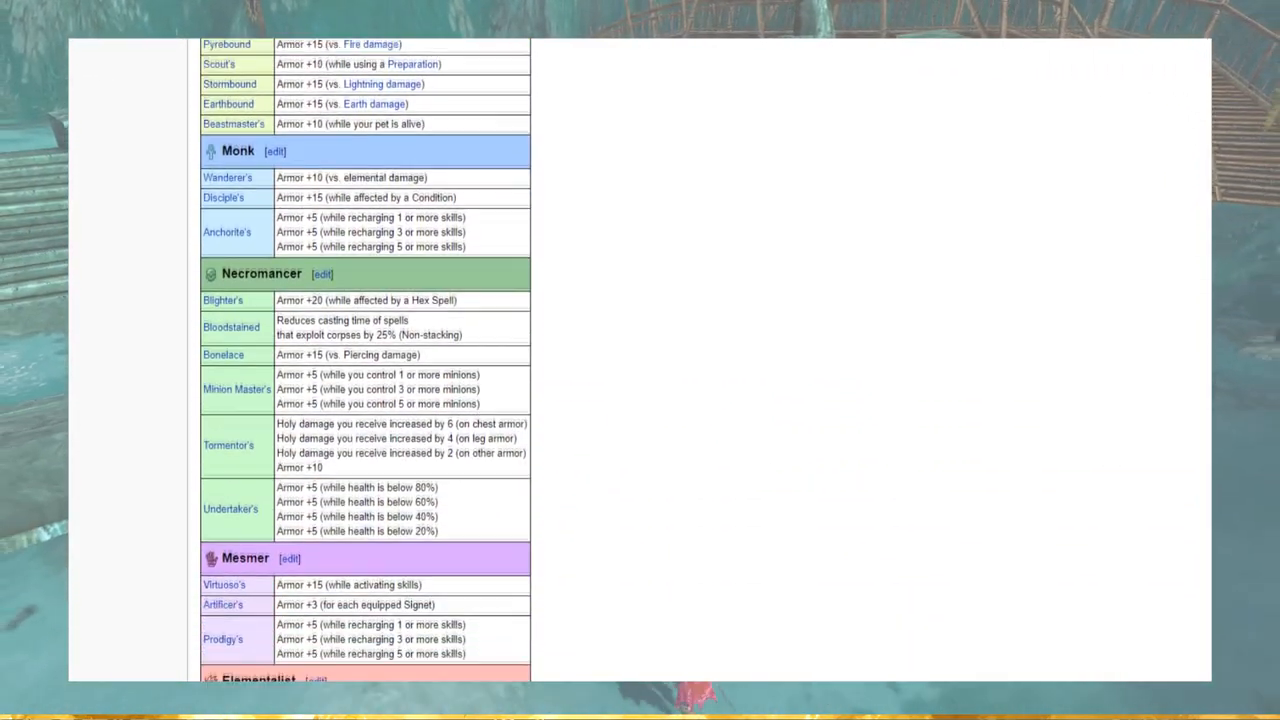
{"action": "scroll", "scroll_direction": "down", "scroll_amount": 3}
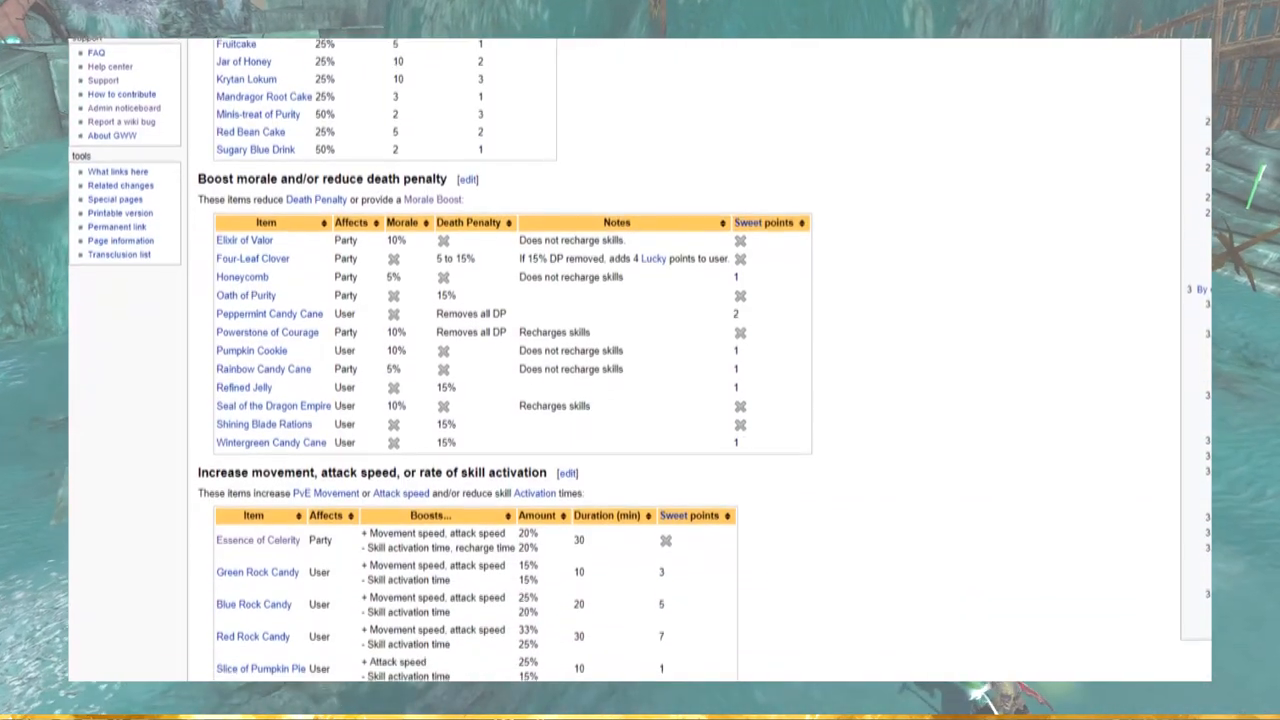
{"action": "scroll", "scroll_direction": "down", "scroll_amount": 3}
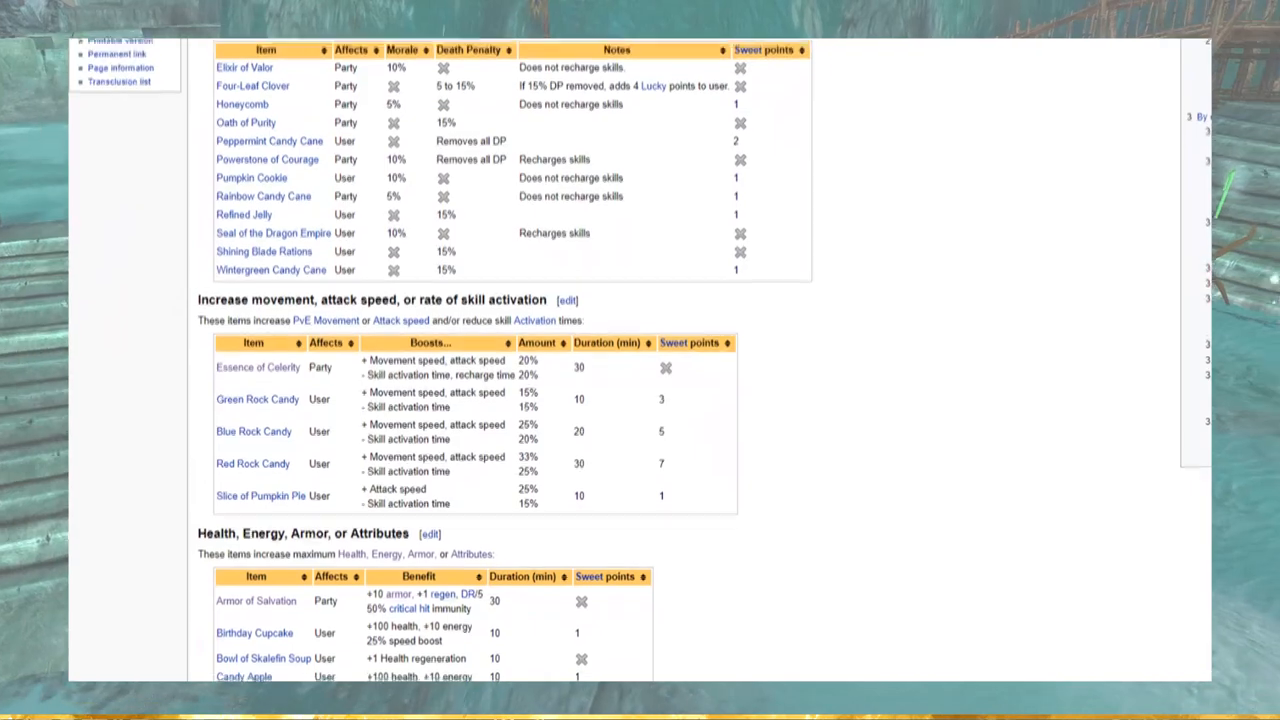
{"action": "scroll", "scroll_direction": "down", "scroll_amount": 3}
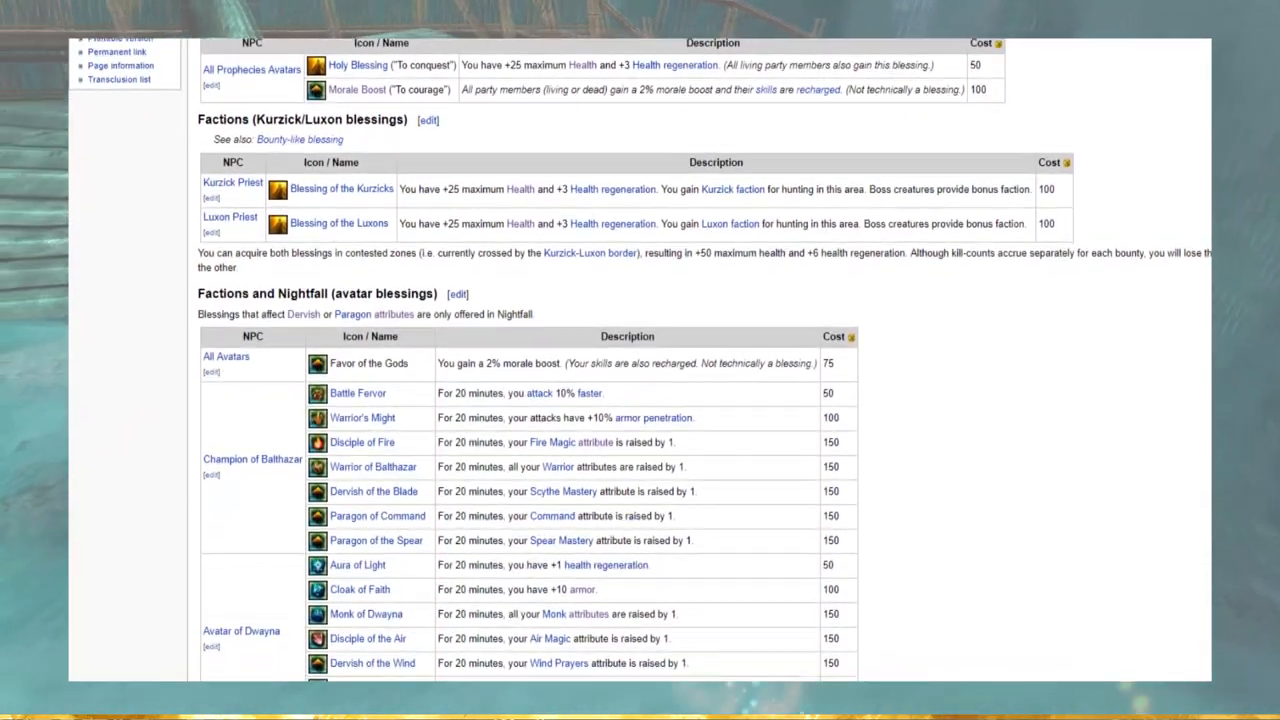
{"action": "scroll", "scroll_direction": "down", "scroll_amount": 3}
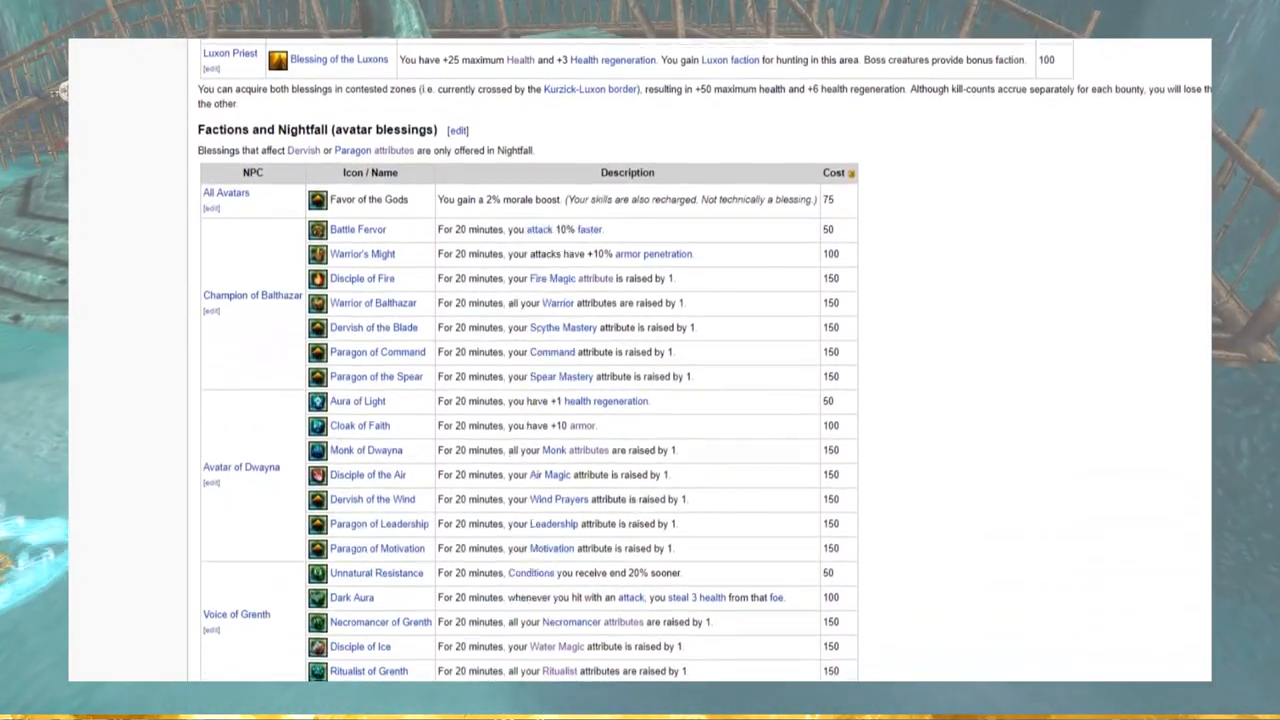
{"action": "scroll", "scroll_direction": "down", "scroll_amount": 3}
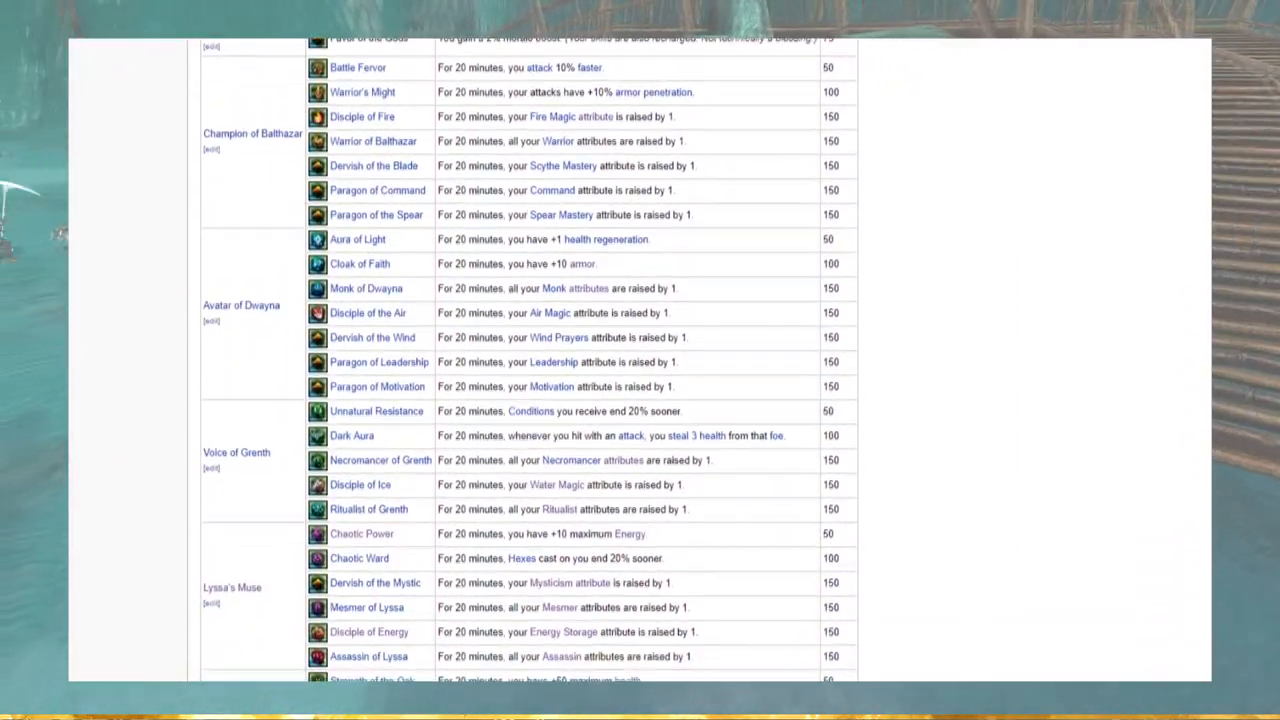
{"action": "scroll", "scroll_direction": "down", "scroll_amount": 3}
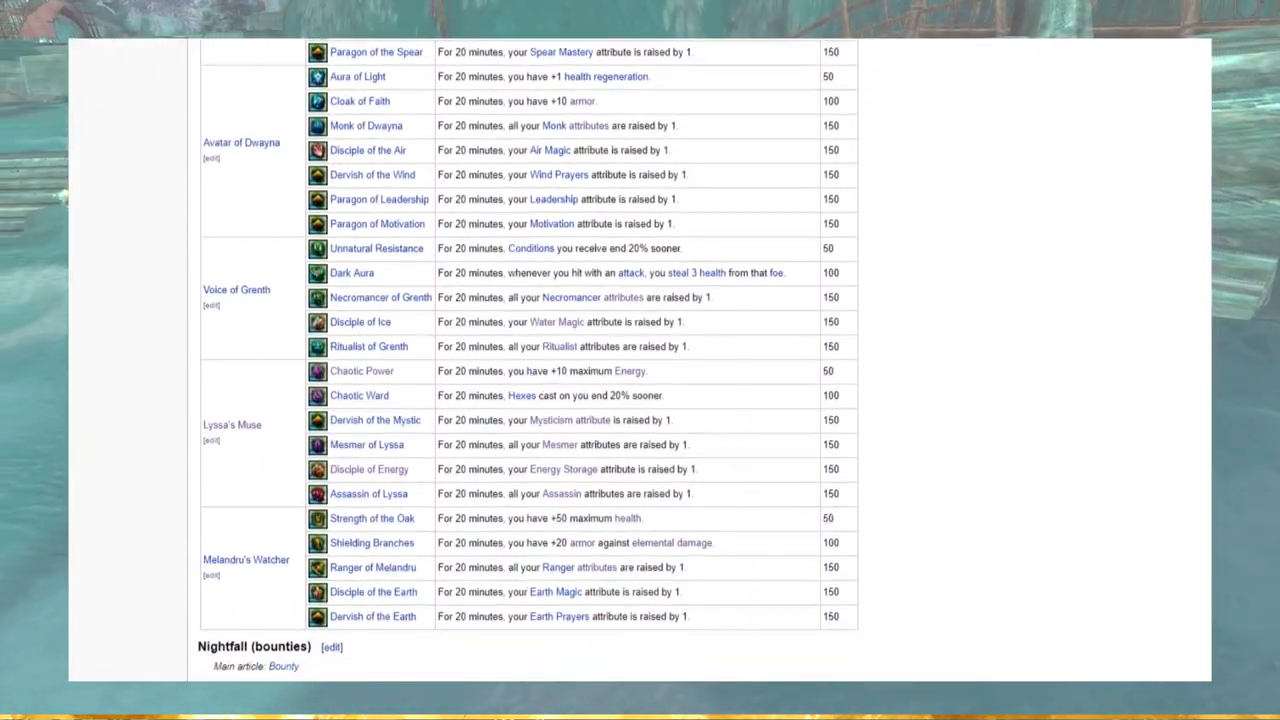
{"action": "scroll", "scroll_direction": "down", "scroll_amount": 3}
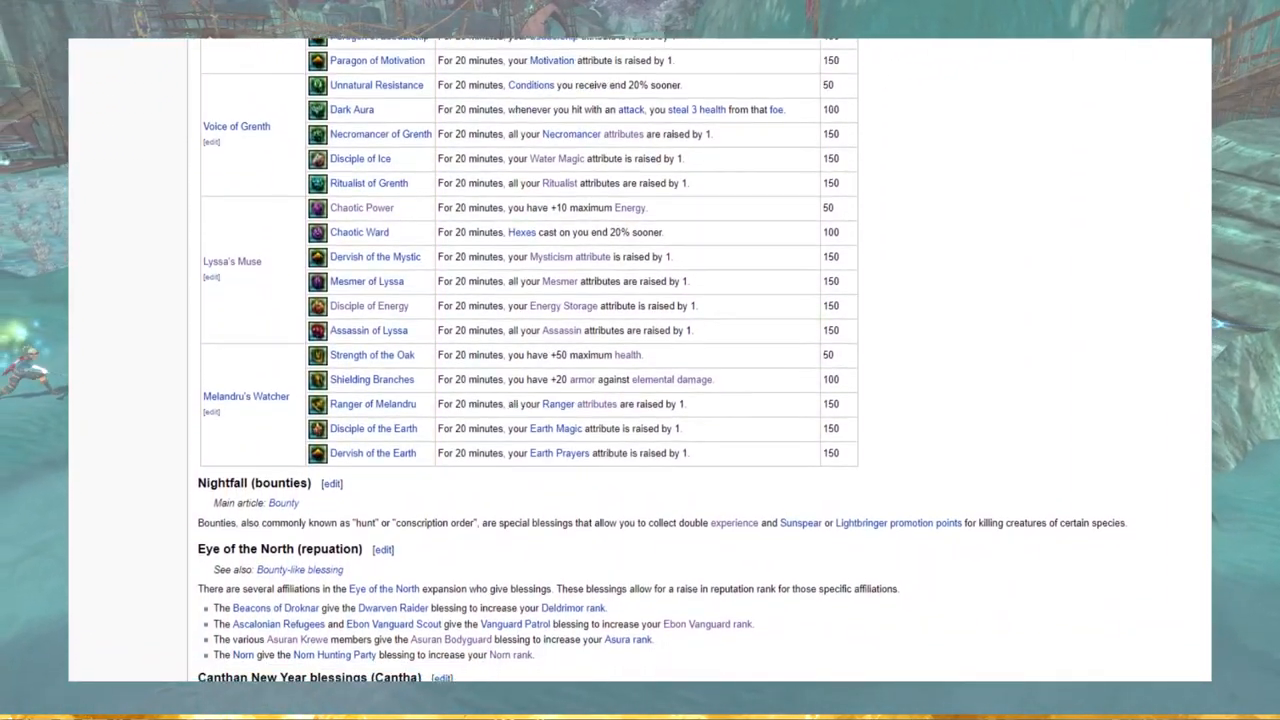
{"action": "scroll", "scroll_direction": "down", "scroll_amount": 3}
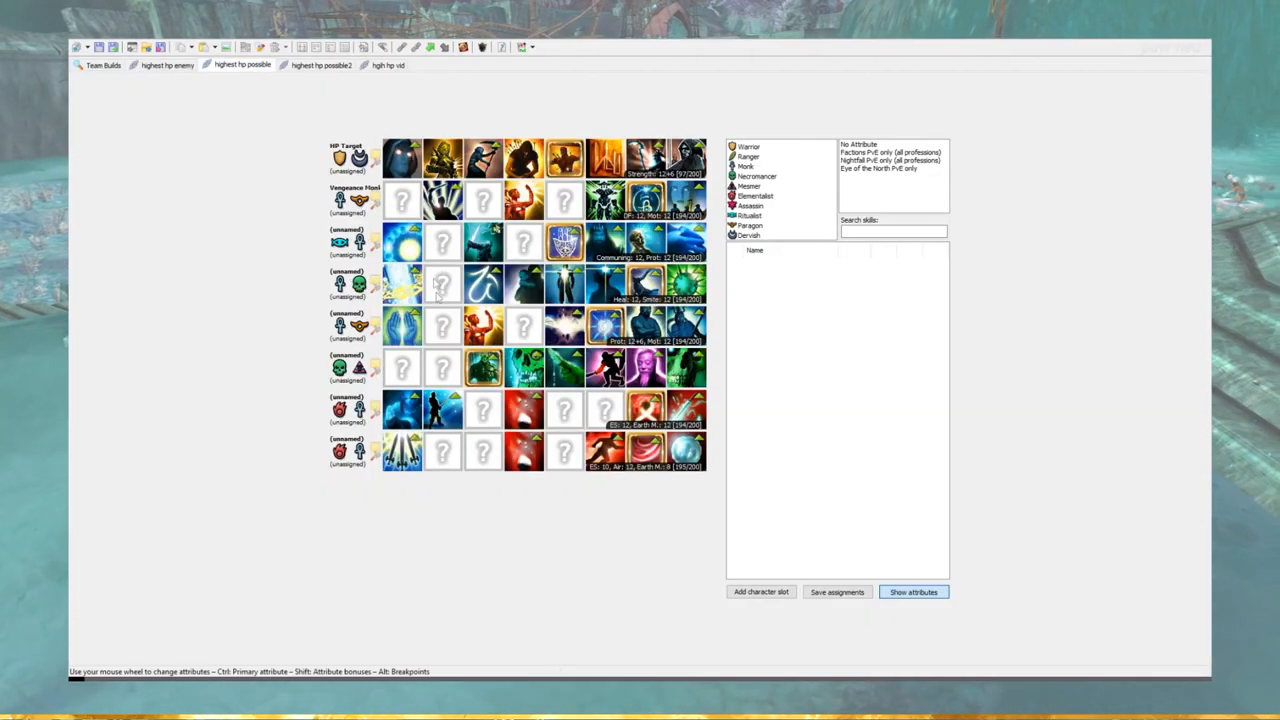
Look at the alternative max-health team, then return to the original max-health team.
{"action": "left_click", "coordinate": [320, 64]}
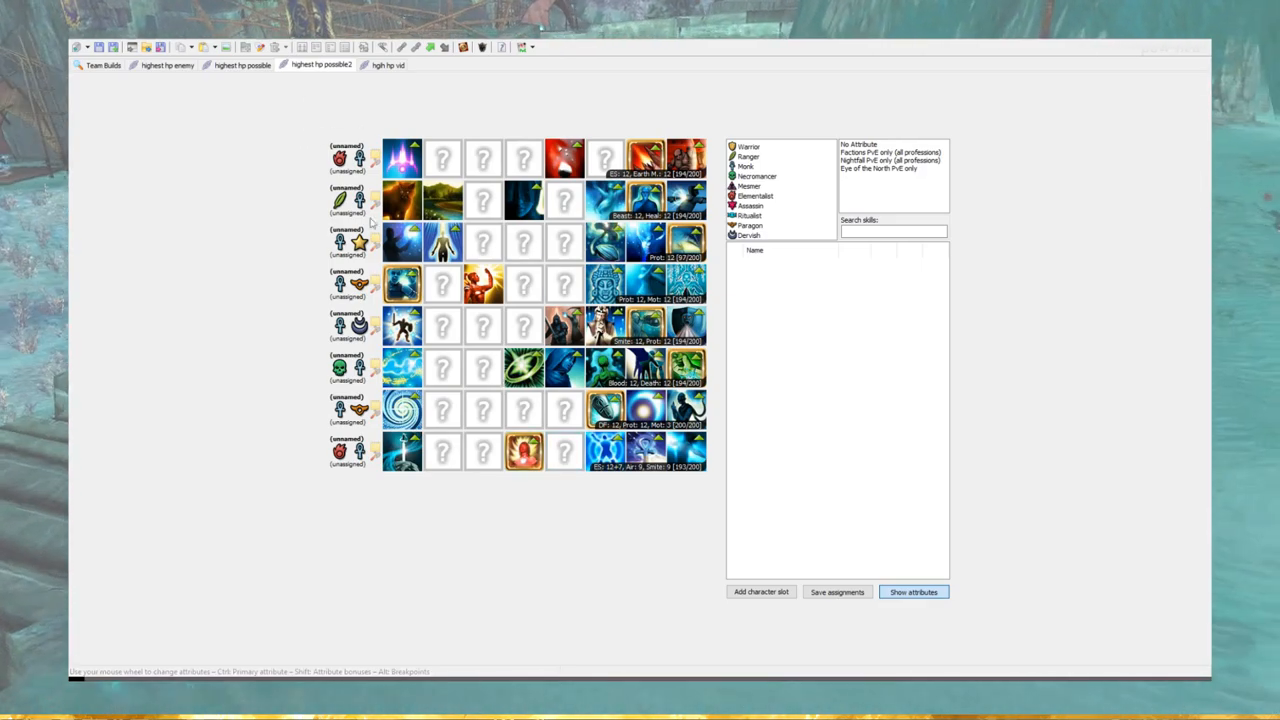
{"action": "left_click", "coordinate": [242, 64]}
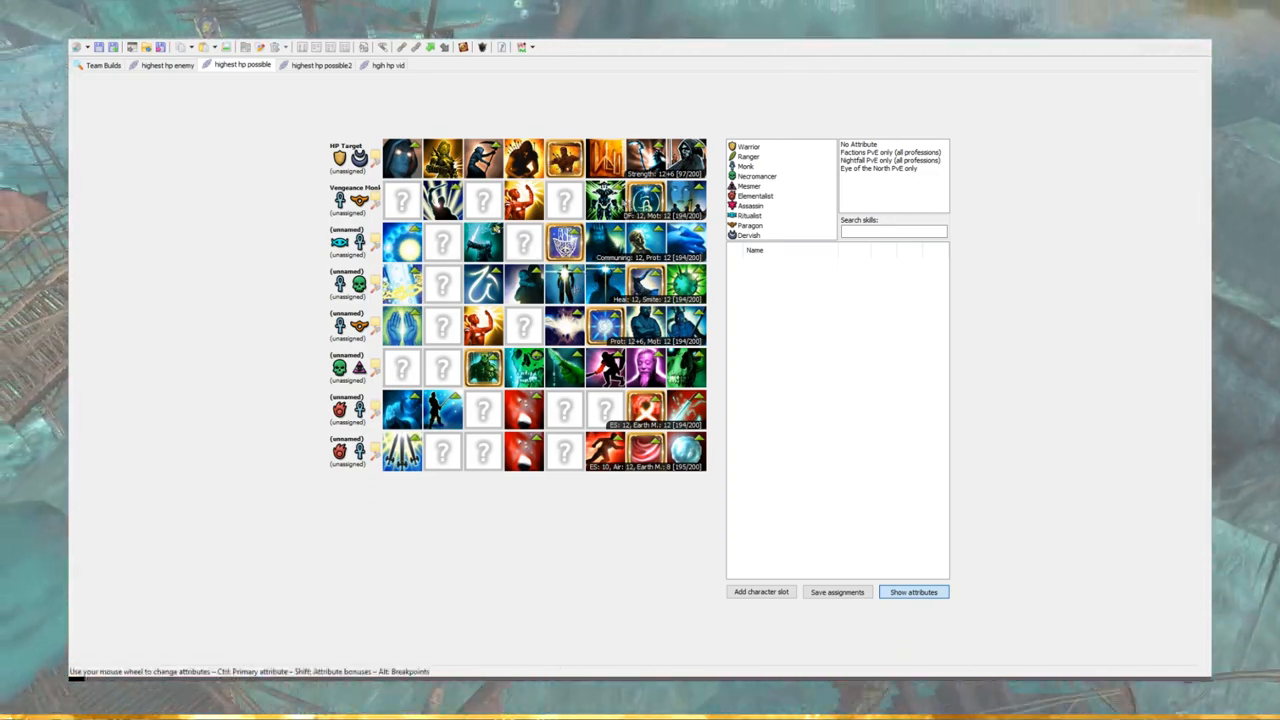
{"action": "mouse_move", "coordinate": [420, 374]}
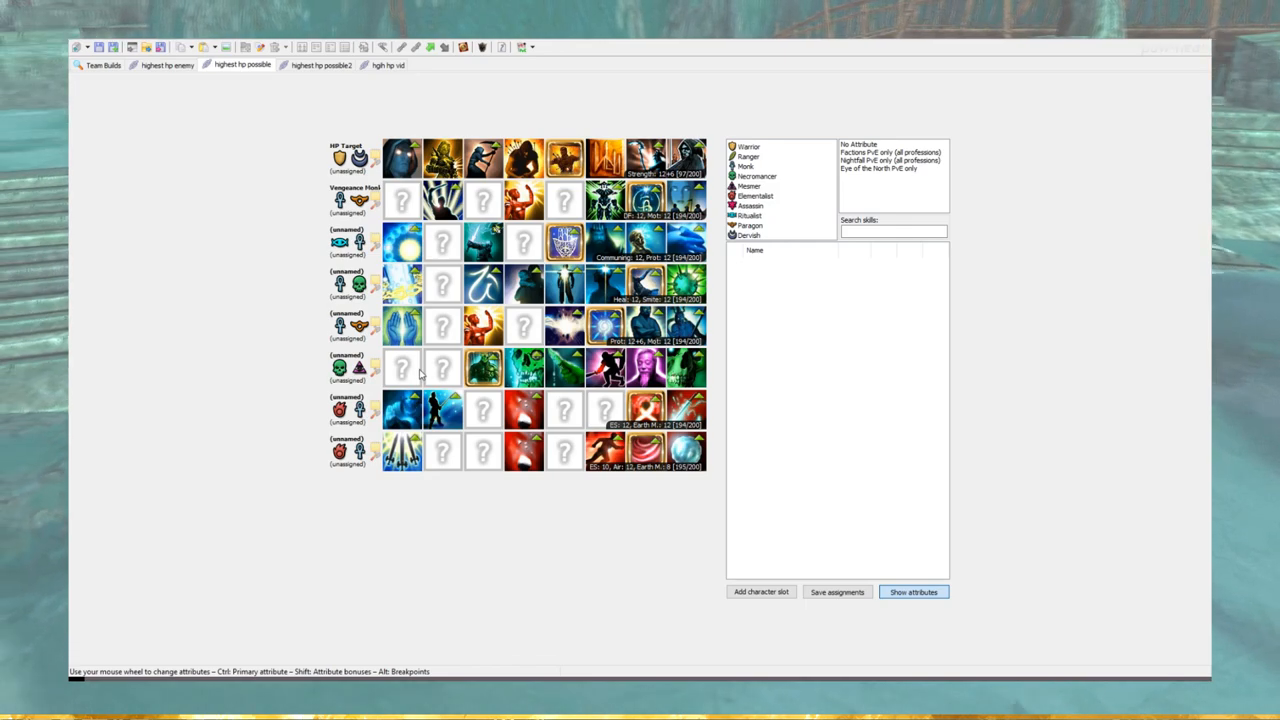
{"action": "mouse_move", "coordinate": [470, 276]}
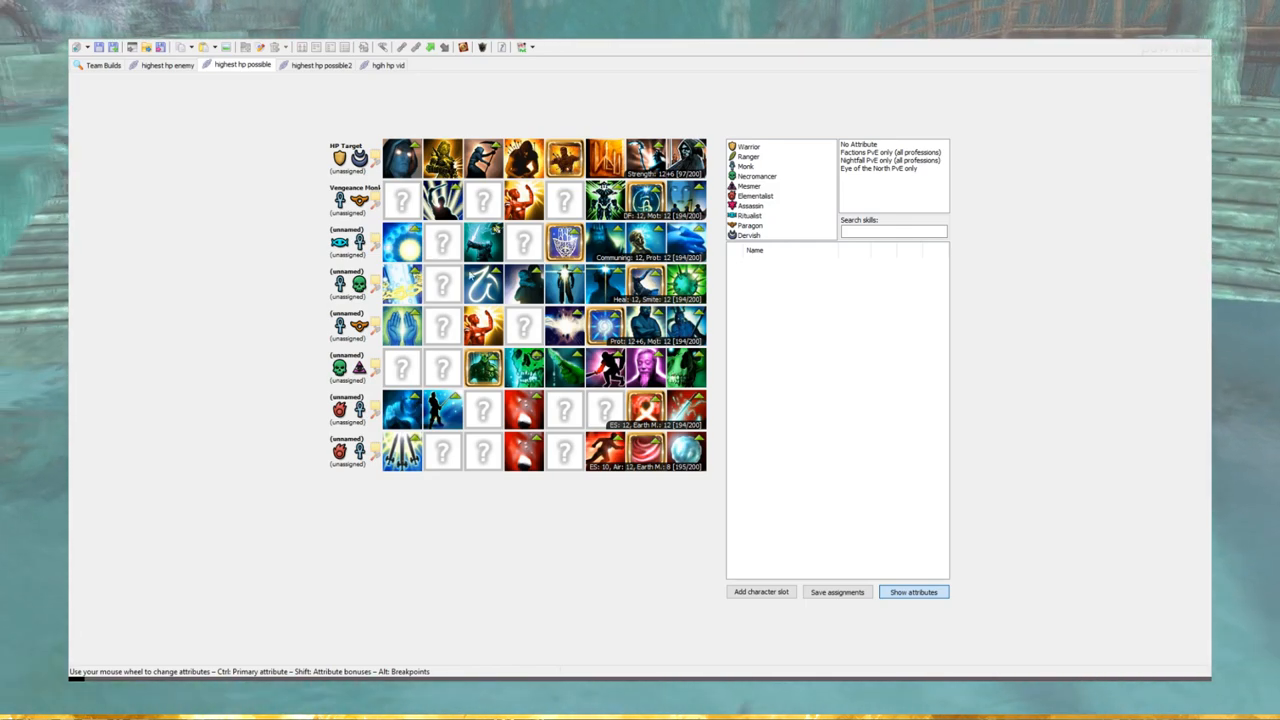
{"action": "mouse_move", "coordinate": [316, 188]}
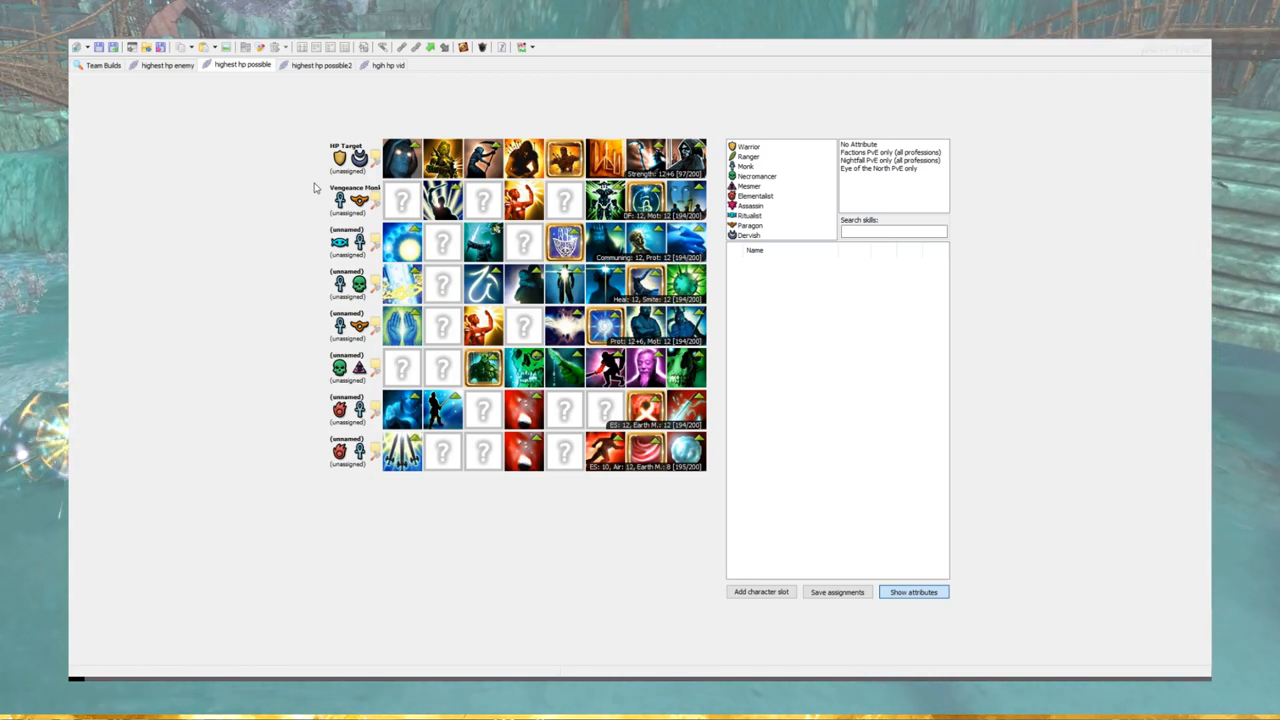
{"action": "mouse_move", "coordinate": [334, 128]}
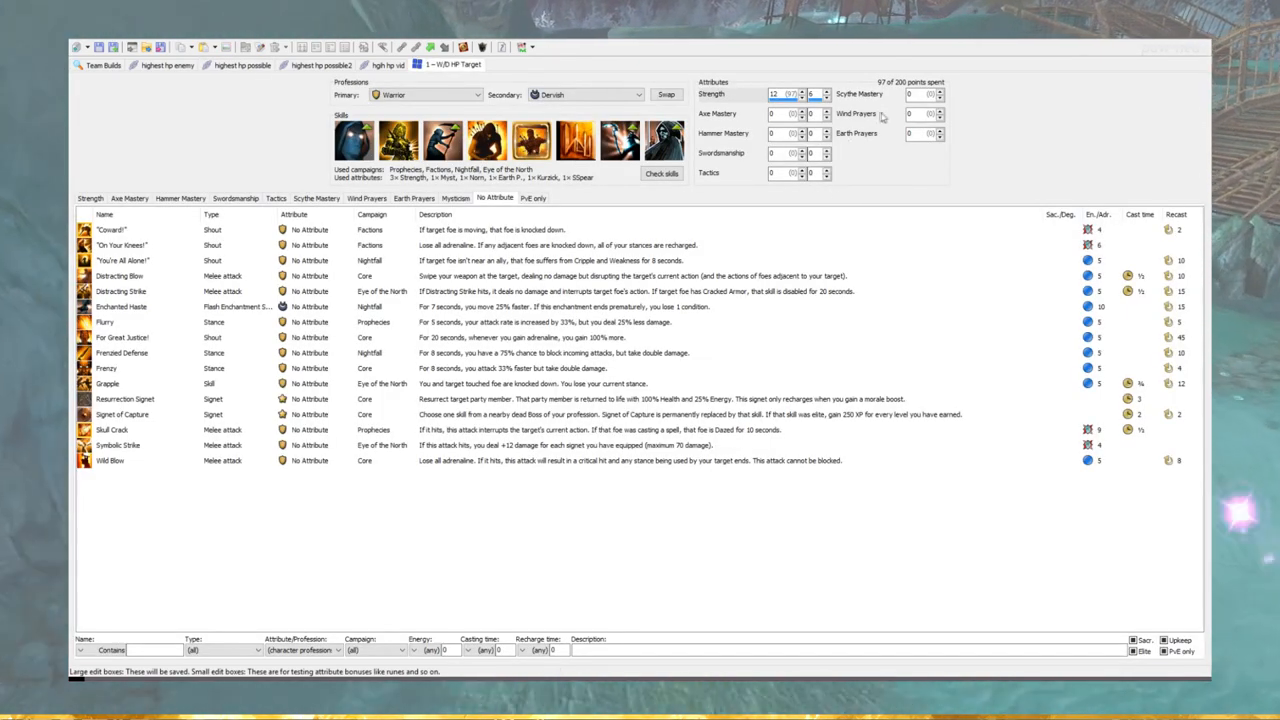
Tweak an attribute of the Warrior/Dervish hero and close its build editor.
{"action": "left_click", "coordinate": [938, 132]}
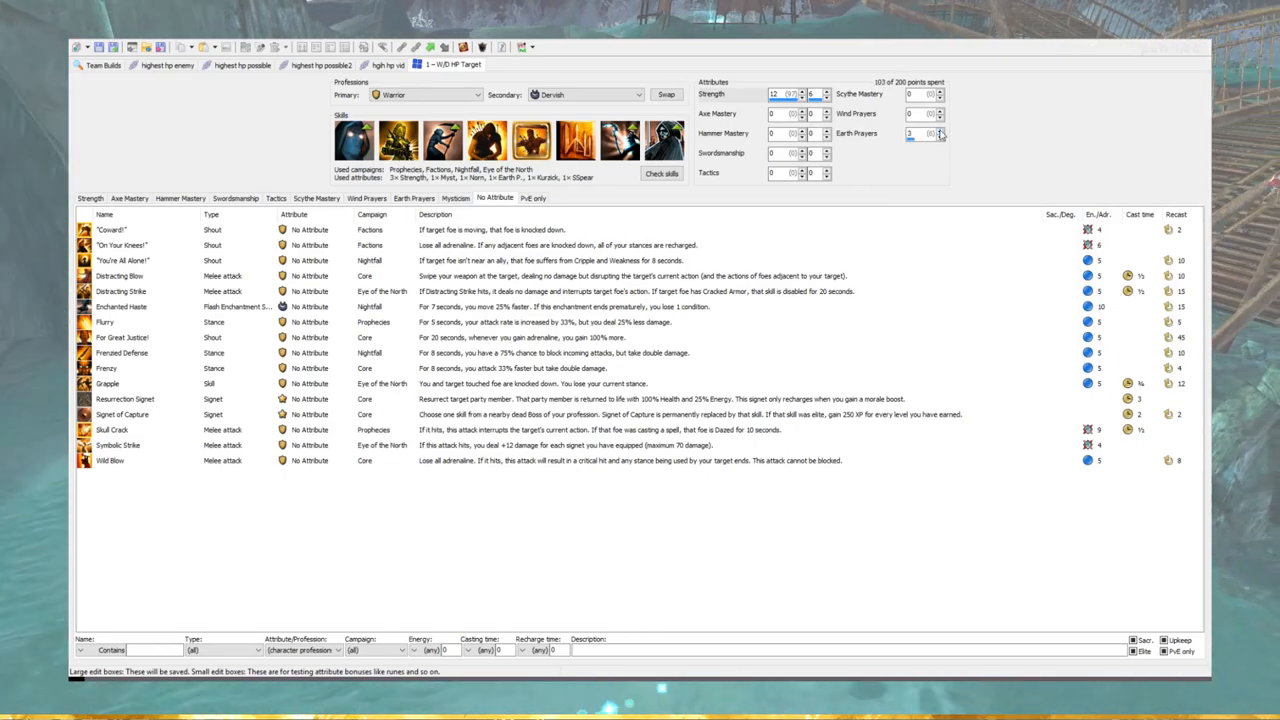
{"action": "left_click", "coordinate": [940, 130]}
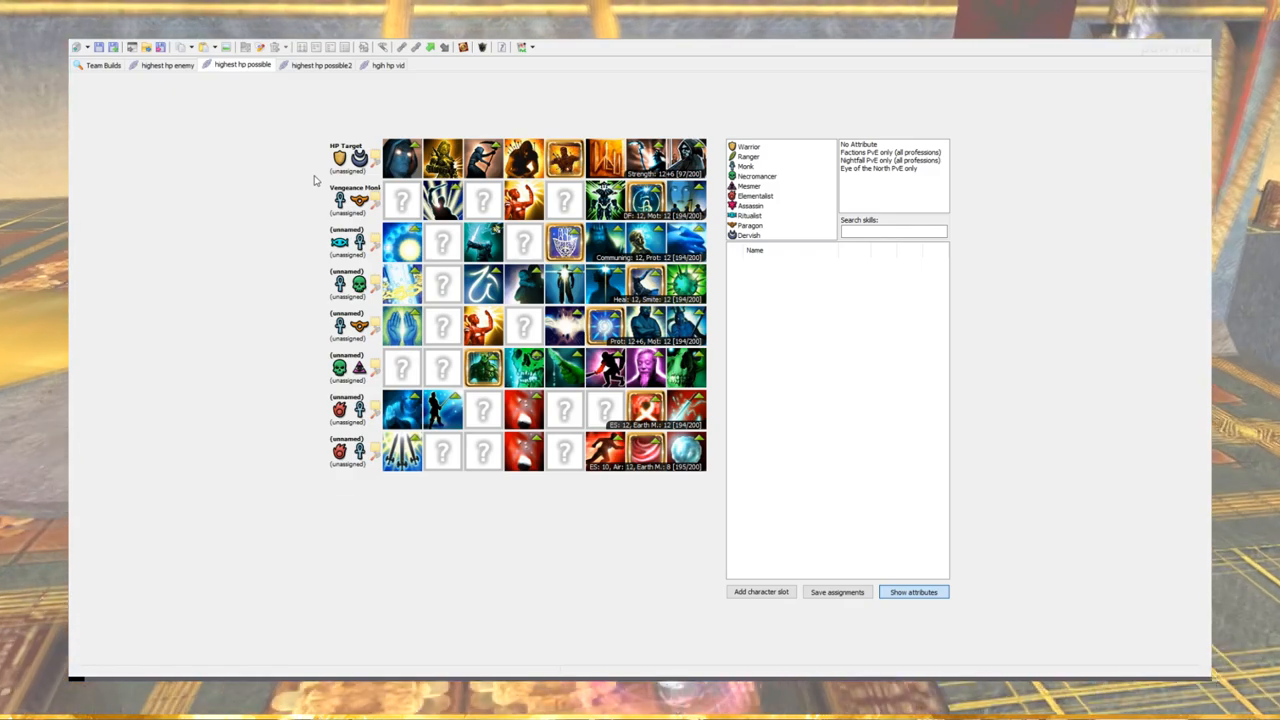
{"action": "mouse_move", "coordinate": [332, 128]}
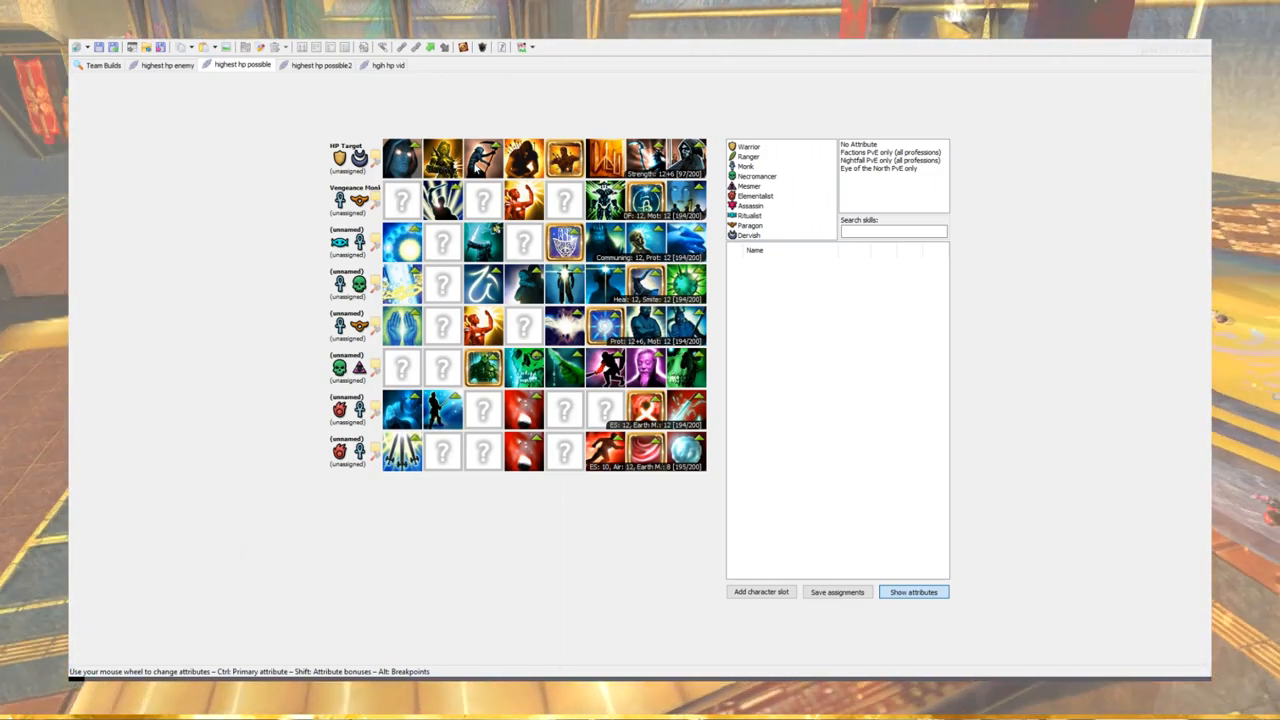
{"action": "mouse_move", "coordinate": [316, 180]}
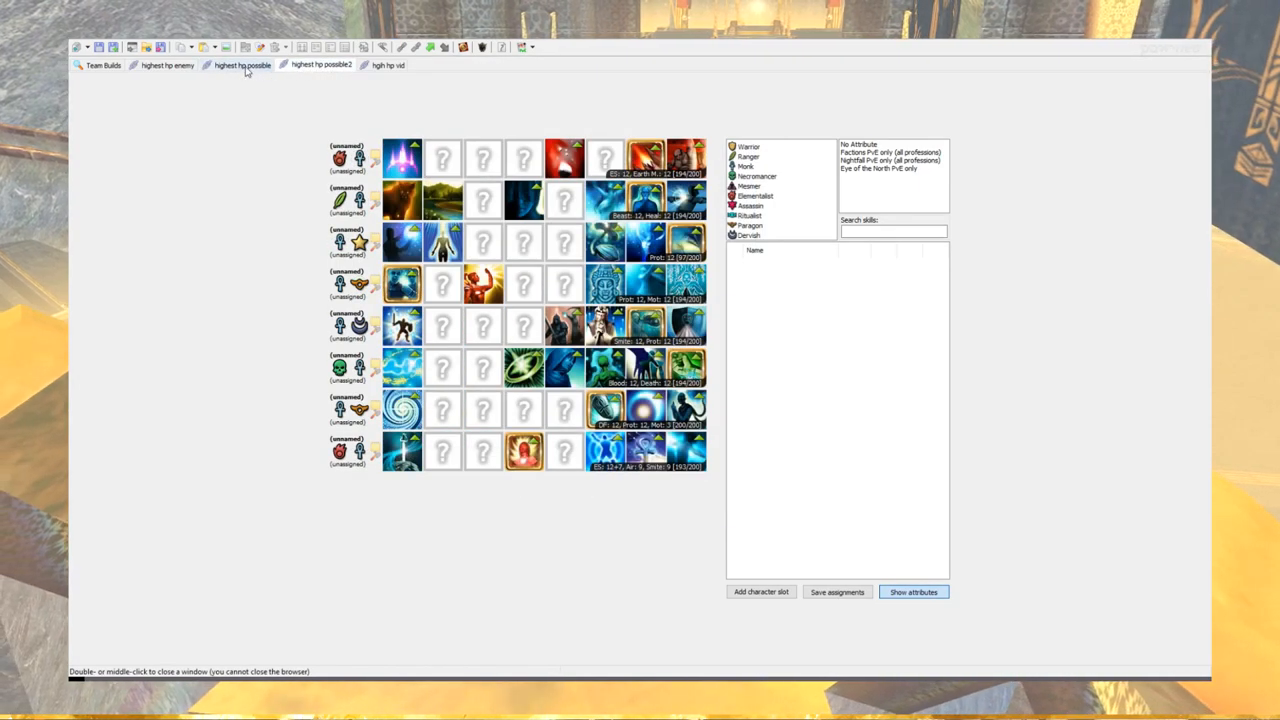
Return to the original max-health team build.
{"action": "left_click", "coordinate": [242, 64]}
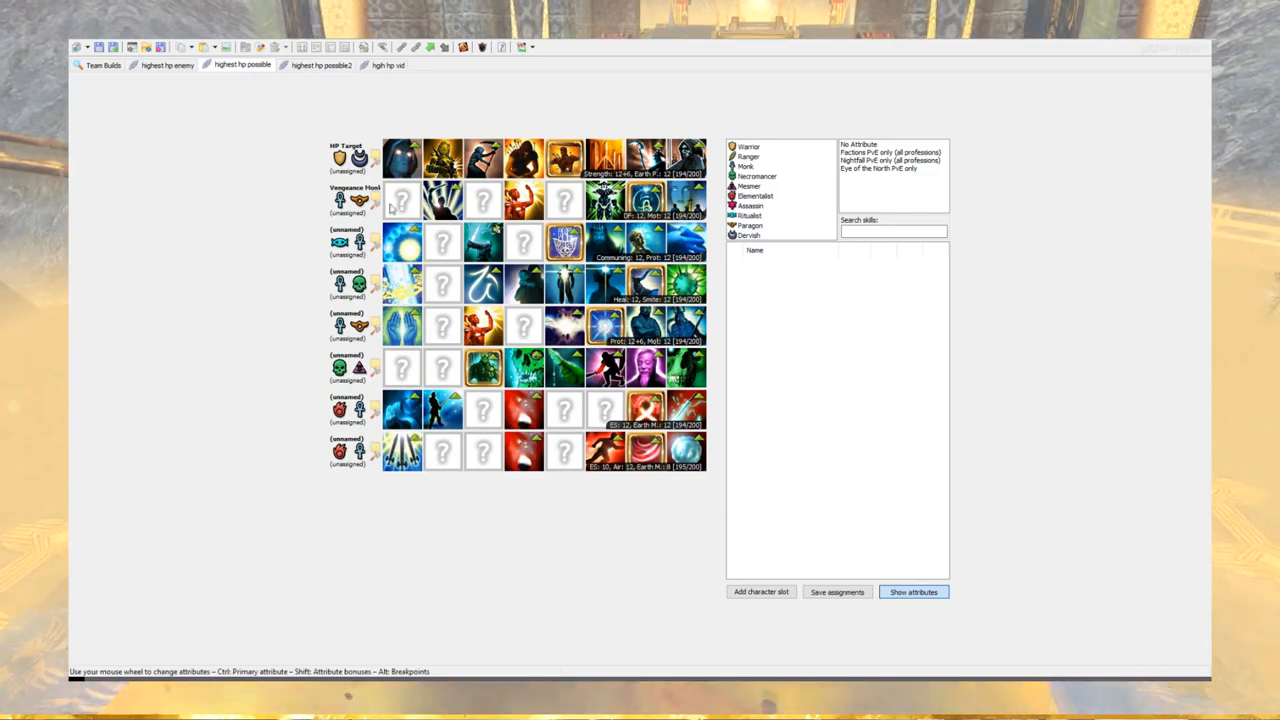
{"action": "mouse_move", "coordinate": [436, 204]}
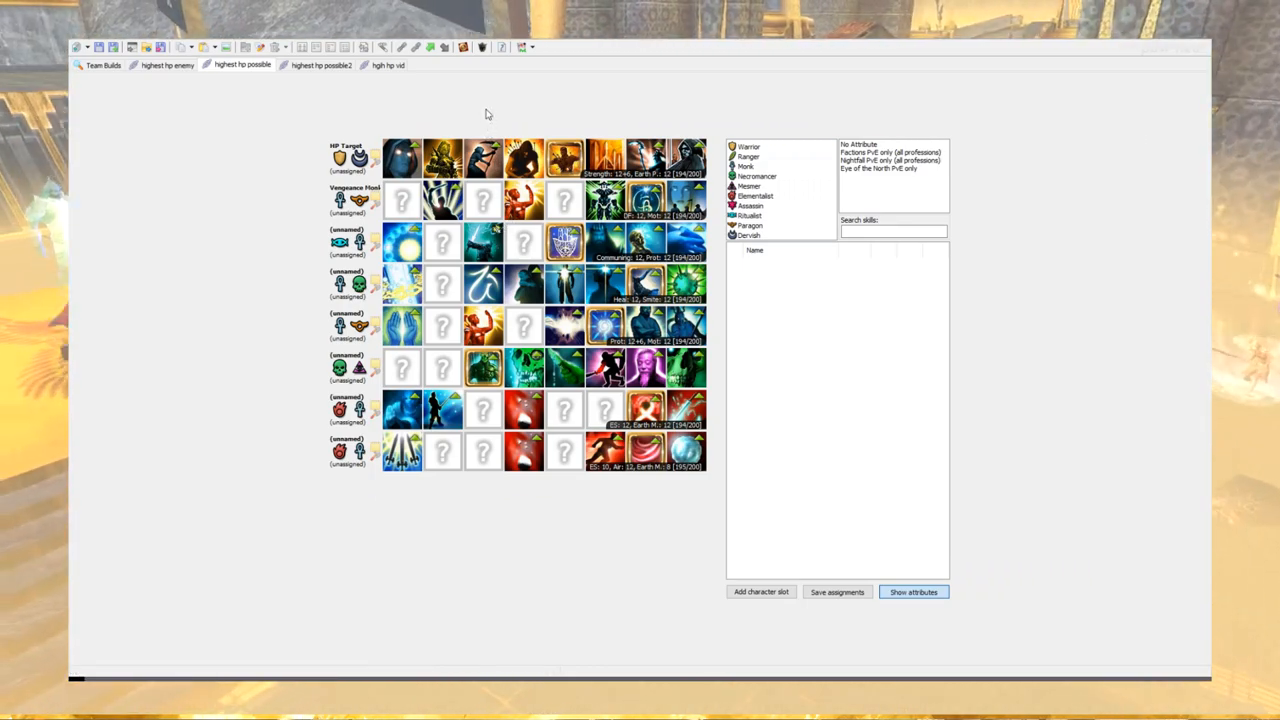
{"action": "mouse_move", "coordinate": [512, 108]}
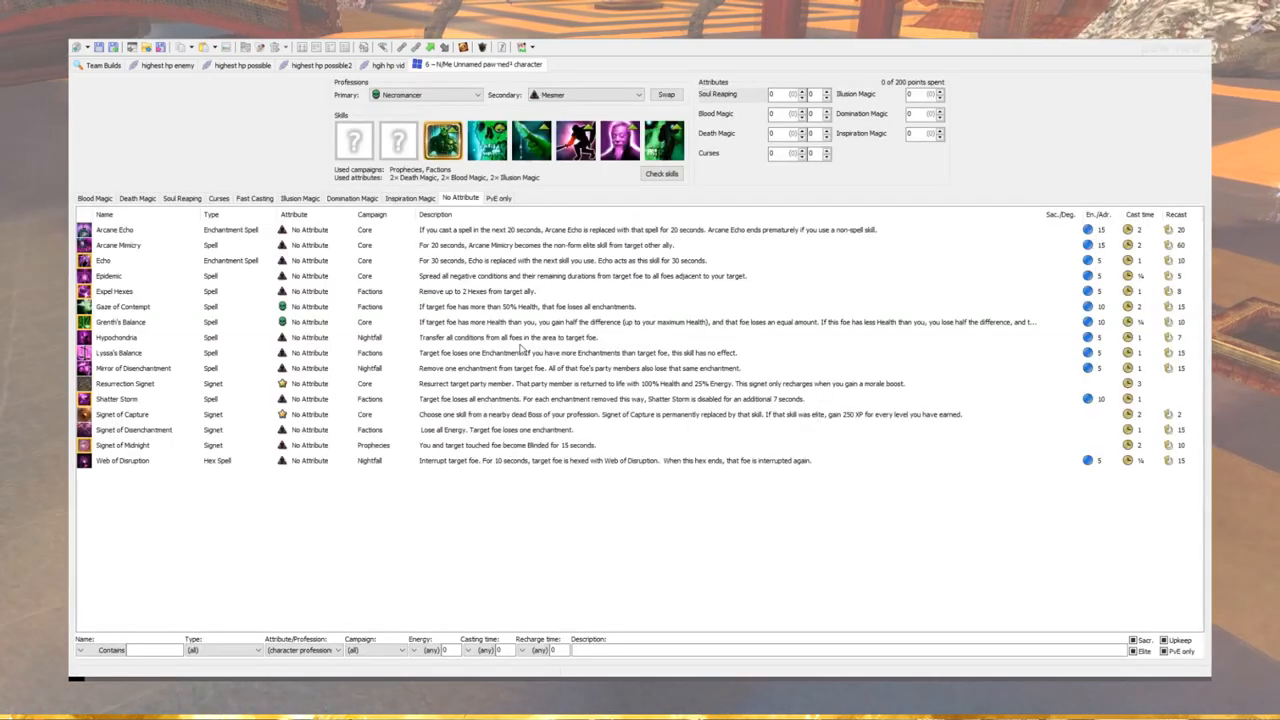
Close the Necromancer/Mesmer hero editor to show the team overview.
{"action": "left_click", "coordinate": [664, 94]}
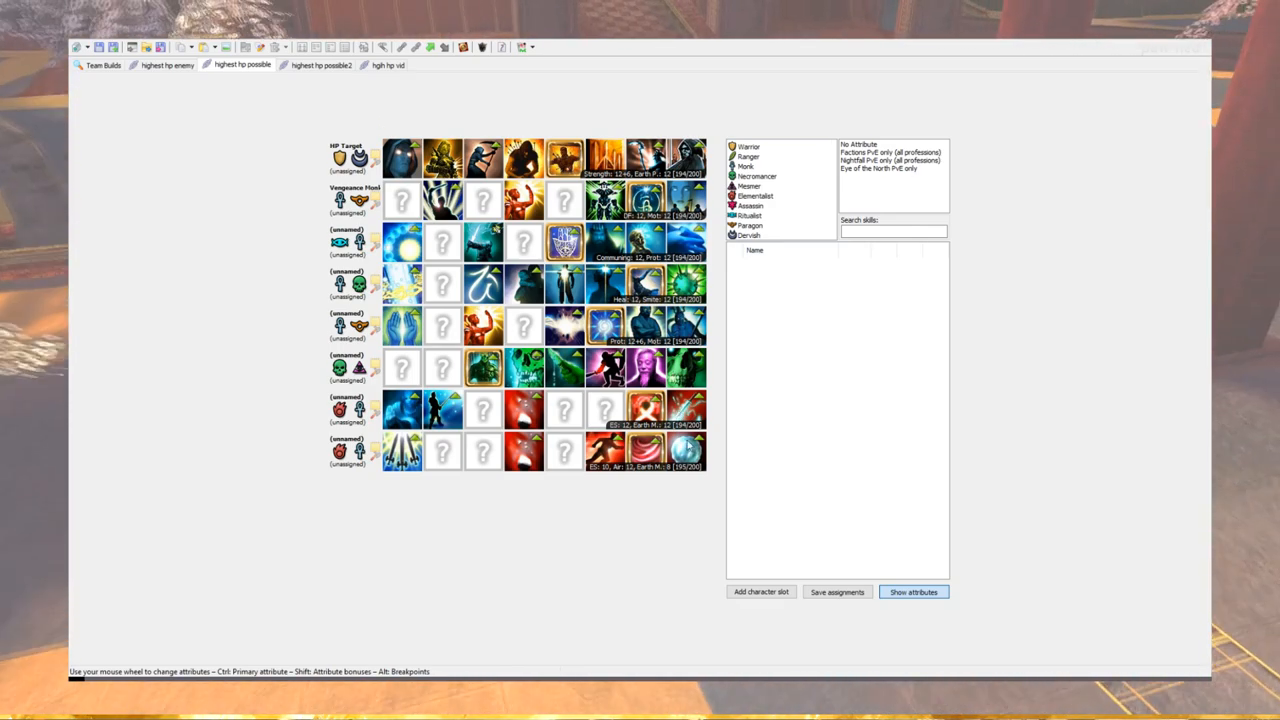
{"action": "left_click", "coordinate": [320, 64]}
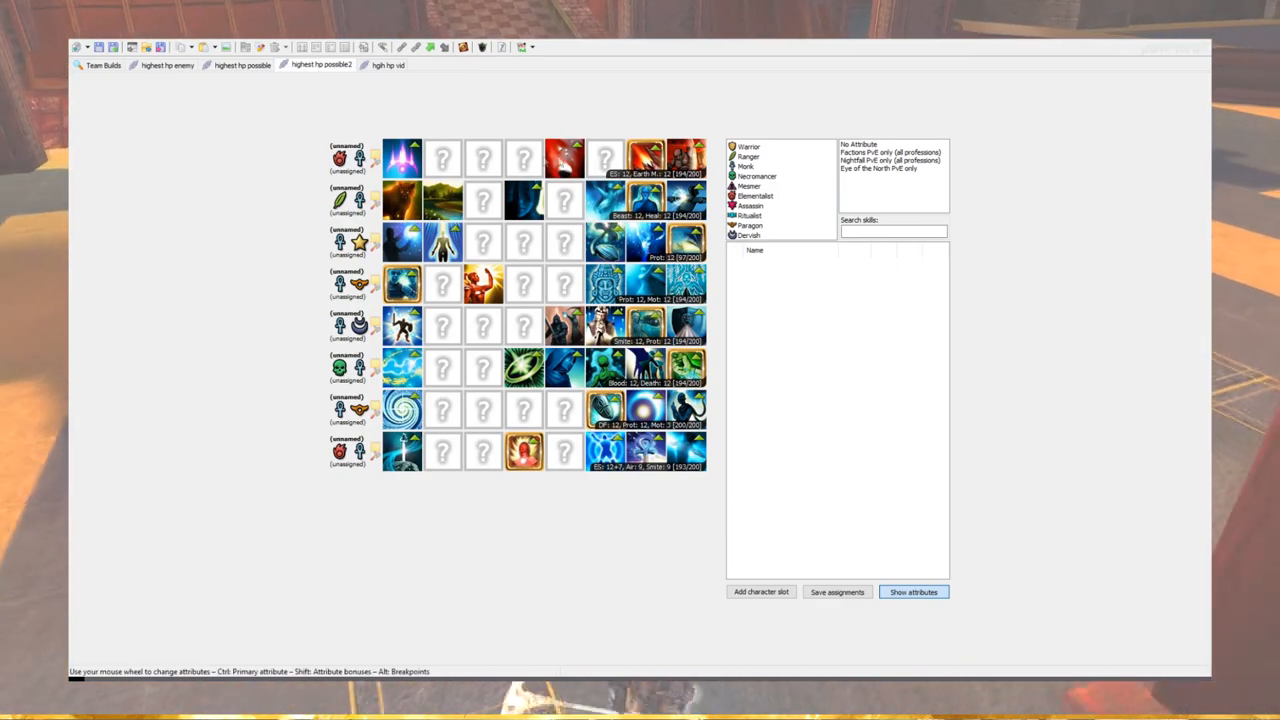
{"action": "left_click", "coordinate": [242, 64]}
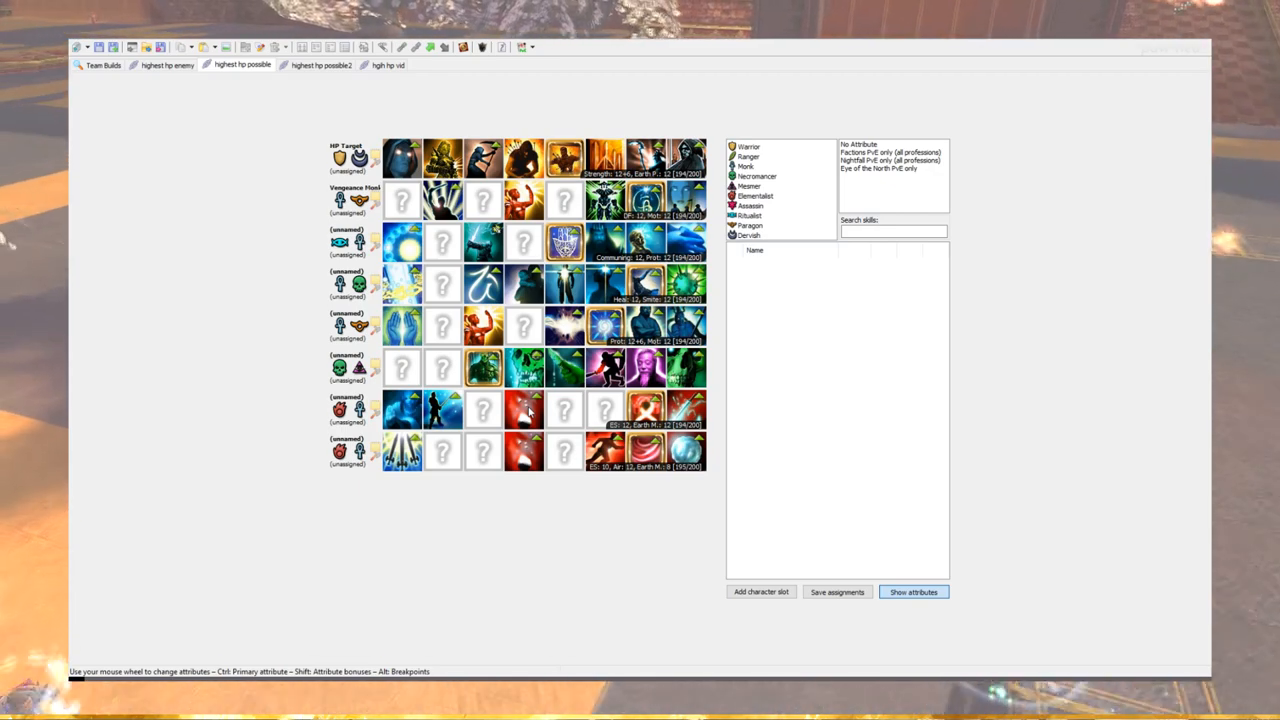
{"action": "mouse_move", "coordinate": [636, 410]}
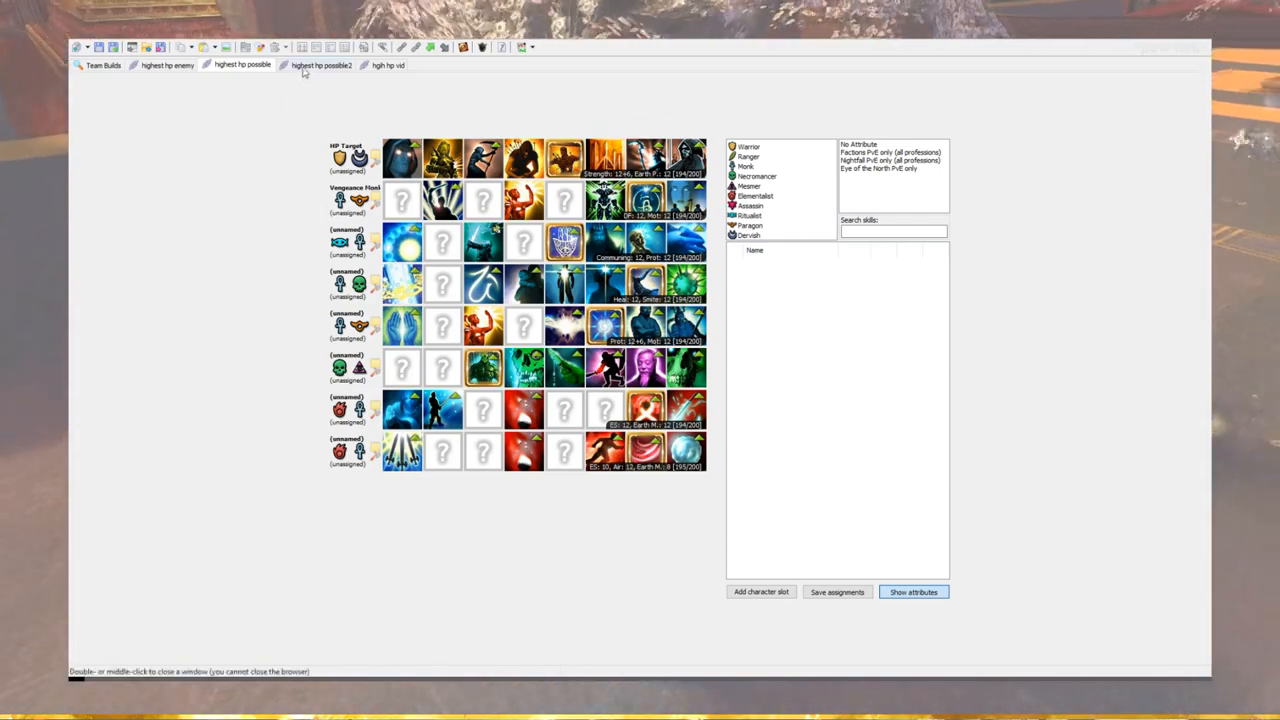
{"action": "left_click", "coordinate": [320, 64]}
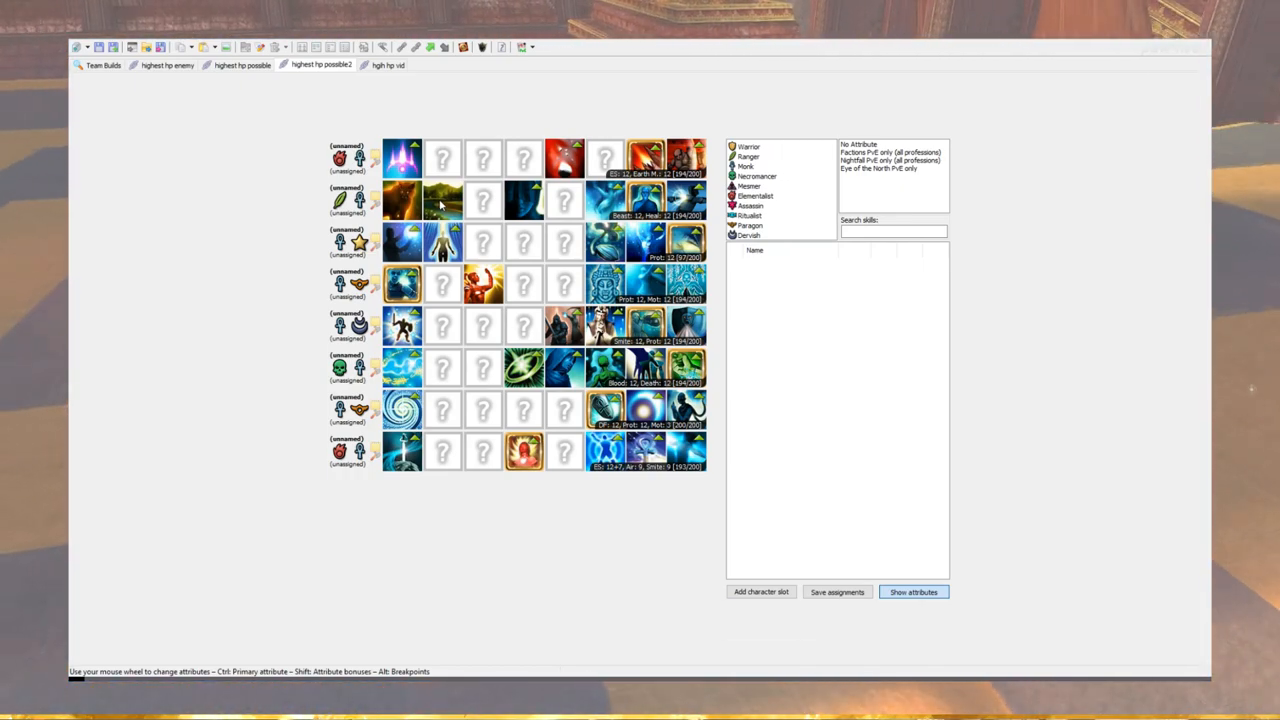
{"action": "mouse_move", "coordinate": [400, 200]}
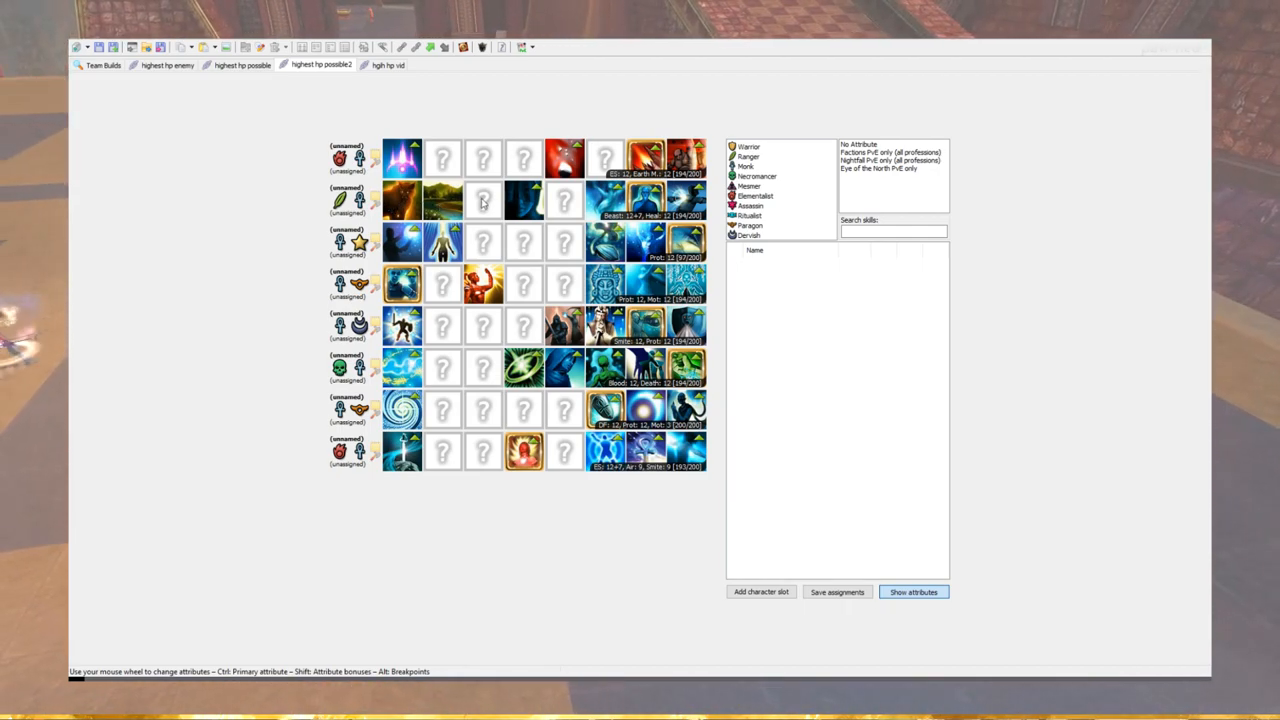
{"action": "mouse_move", "coordinate": [572, 220]}
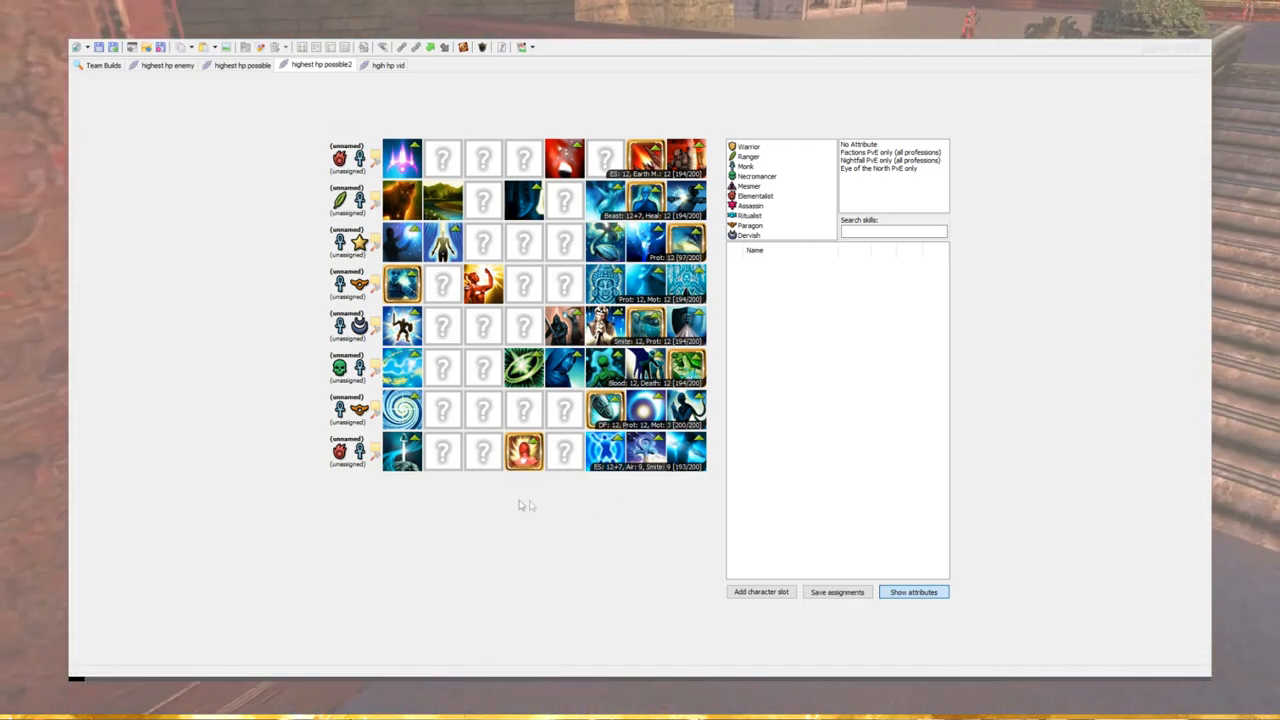
{"action": "mouse_move", "coordinate": [478, 494]}
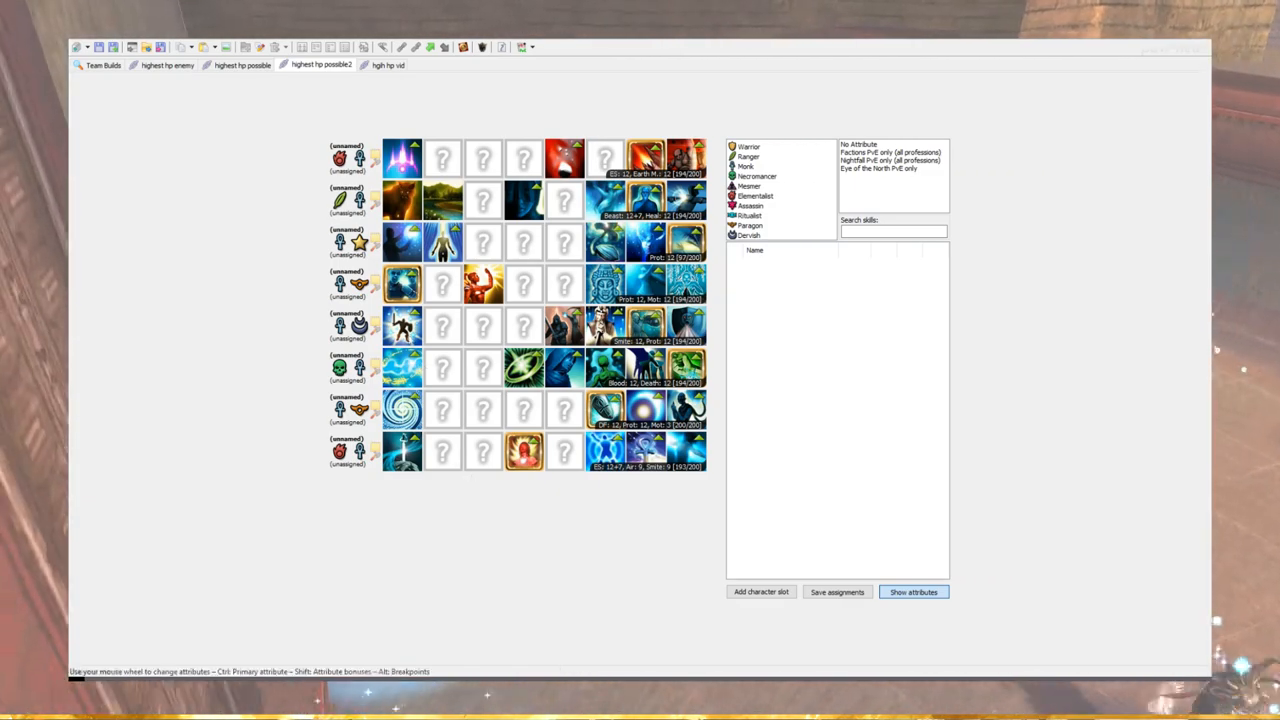
{"action": "left_click", "coordinate": [242, 64]}
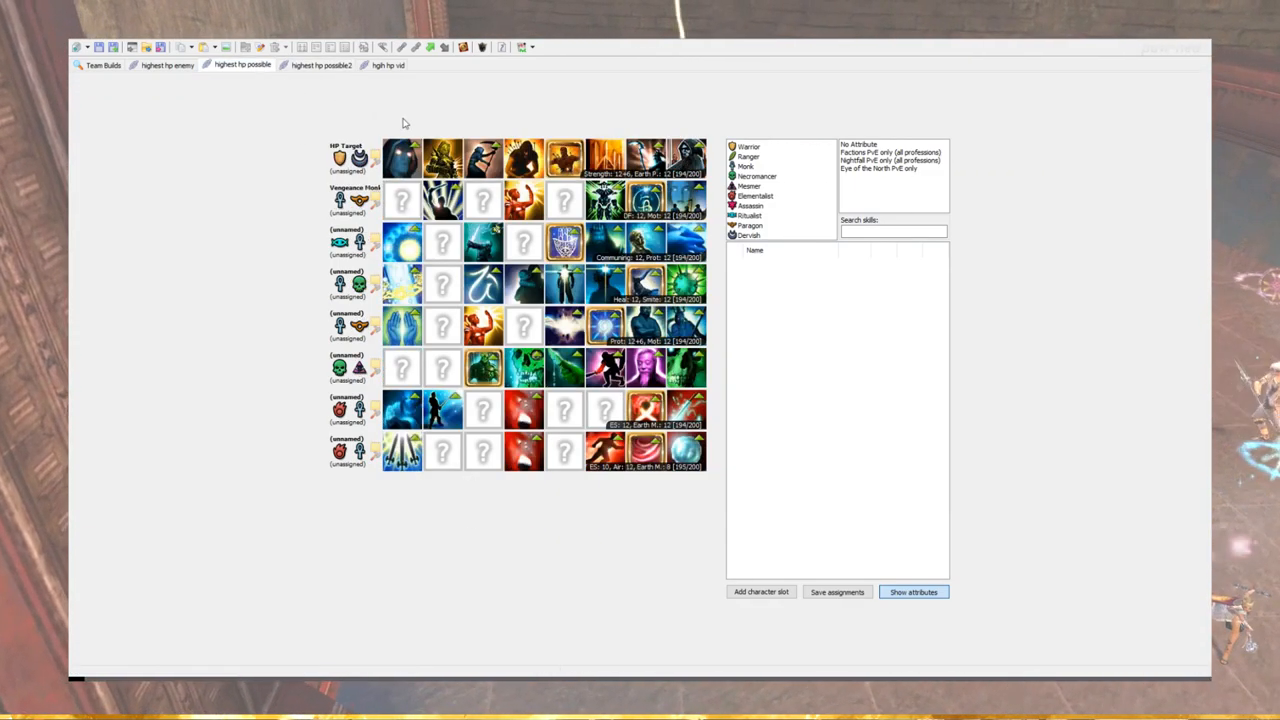
{"action": "left_click", "coordinate": [320, 64]}
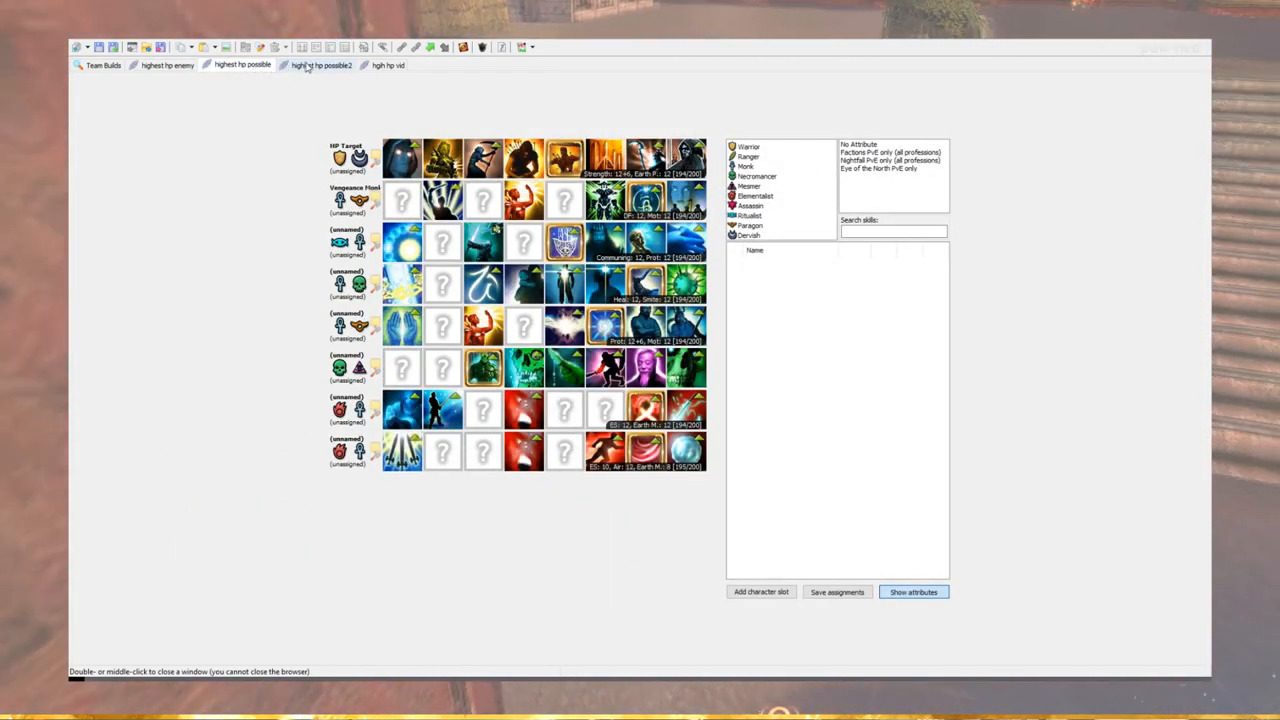
{"action": "left_click", "coordinate": [320, 64]}
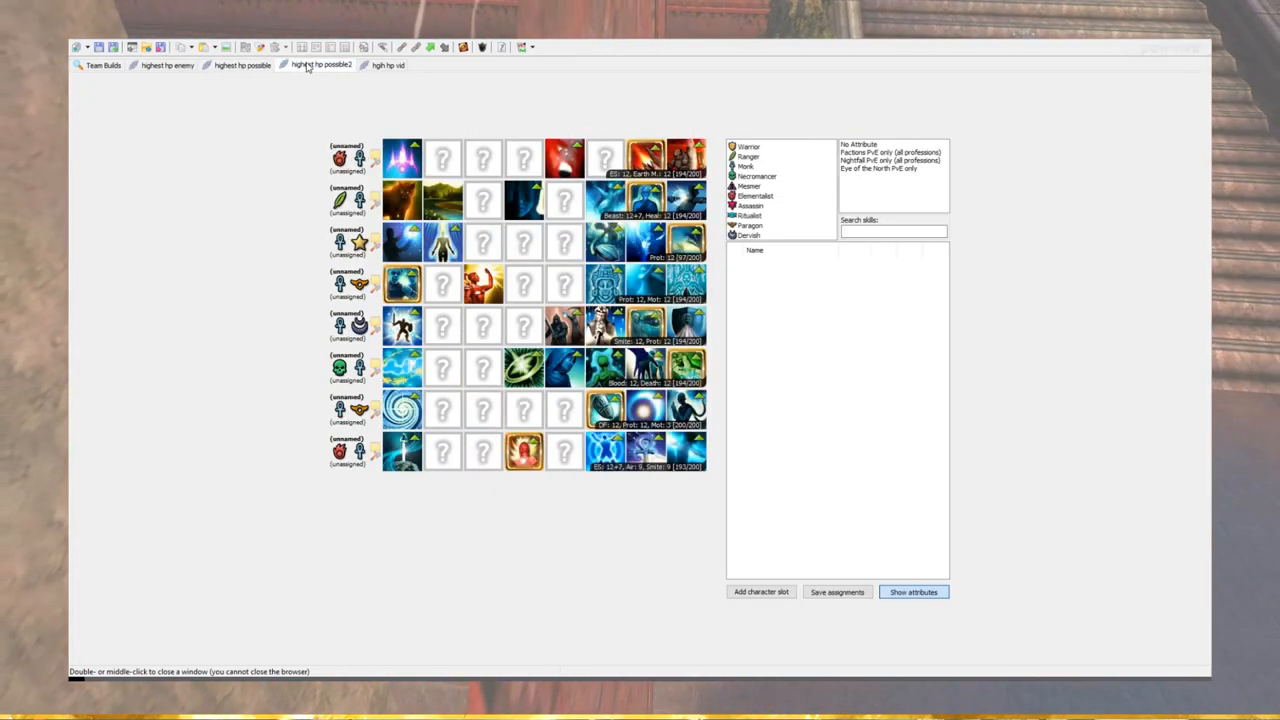
{"action": "left_click", "coordinate": [242, 64]}
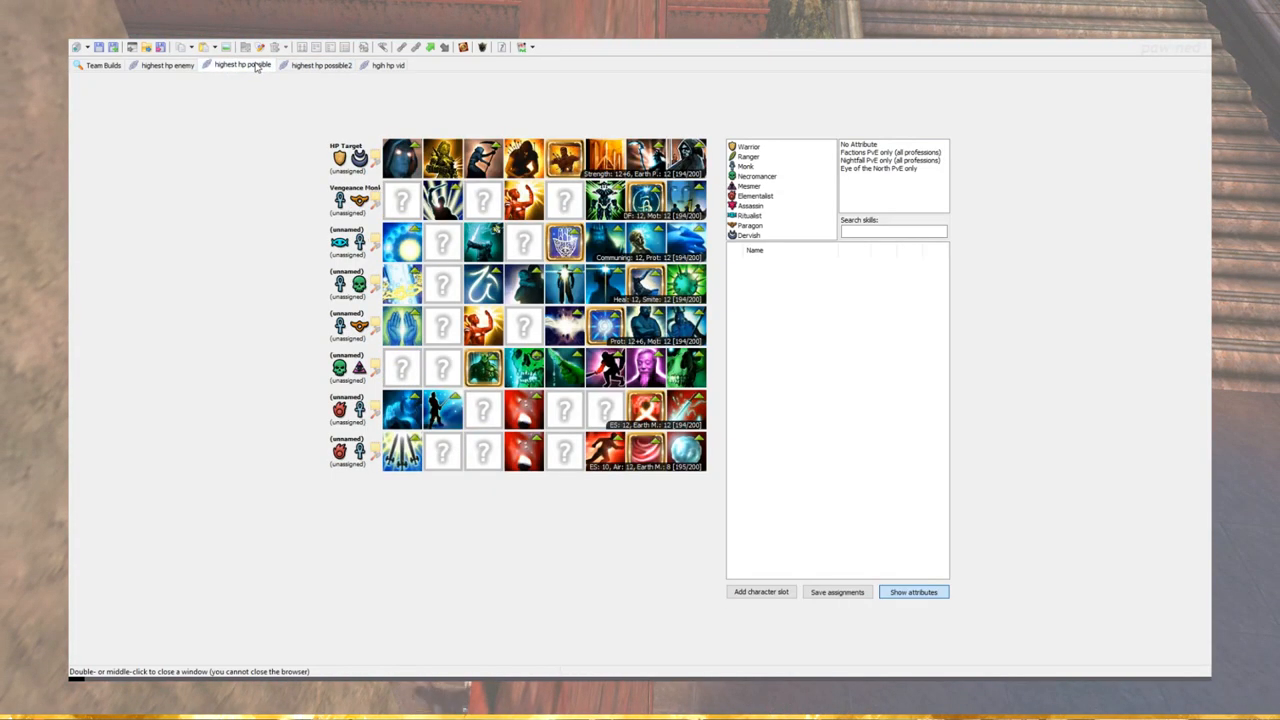
{"action": "mouse_move", "coordinate": [178, 92]}
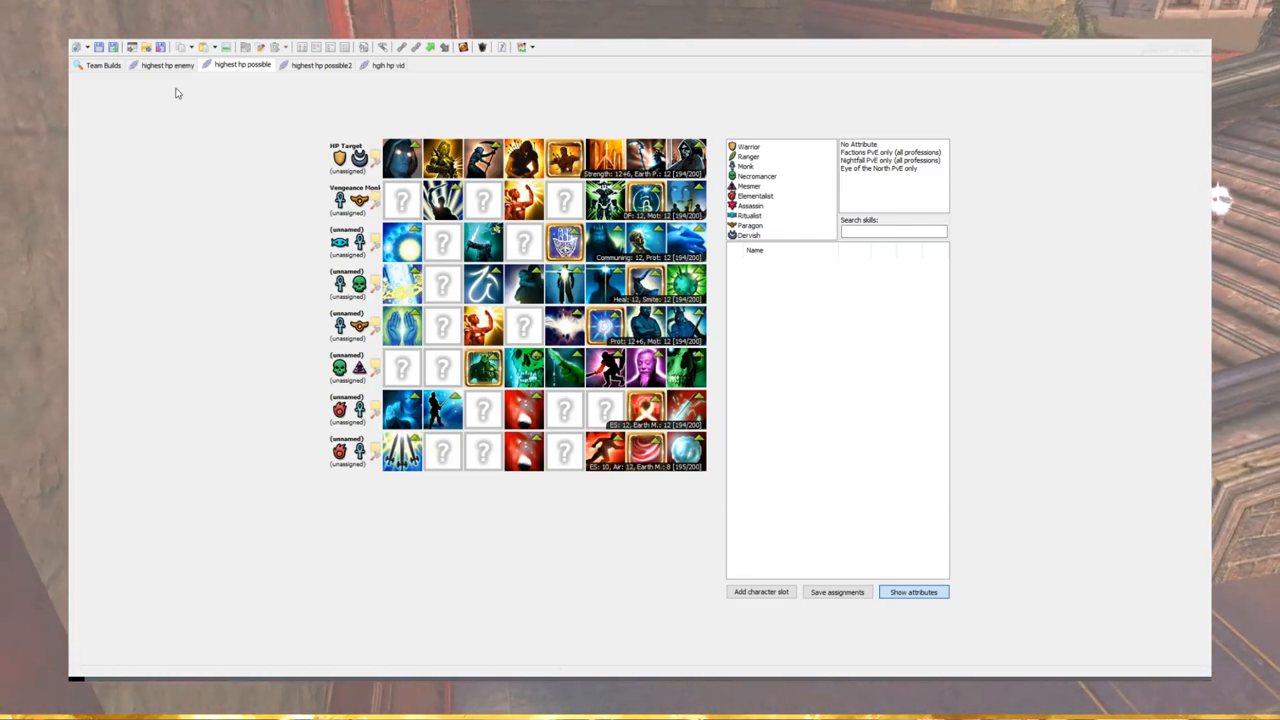
In the 'highest hp enemy' build, give hero four Elementalist skills and hero five a Necromancer skill.
{"action": "left_click", "coordinate": [166, 64]}
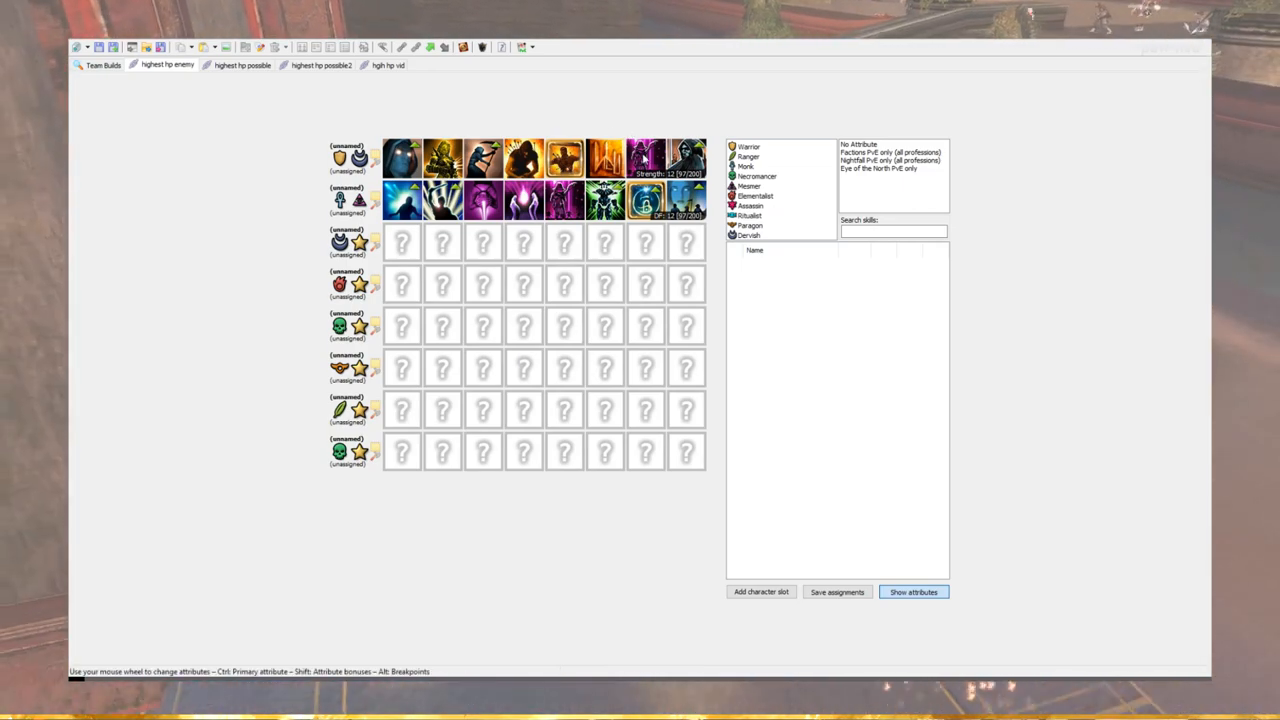
{"action": "mouse_move", "coordinate": [432, 252]}
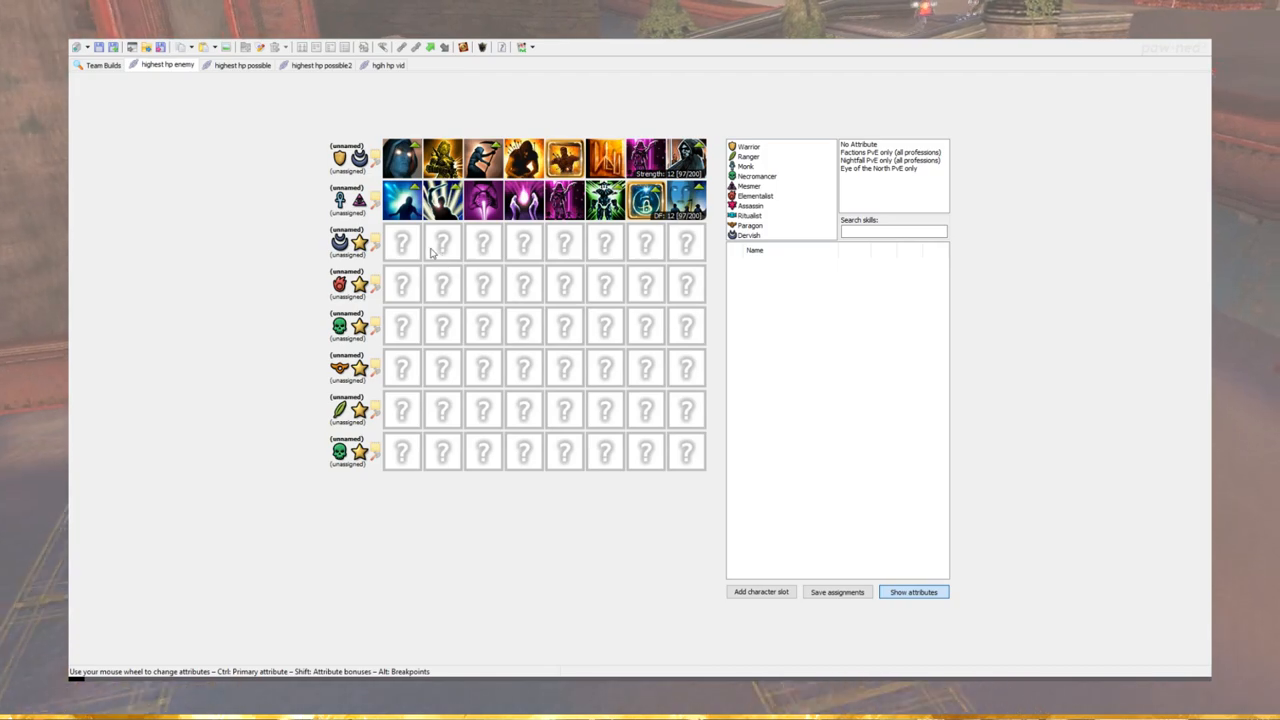
{"action": "mouse_move", "coordinate": [784, 200]}
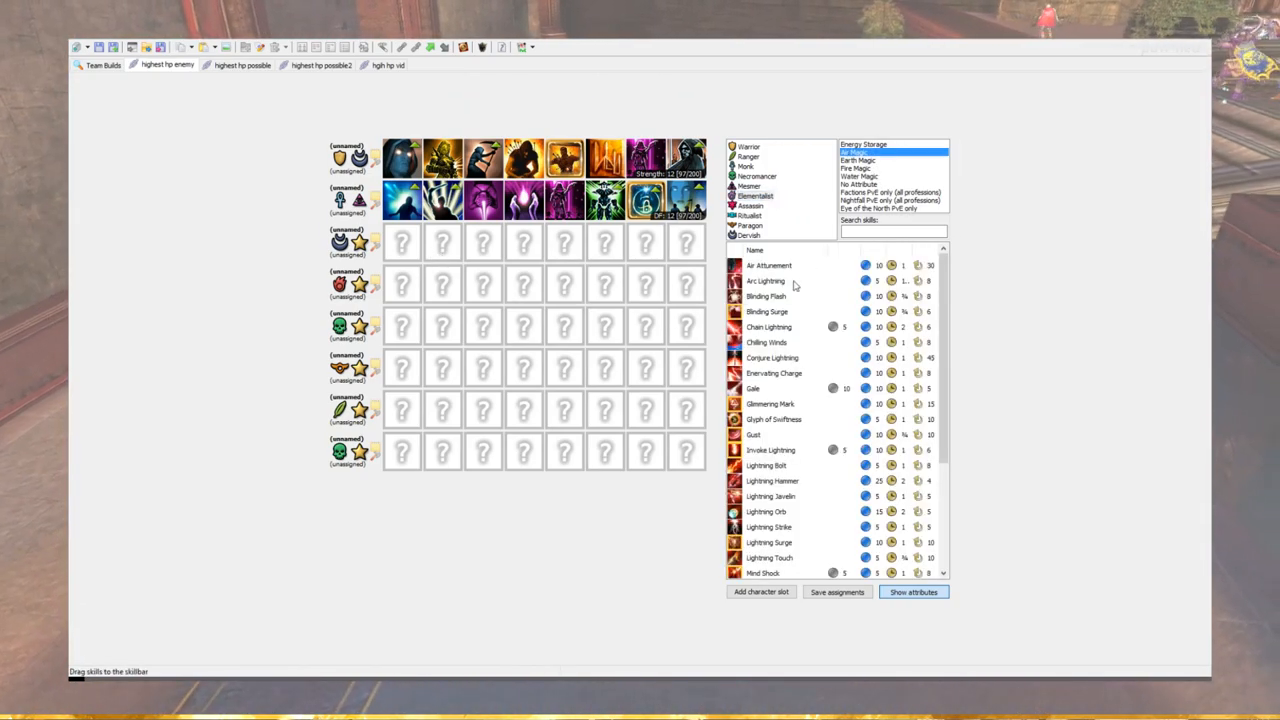
{"action": "left_click", "coordinate": [768, 264]}
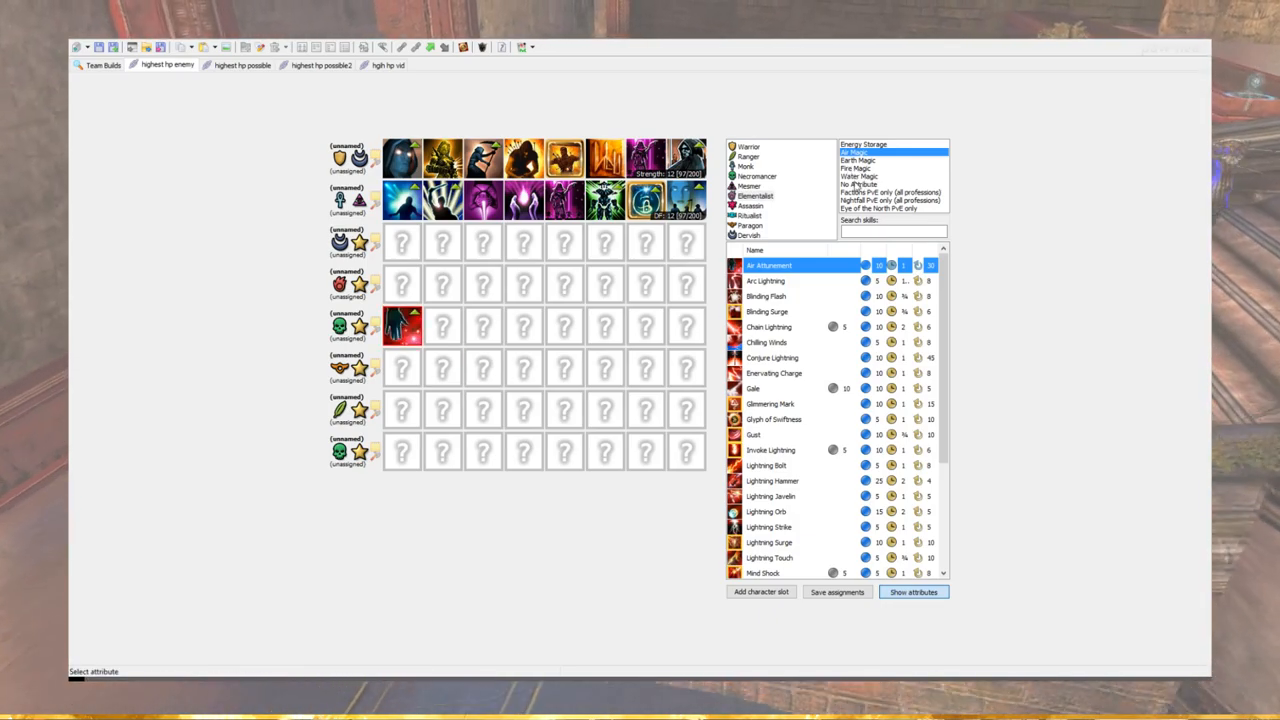
{"action": "left_click", "coordinate": [864, 144]}
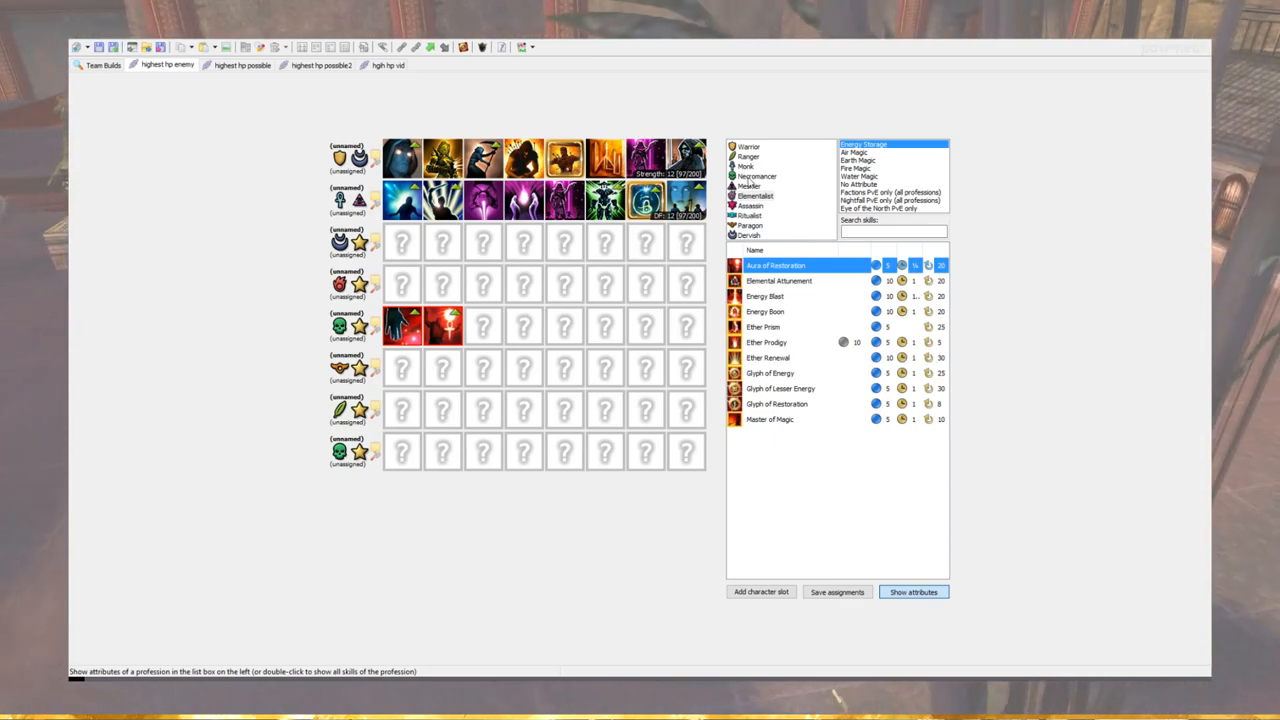
{"action": "left_click", "coordinate": [756, 176]}
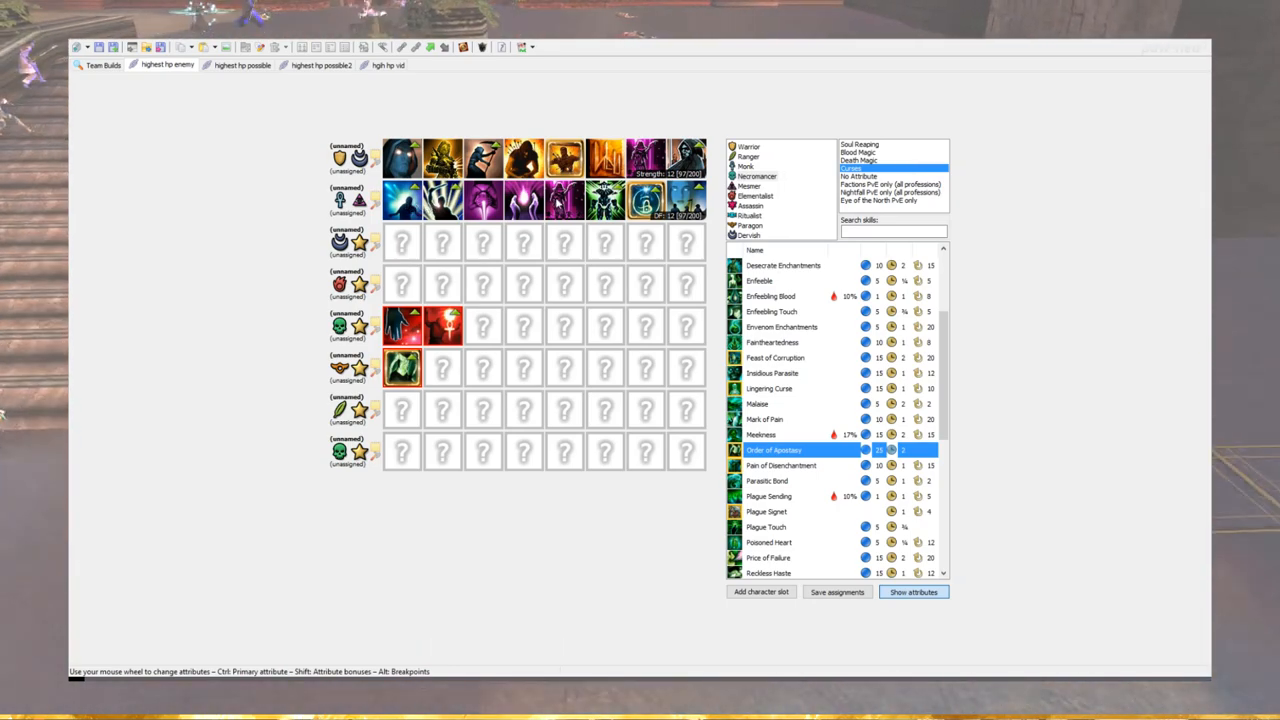
{"action": "mouse_move", "coordinate": [528, 280]}
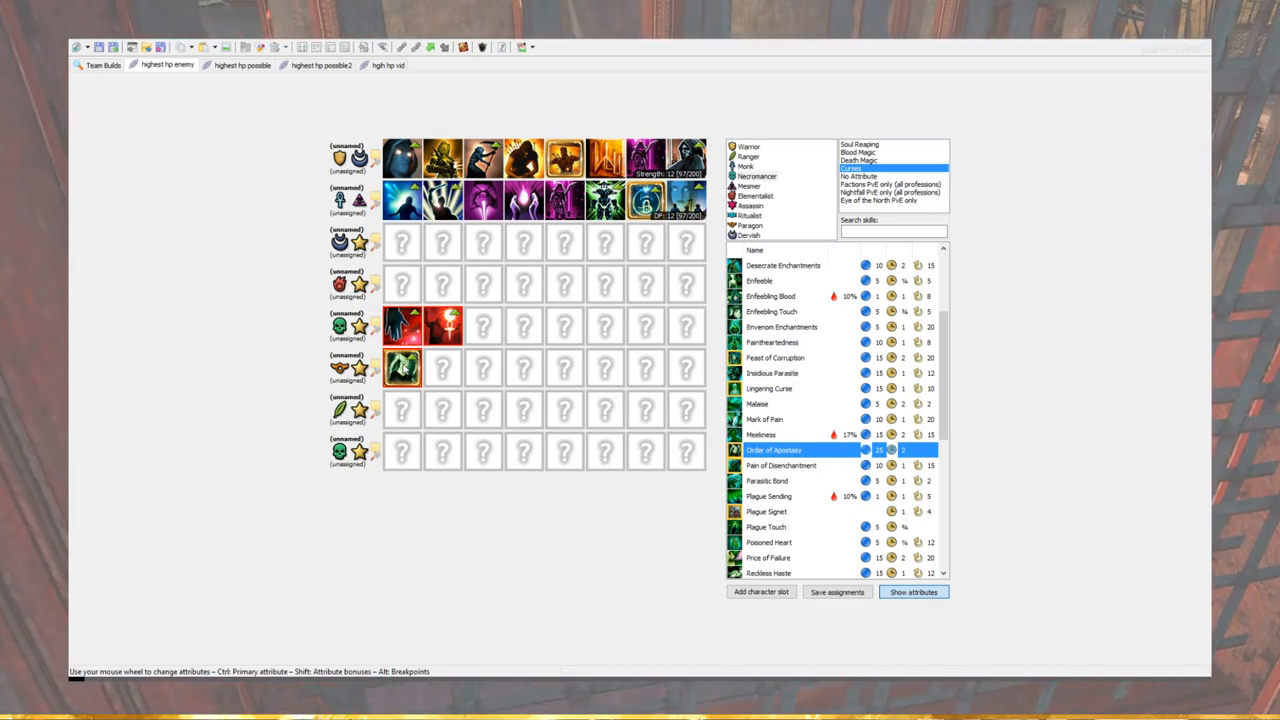
{"action": "mouse_move", "coordinate": [410, 370]}
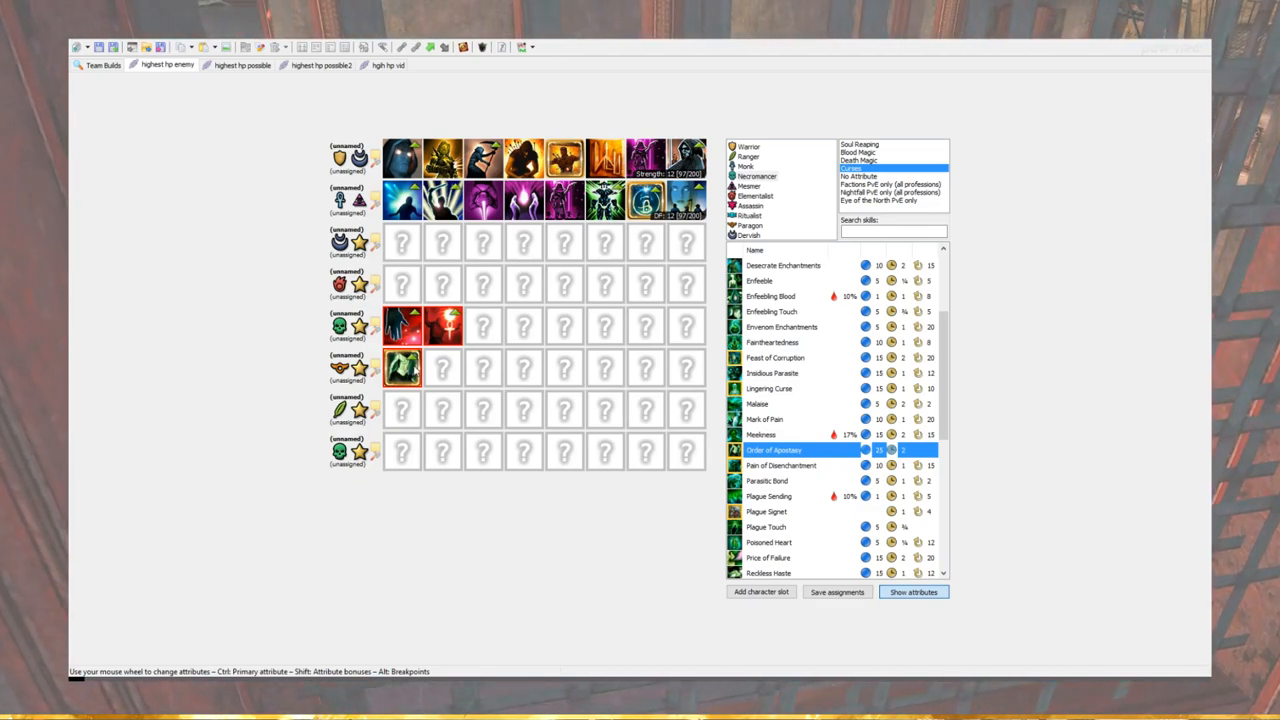
{"action": "left_click", "coordinate": [752, 204]}
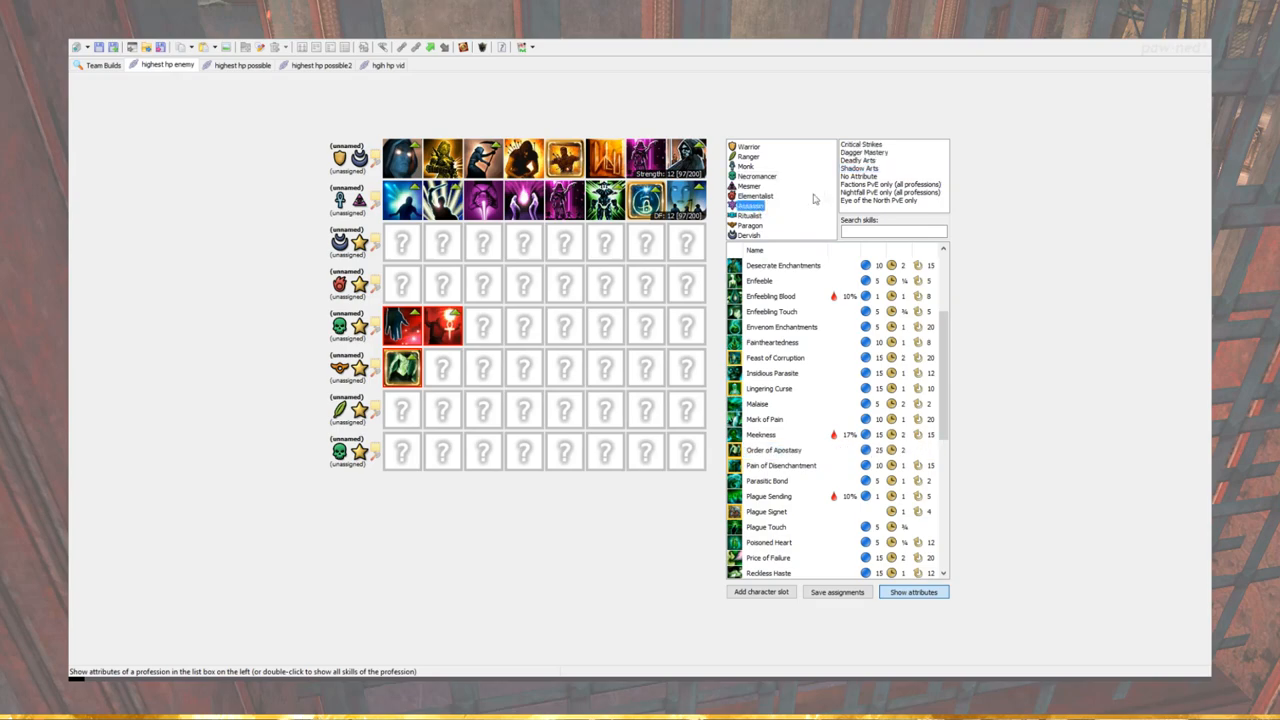
List the Assassin skills and add Shadow Refuge to hero four's bar.
{"action": "left_click", "coordinate": [858, 168]}
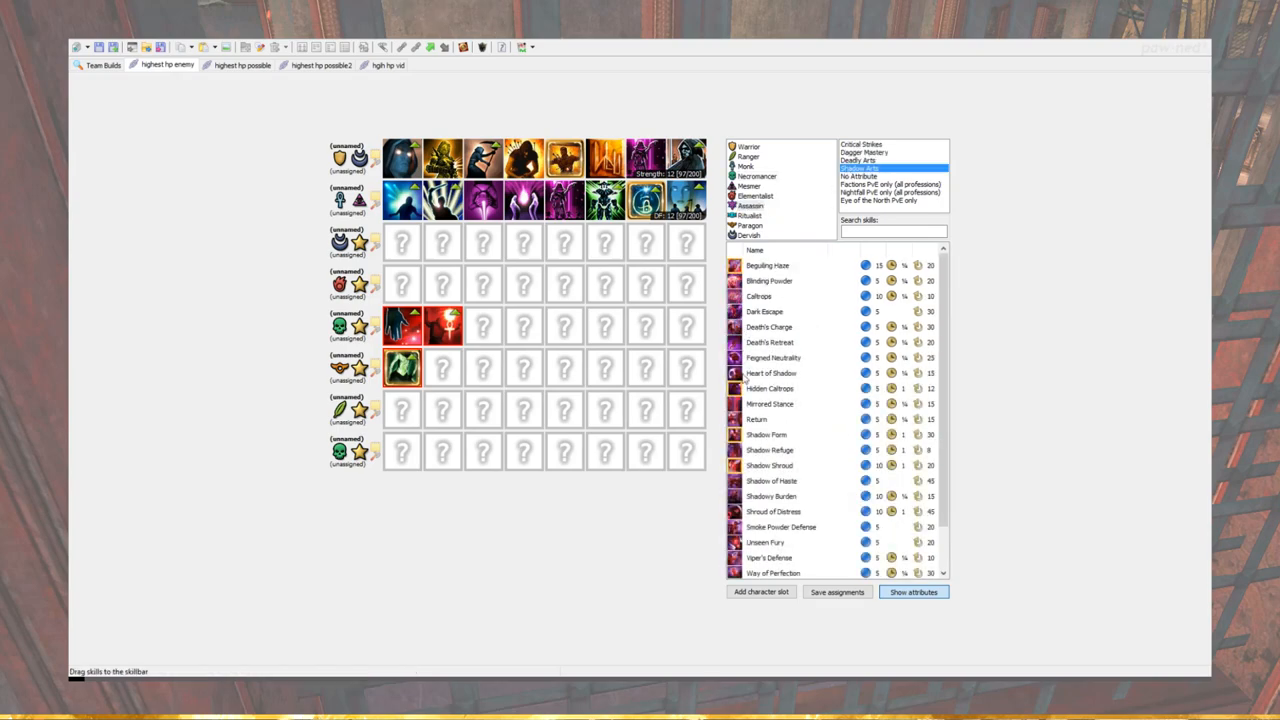
{"action": "mouse_move", "coordinate": [752, 478]}
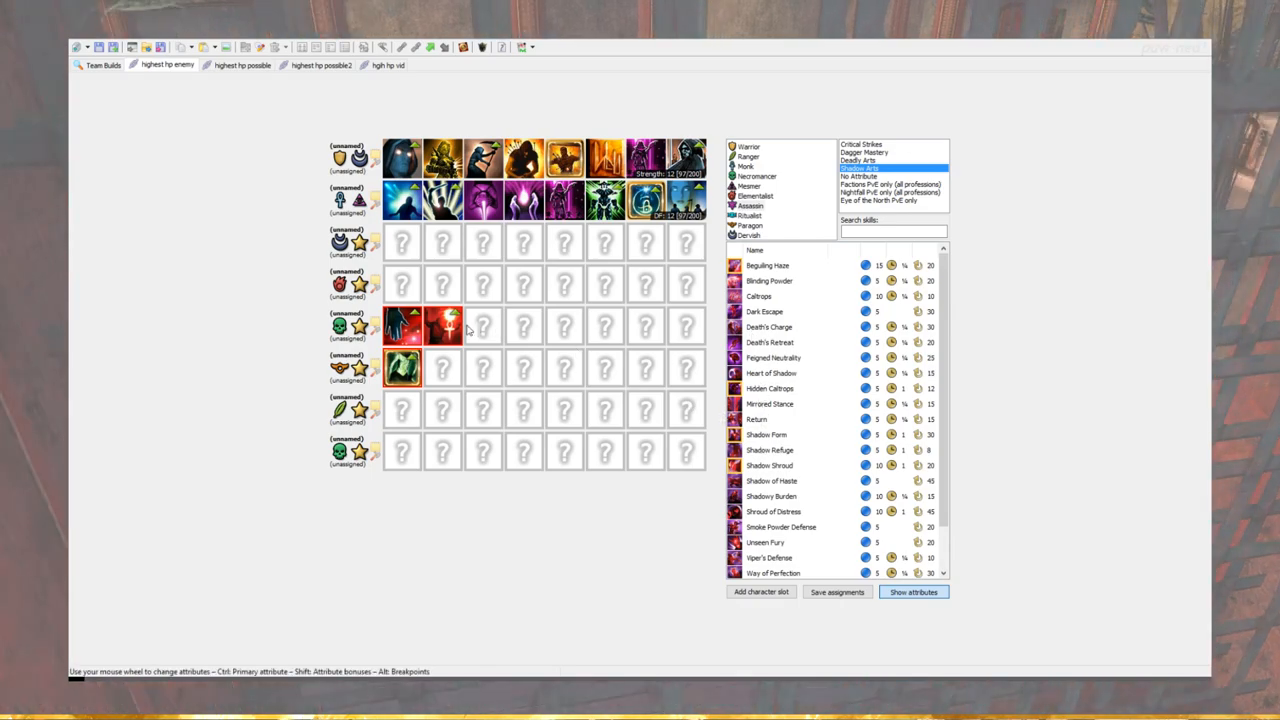
{"action": "scroll", "scroll_direction": "down", "scroll_amount": 3}
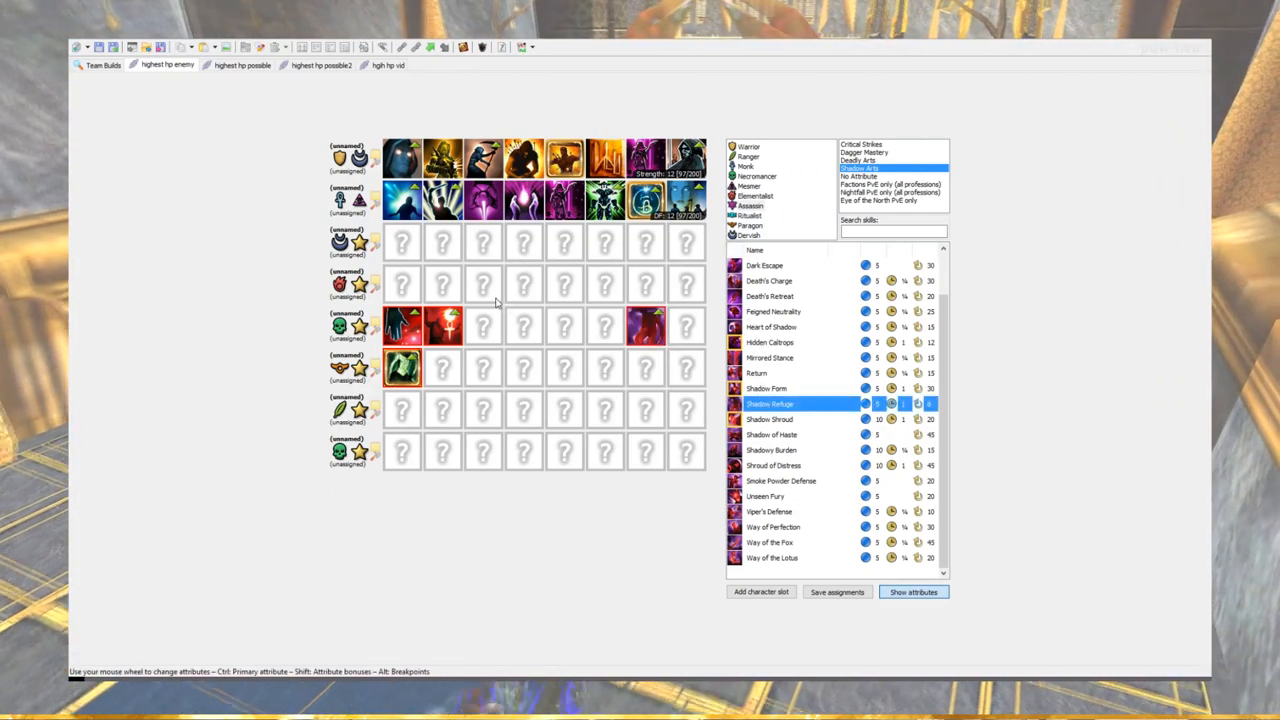
{"action": "mouse_move", "coordinate": [462, 260]}
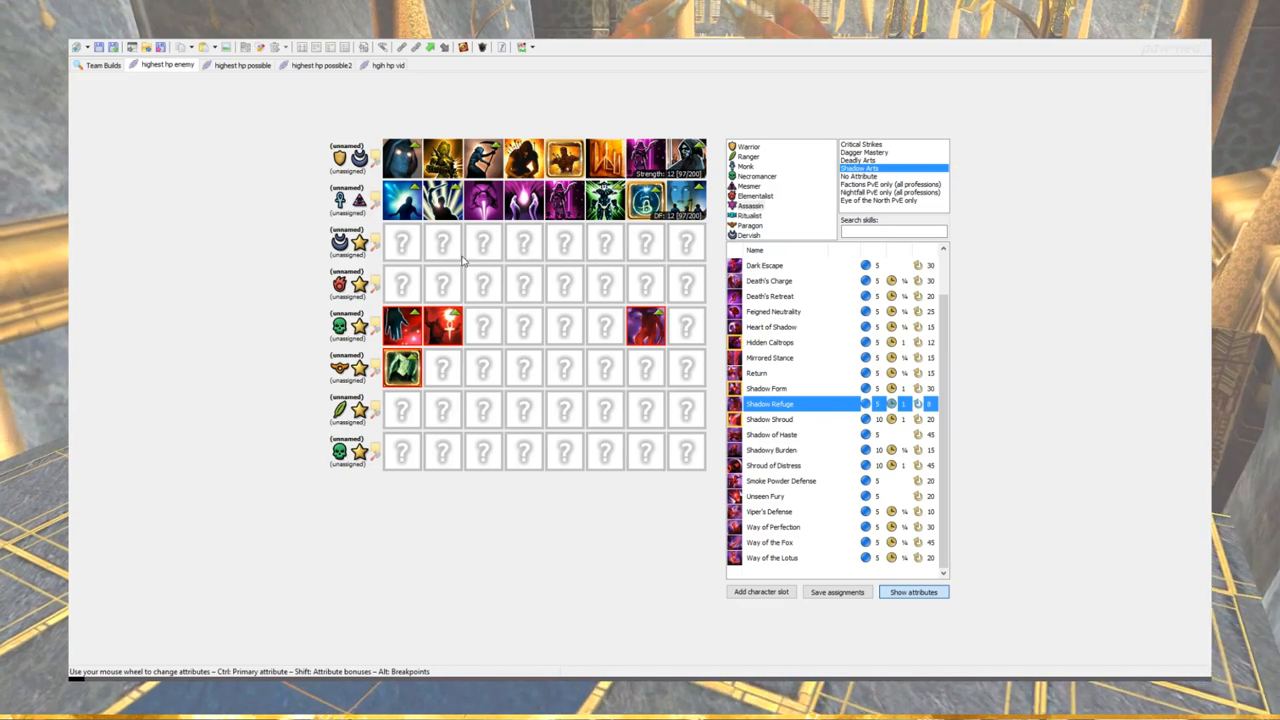
{"action": "mouse_move", "coordinate": [480, 260]}
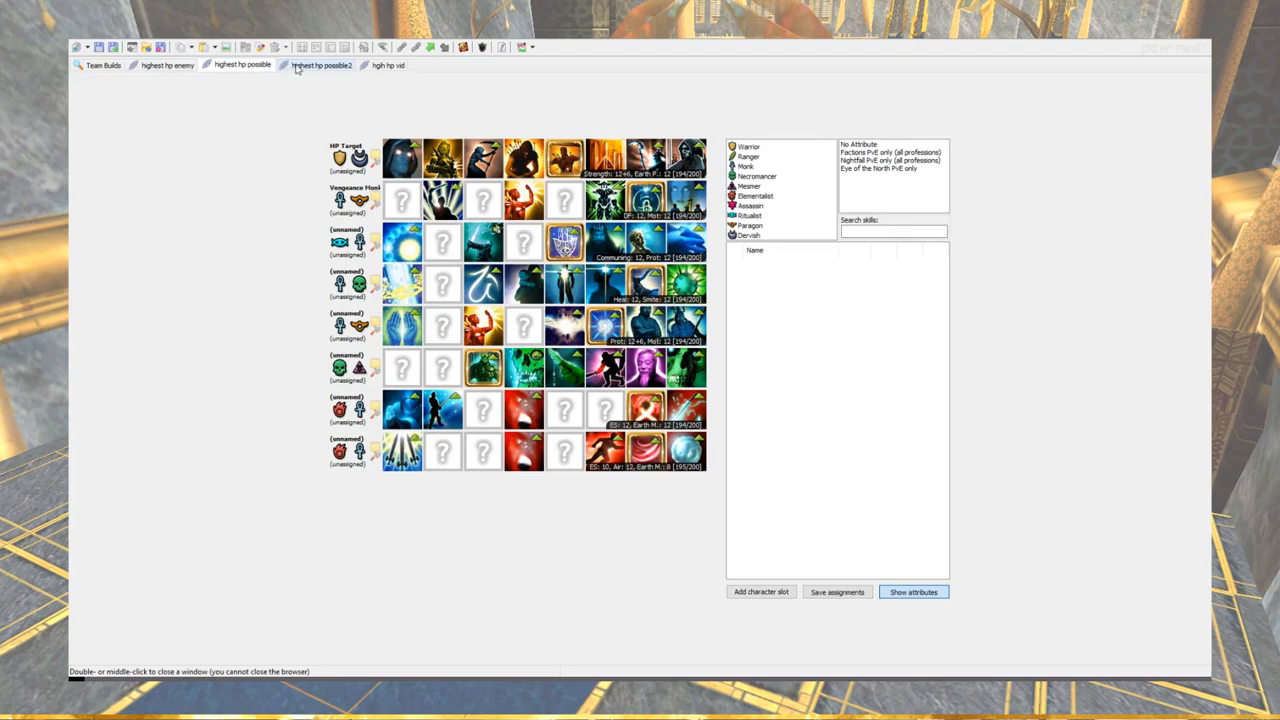
Add Shadow Form to hero four in 'highest hp enemy', then flip through the highest-HP-possible builds.
{"action": "left_click", "coordinate": [166, 64]}
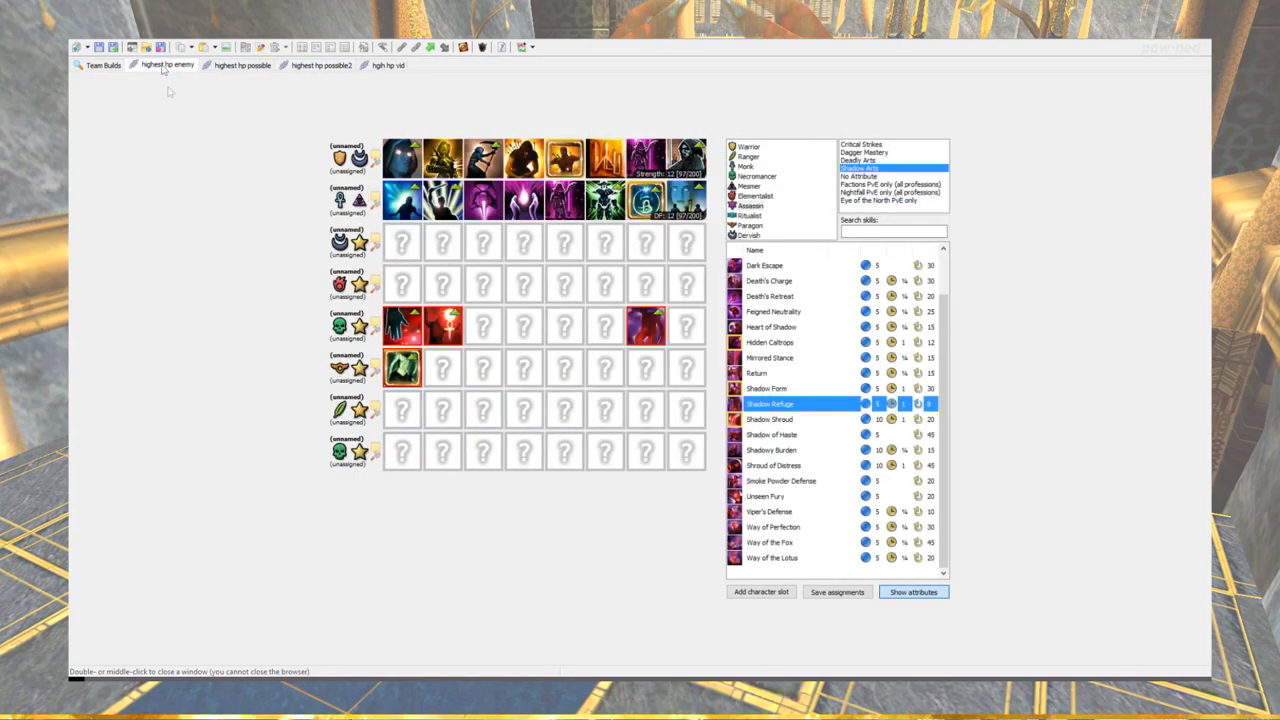
{"action": "mouse_move", "coordinate": [560, 276]}
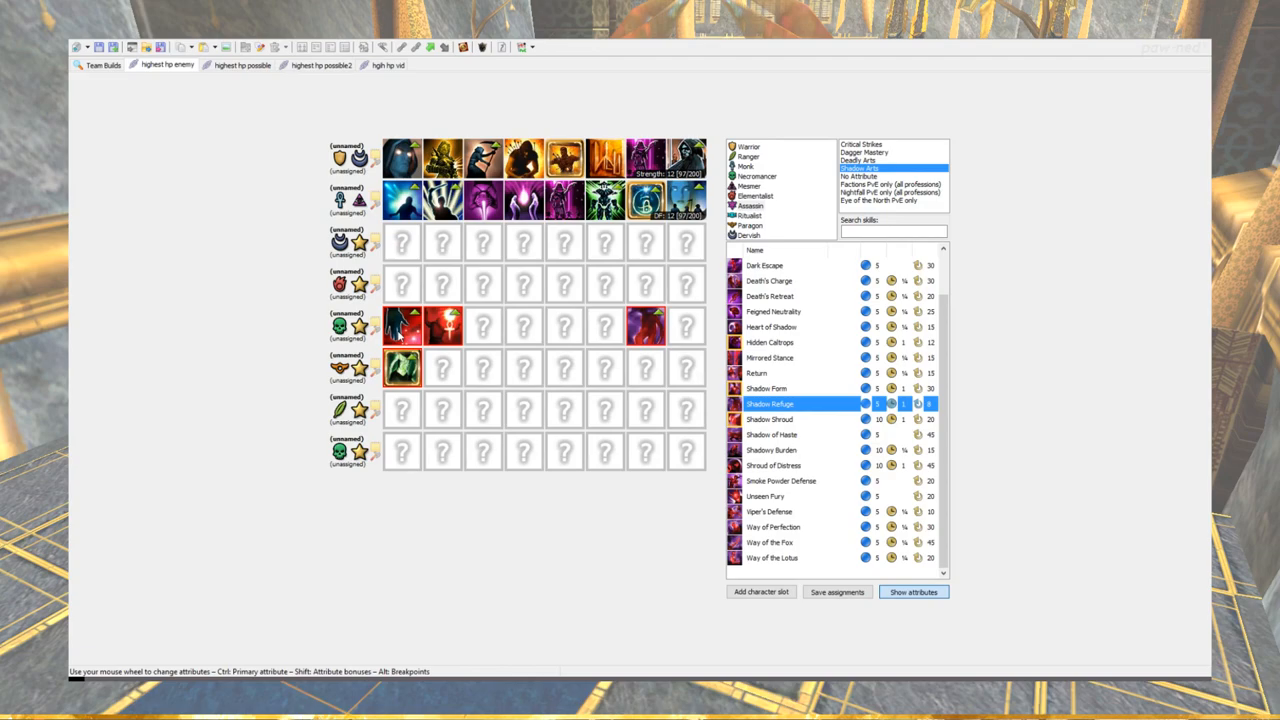
{"action": "mouse_move", "coordinate": [404, 332]}
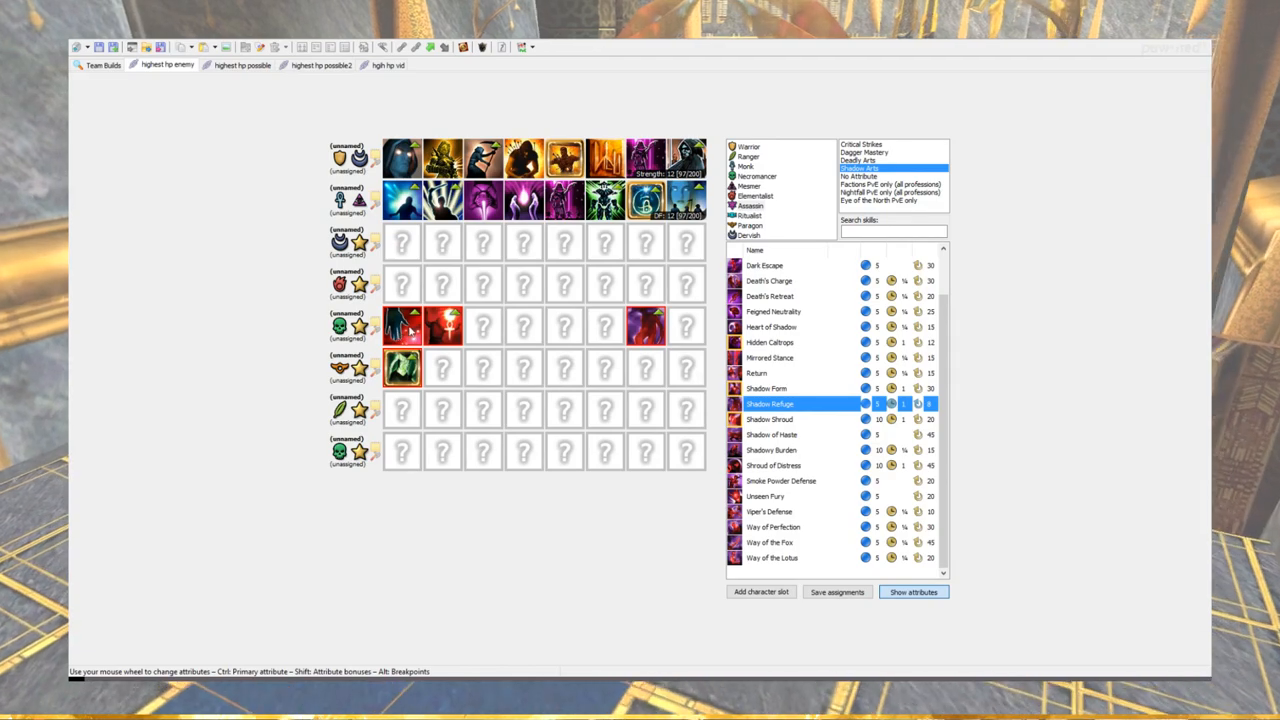
{"action": "mouse_move", "coordinate": [616, 328]}
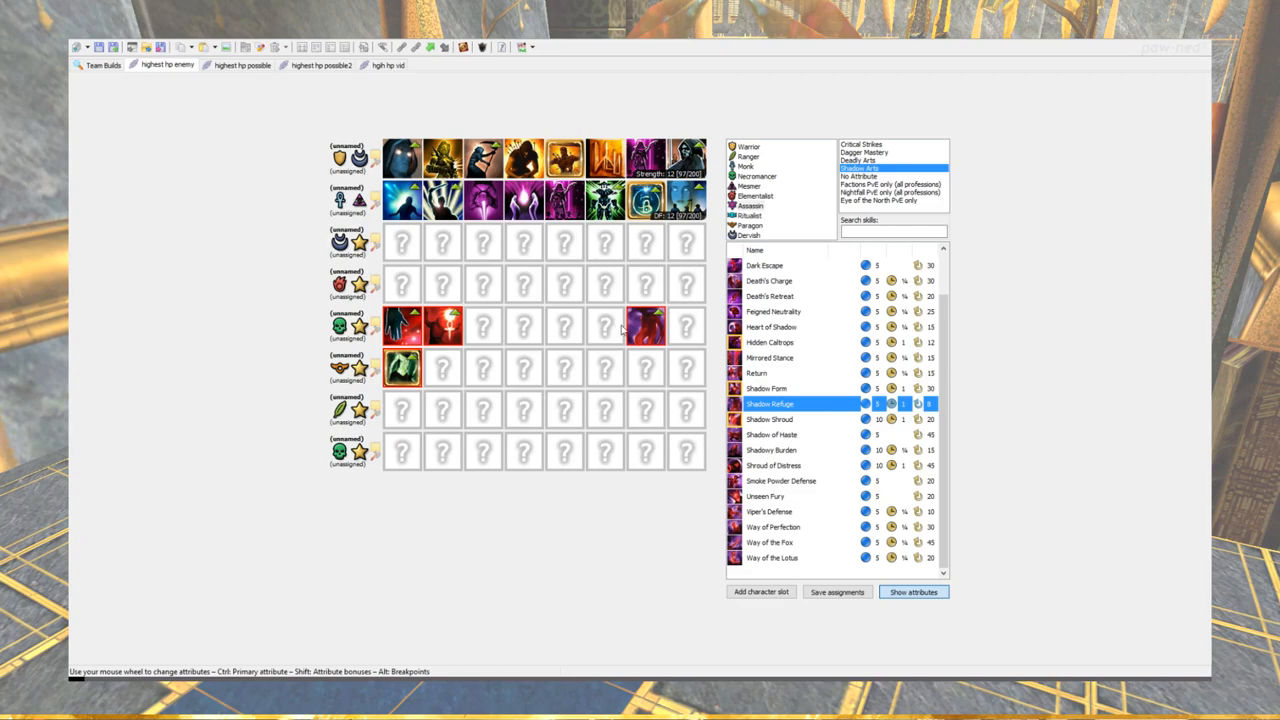
{"action": "mouse_move", "coordinate": [644, 328]}
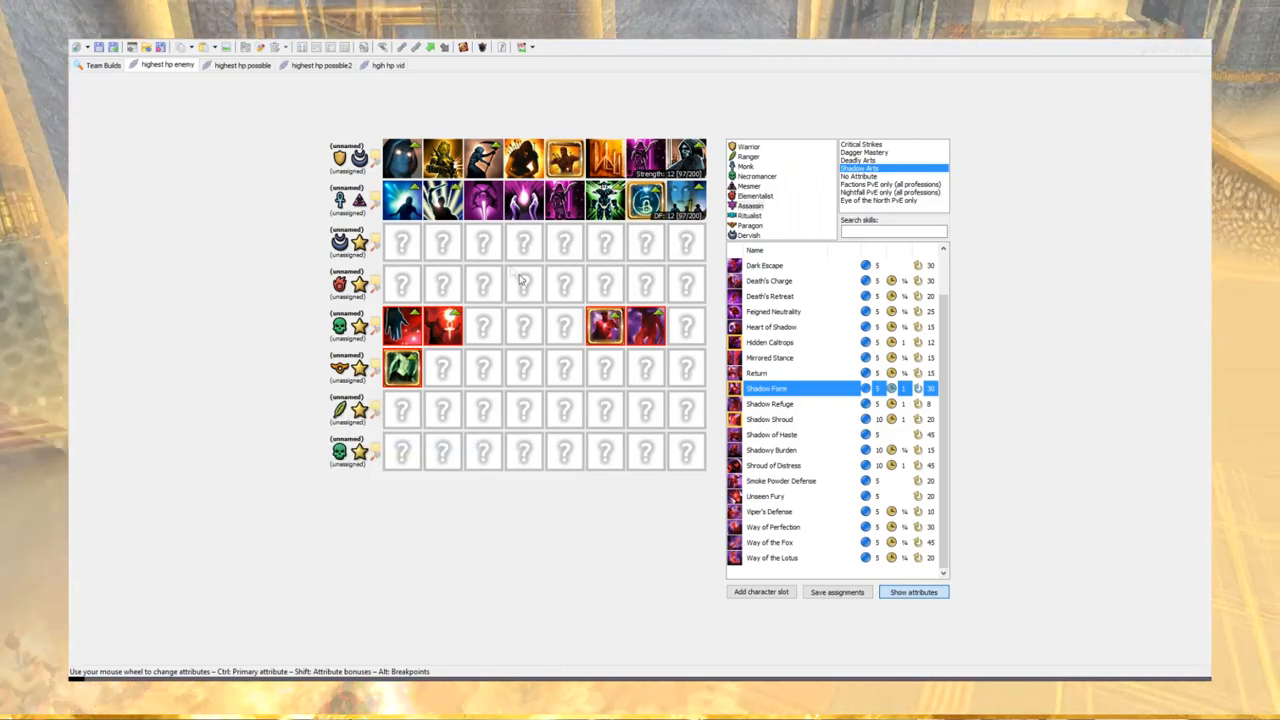
{"action": "left_click", "coordinate": [320, 64]}
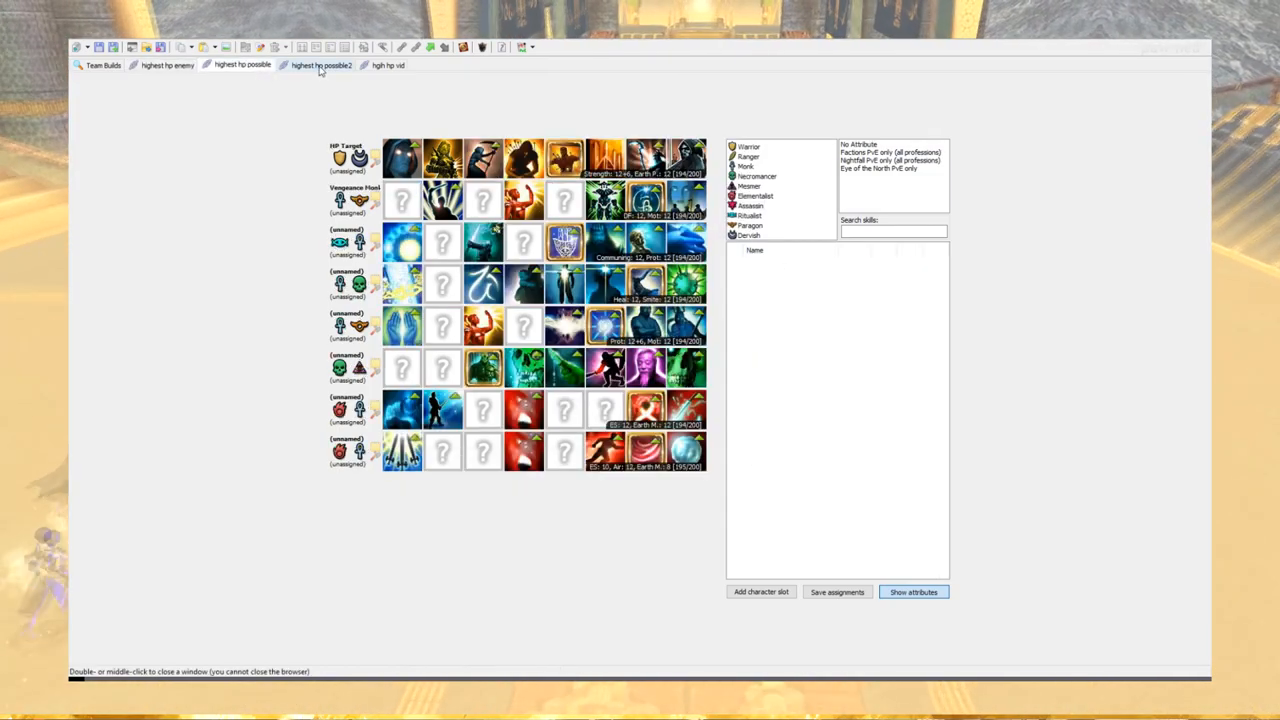
{"action": "left_click", "coordinate": [320, 64]}
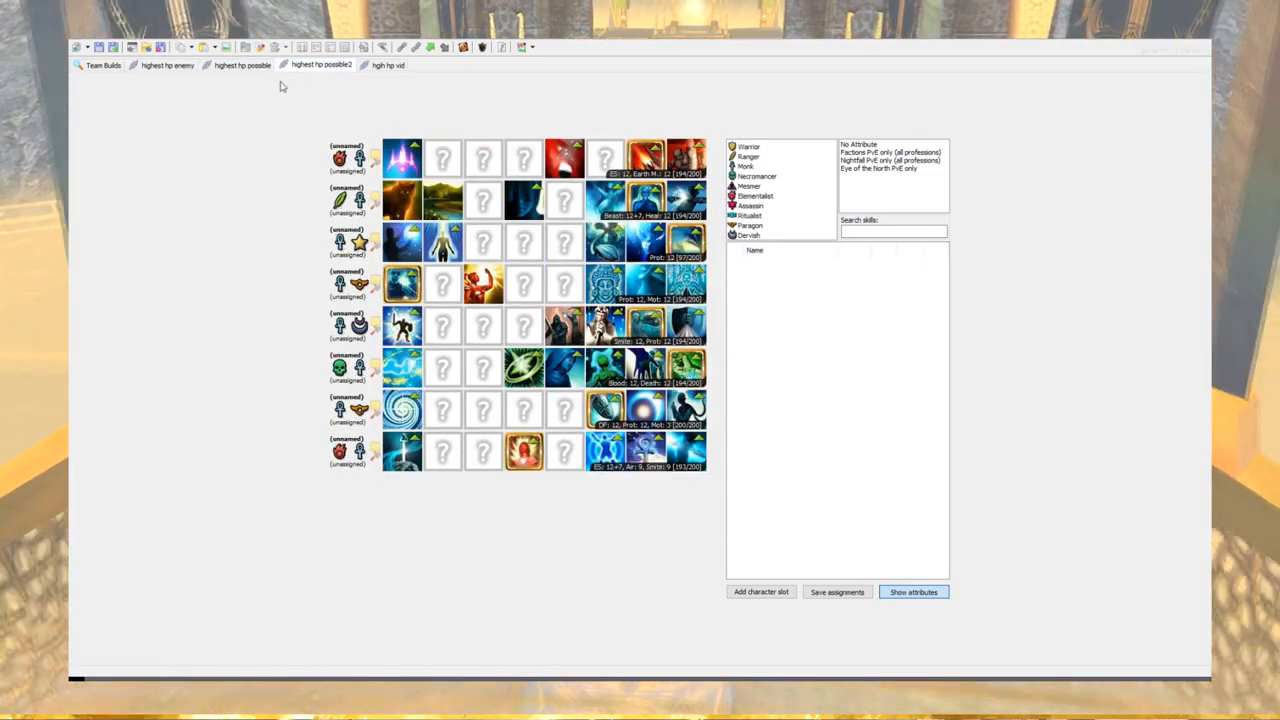
{"action": "left_click", "coordinate": [242, 64]}
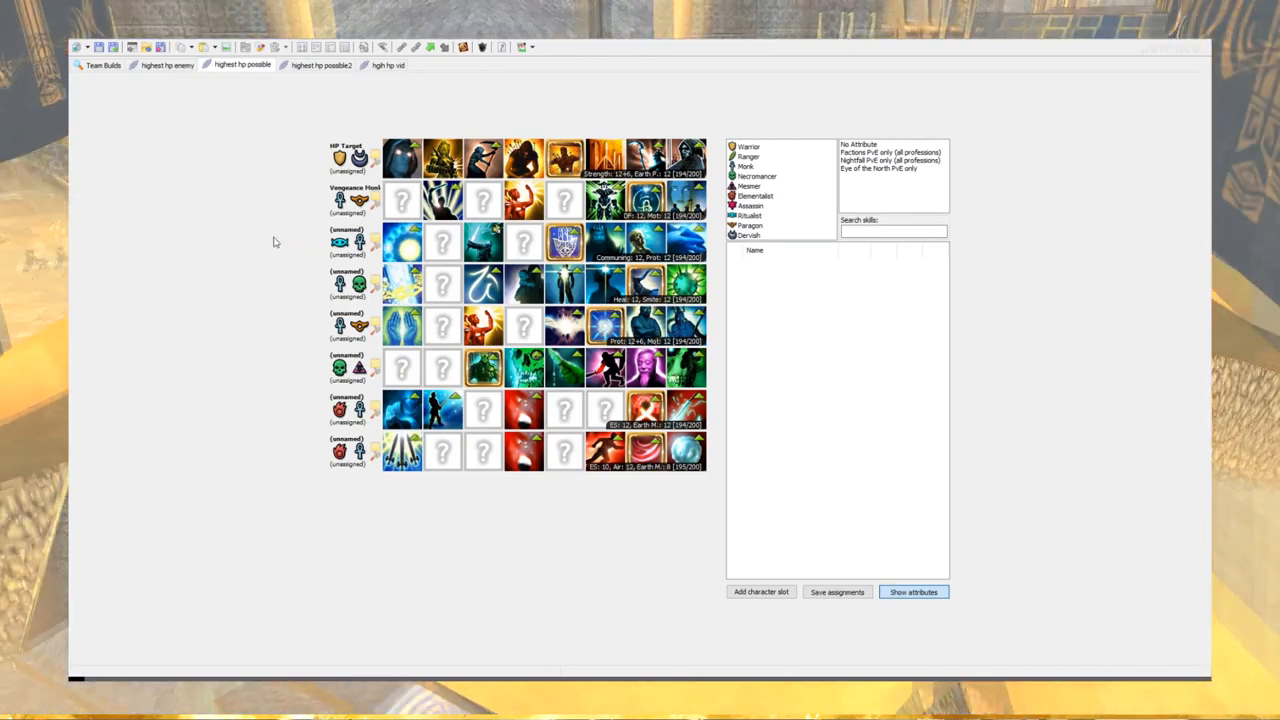